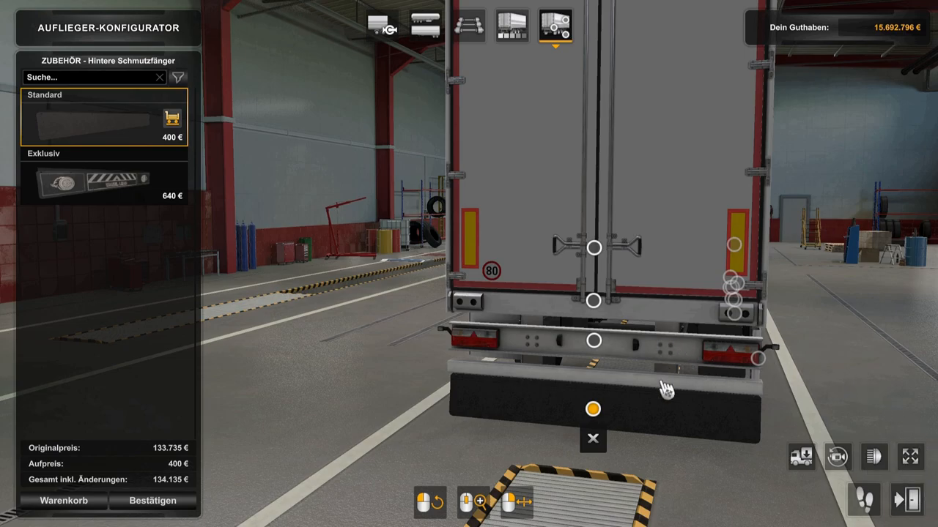
{"action": "mouse_move", "coordinate": [566, 425]}
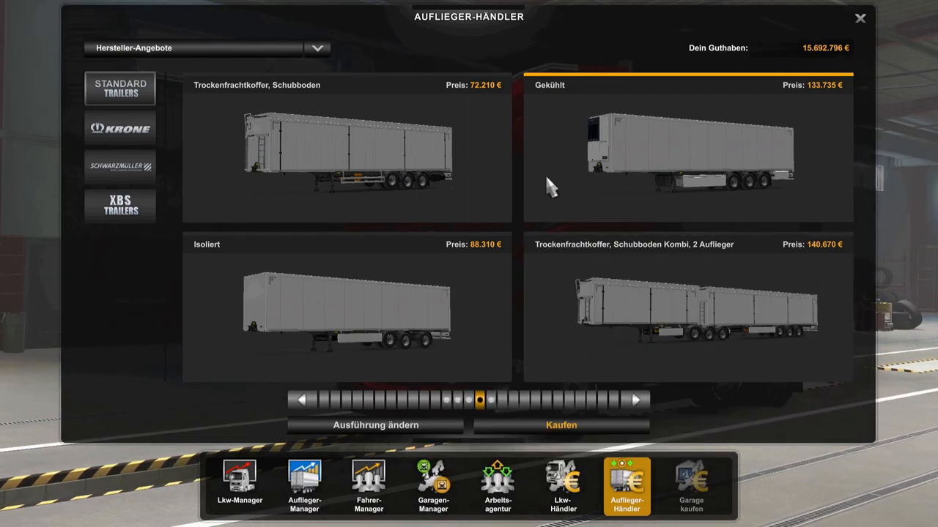
{"action": "mouse_move", "coordinate": [116, 100]}
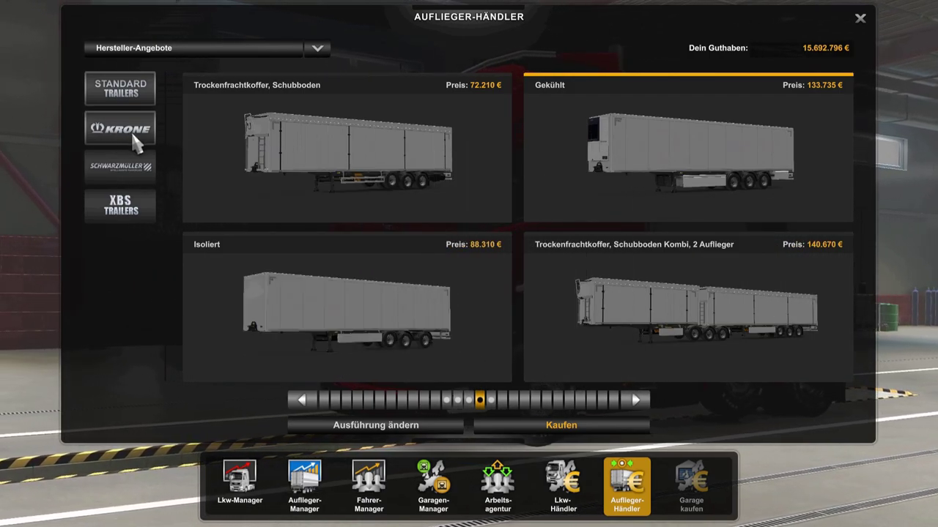
{"action": "mouse_move", "coordinate": [120, 168]}
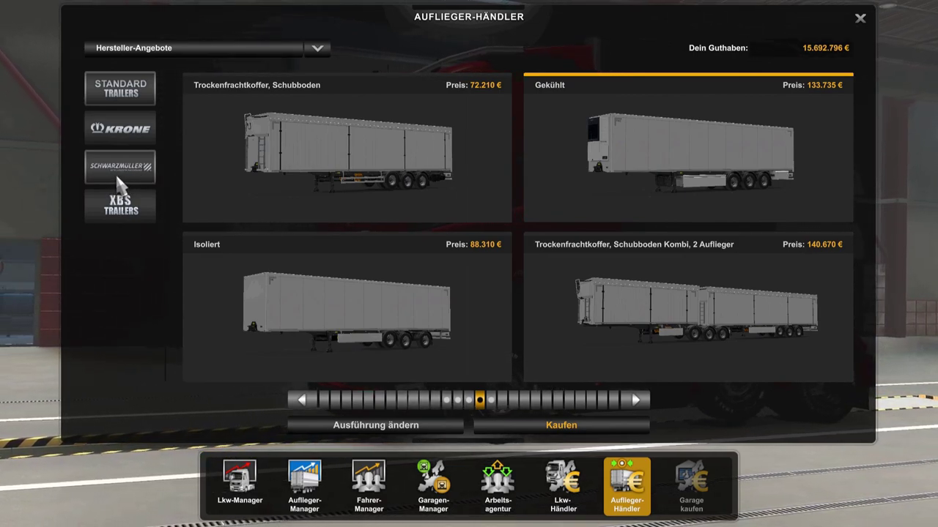
Browse the Krone trailer offers, then return to the standard SCS trailers
{"action": "left_click", "coordinate": [121, 129]}
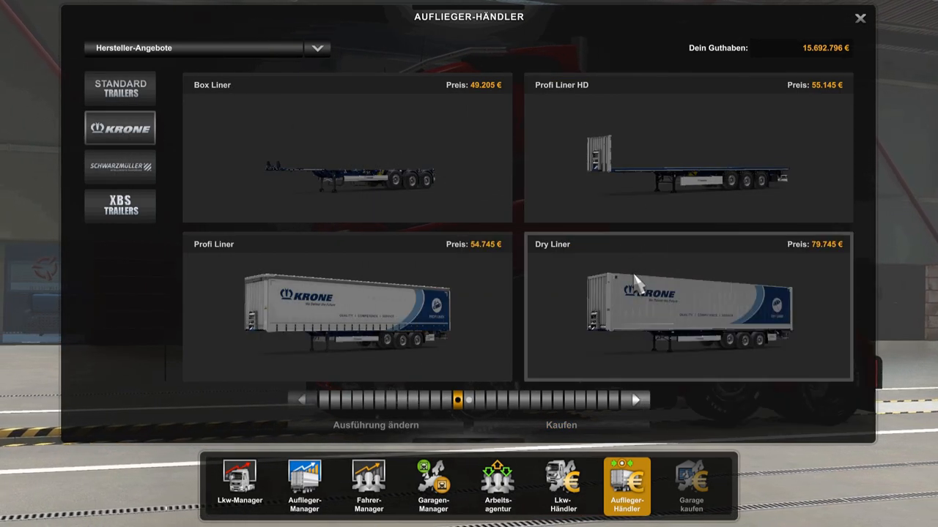
{"action": "mouse_move", "coordinate": [674, 363]}
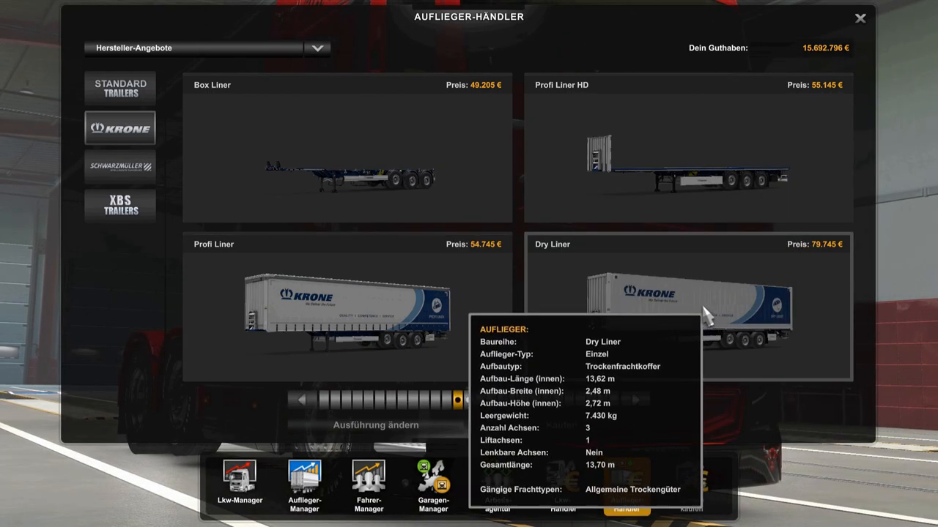
{"action": "mouse_move", "coordinate": [286, 144]}
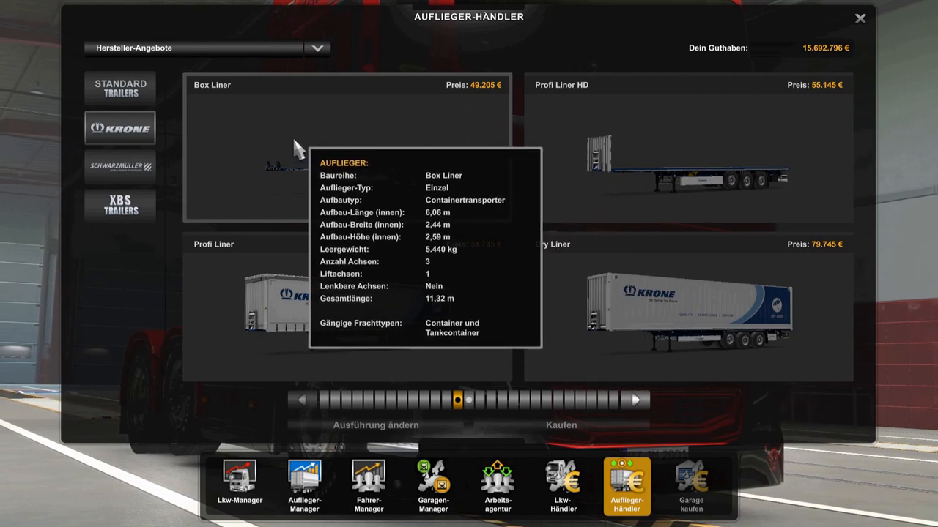
{"action": "left_click", "coordinate": [121, 88]}
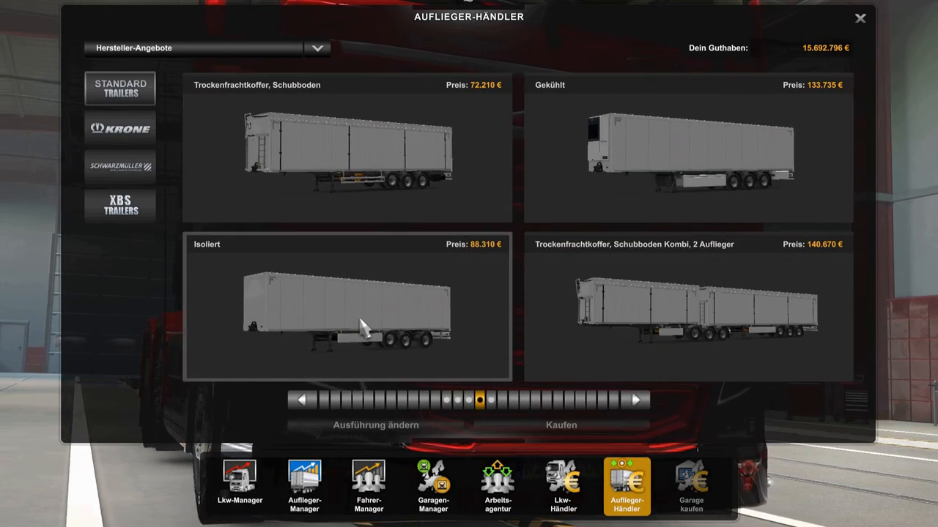
{"action": "mouse_move", "coordinate": [427, 291]}
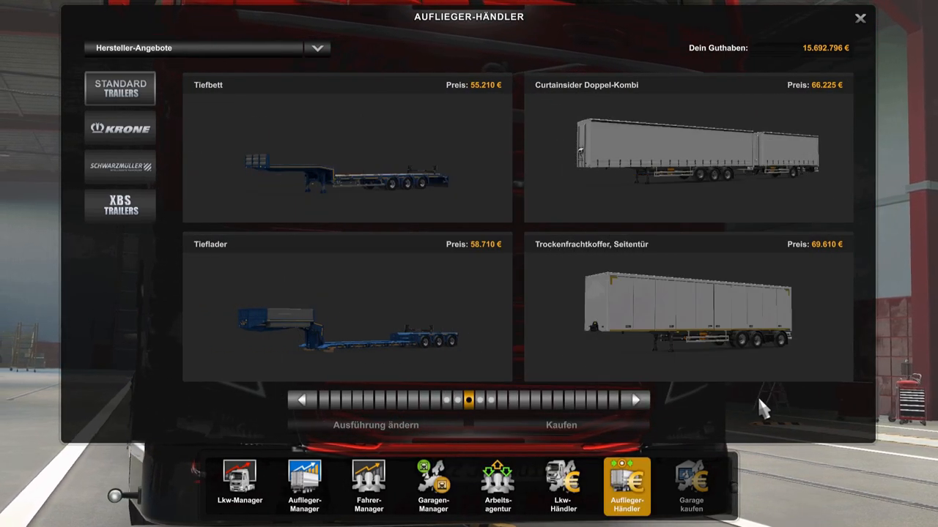
{"action": "mouse_move", "coordinate": [818, 438]}
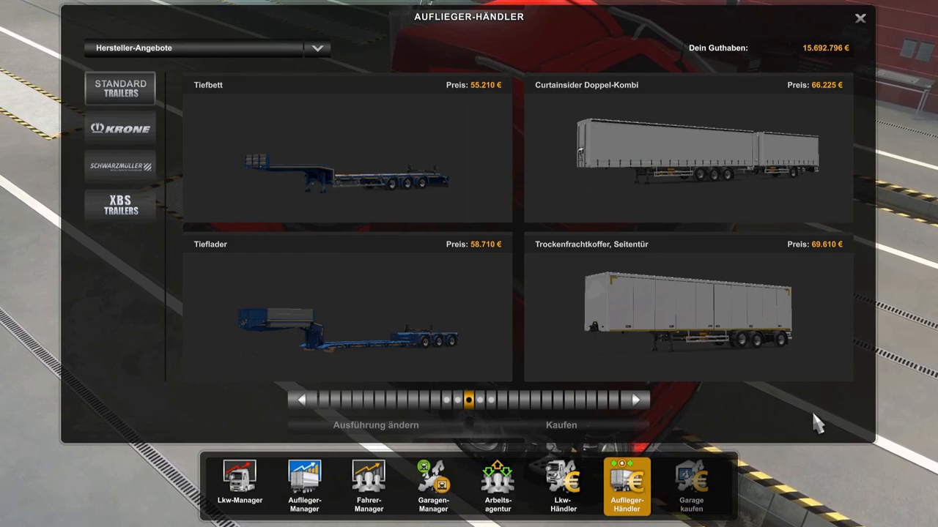
{"action": "mouse_move", "coordinate": [769, 437]}
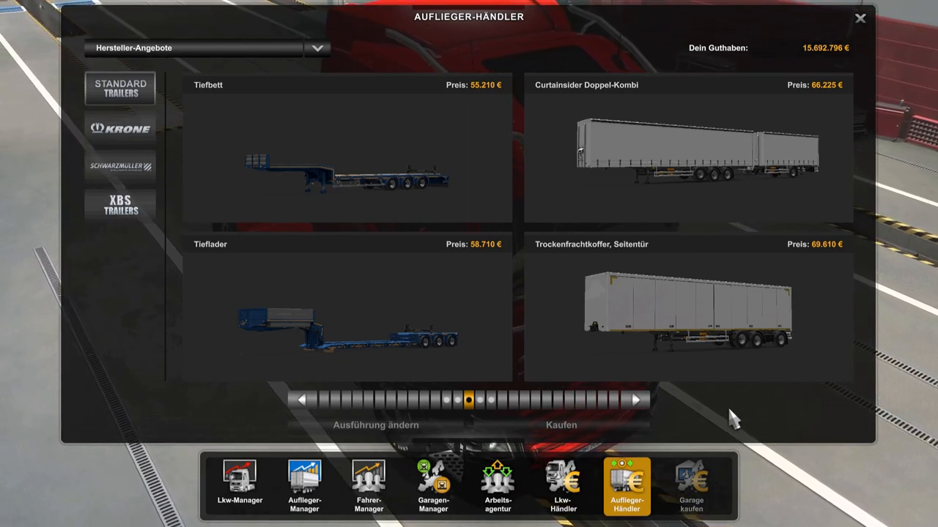
{"action": "mouse_move", "coordinate": [726, 413]}
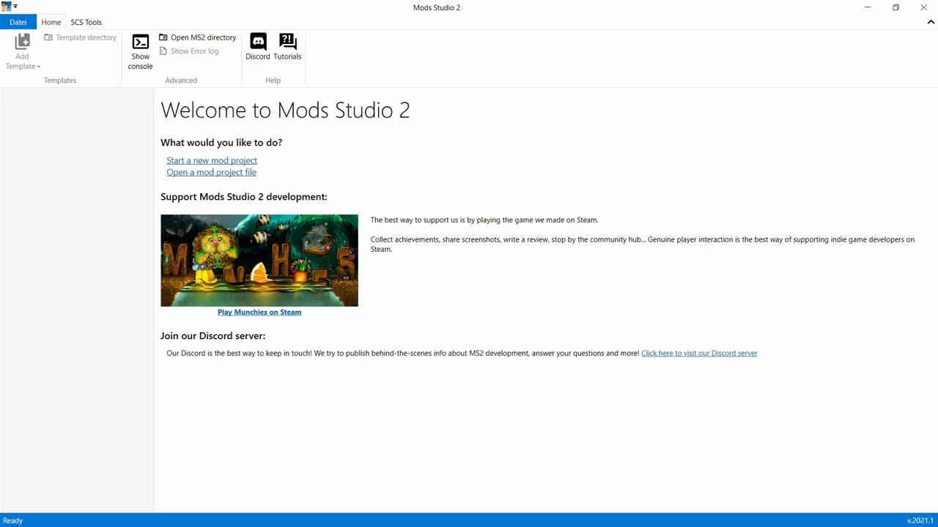
{"action": "mouse_move", "coordinate": [202, 38]}
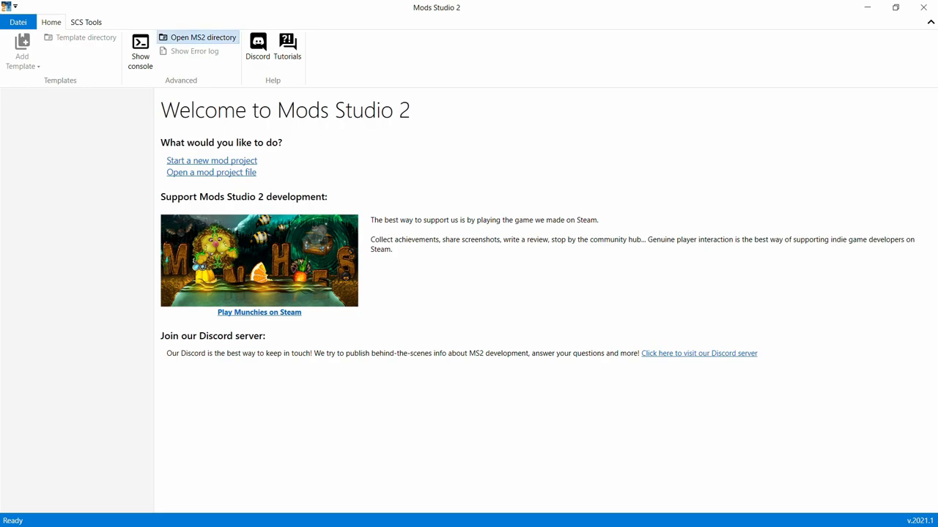
Open the Mods Studio 2 data directory in File Explorer
{"action": "left_click", "coordinate": [204, 36]}
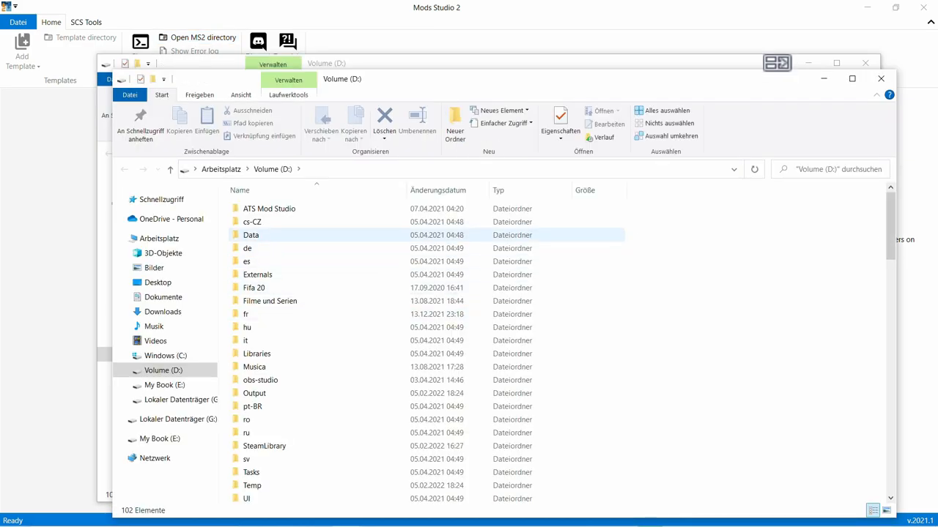
Navigate through Data > ModProjects > ETS2 > Templates into the TrailerMudflap folder
{"action": "double_click", "coordinate": [250, 234]}
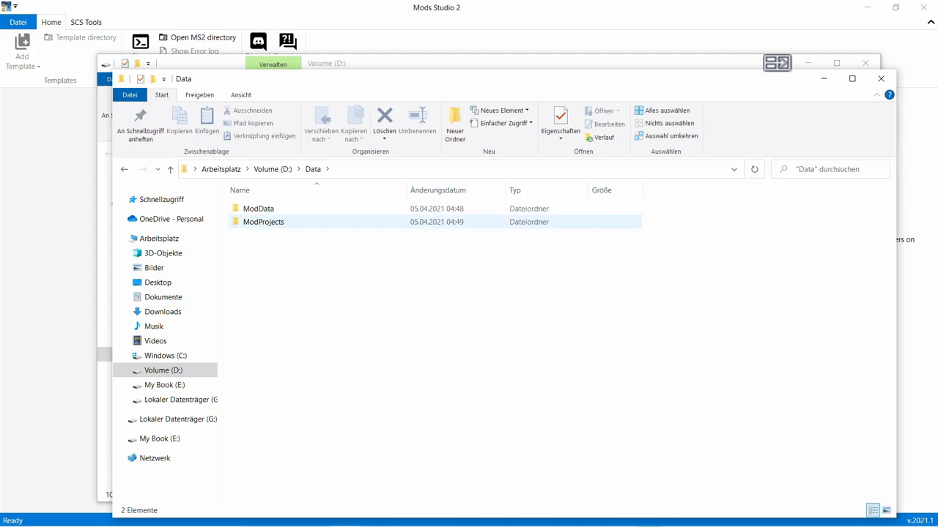
{"action": "double_click", "coordinate": [264, 222]}
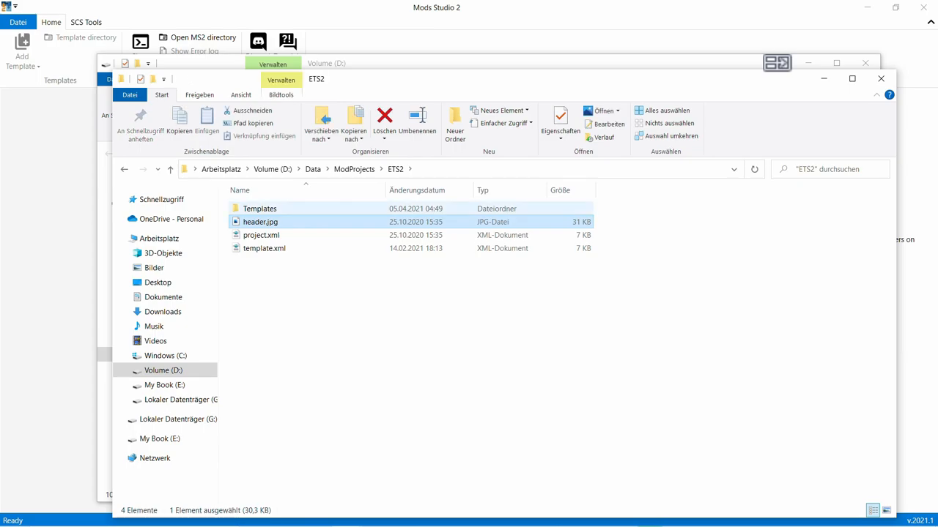
{"action": "double_click", "coordinate": [259, 208]}
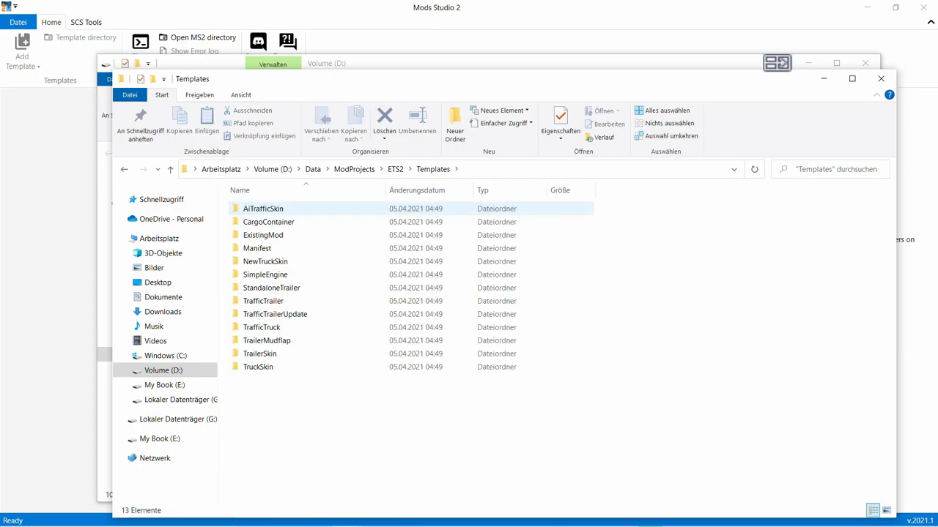
{"action": "left_click", "coordinate": [270, 340]}
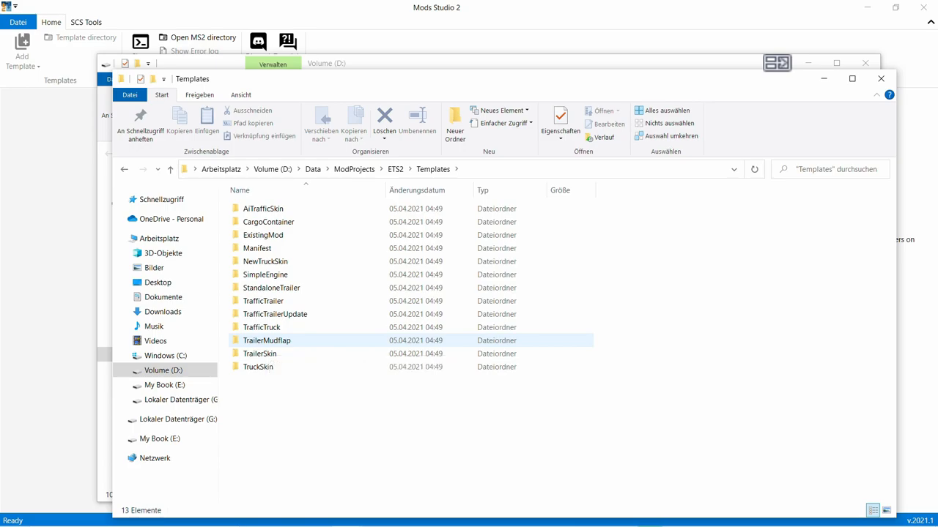
{"action": "mouse_move", "coordinate": [267, 340]}
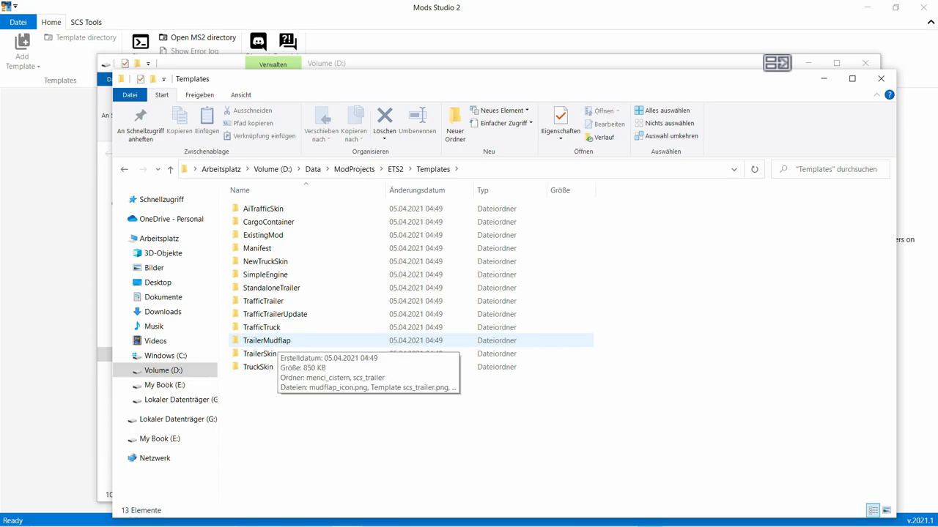
{"action": "double_click", "coordinate": [268, 340]}
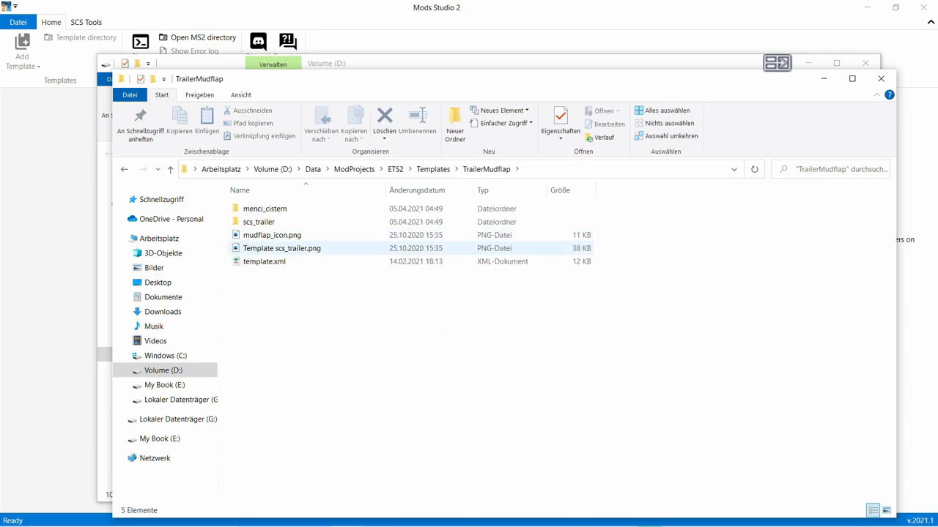
Open the Template scs_trailer.png image from the TrailerMudflap folder
{"action": "left_click", "coordinate": [279, 248]}
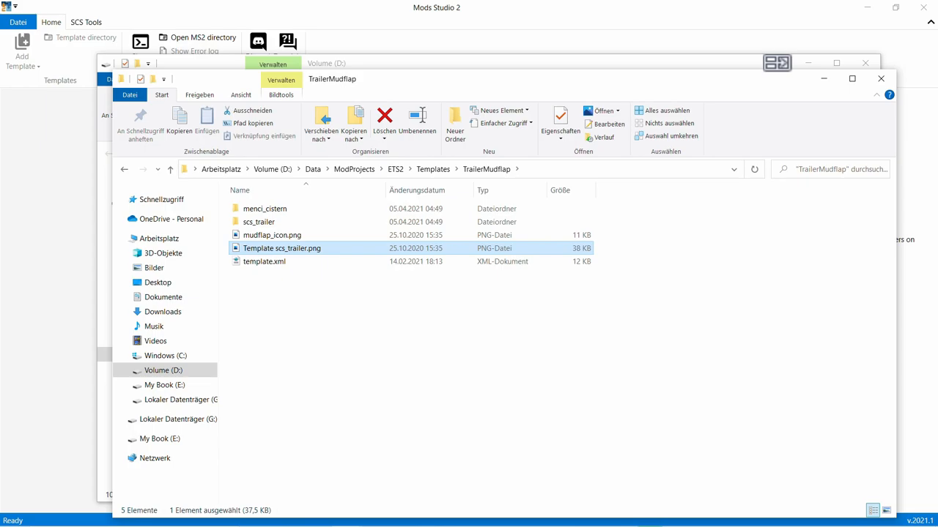
{"action": "double_click", "coordinate": [280, 247]}
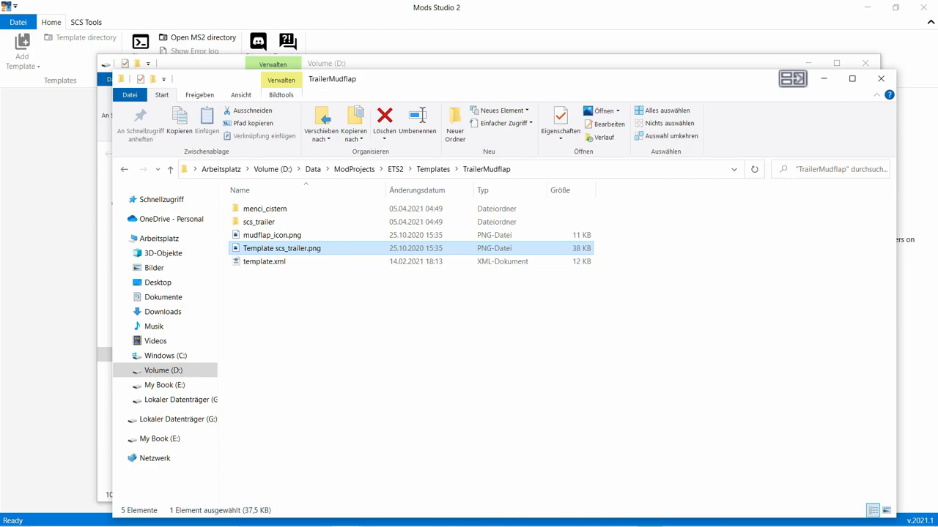
{"action": "mouse_move", "coordinate": [279, 250]}
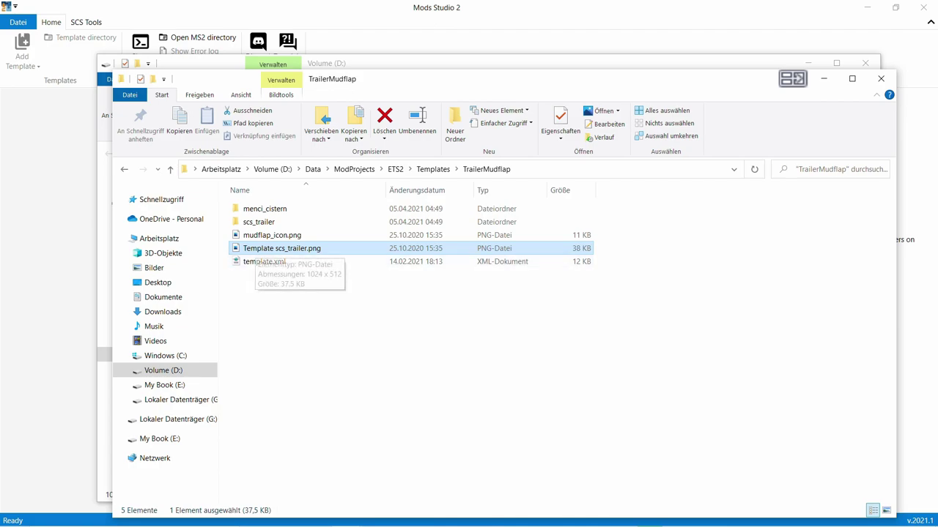
{"action": "mouse_move", "coordinate": [285, 247]}
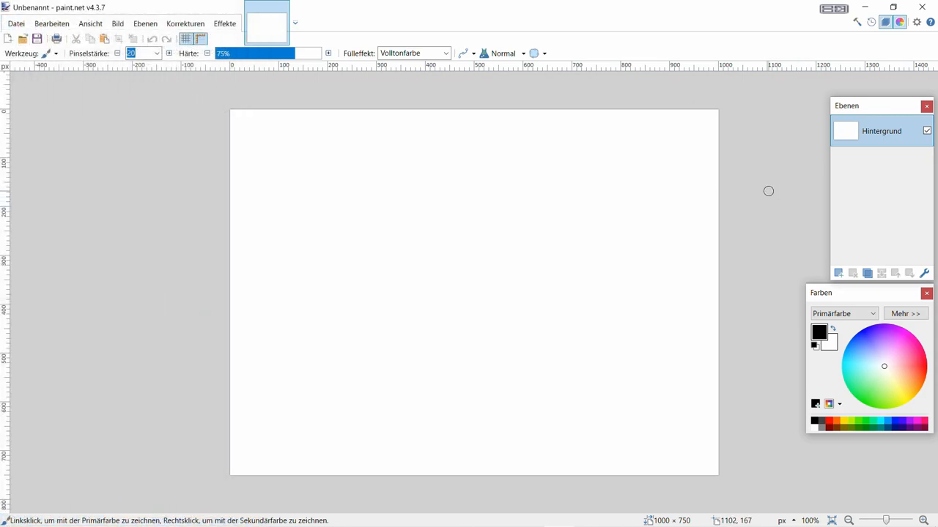
{"action": "mouse_move", "coordinate": [372, 71]}
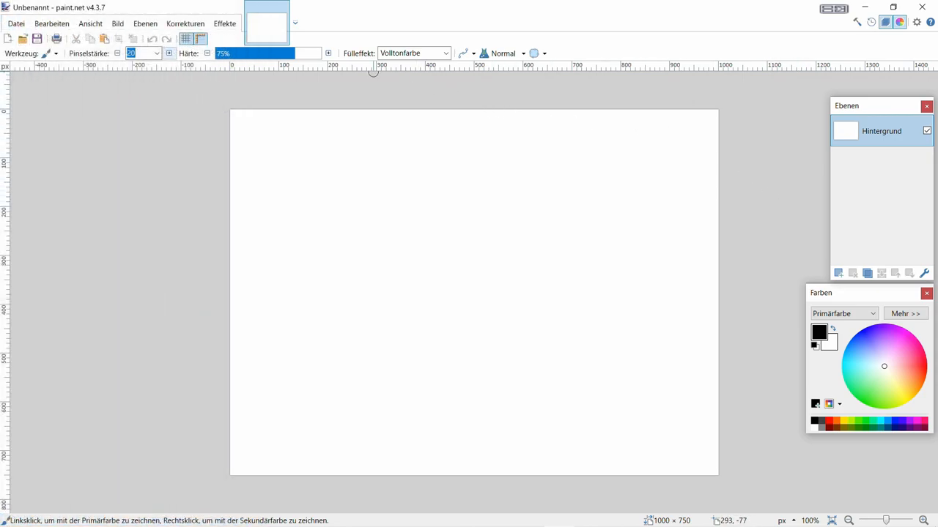
Import Template scs_trailer.png from the Trailer Mudflaps folder as a new layer
{"action": "left_click", "coordinate": [154, 24]}
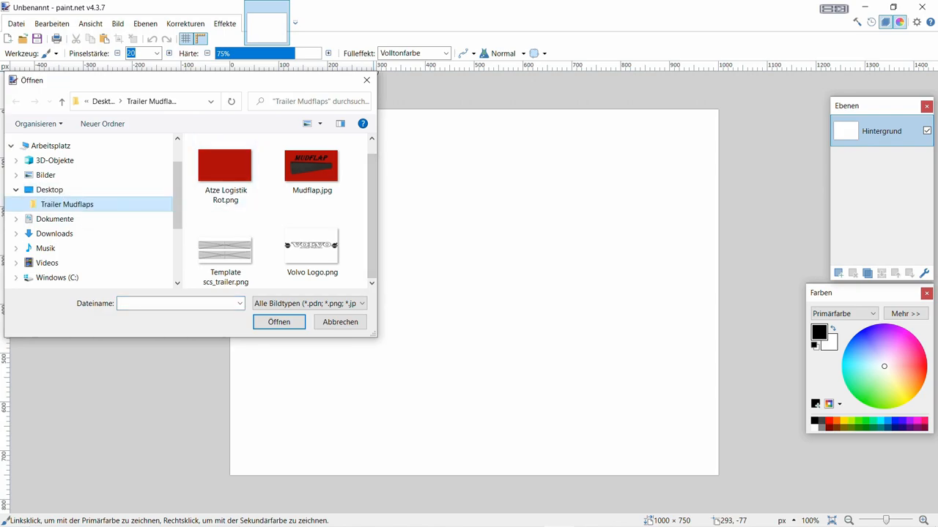
{"action": "left_click", "coordinate": [310, 246]}
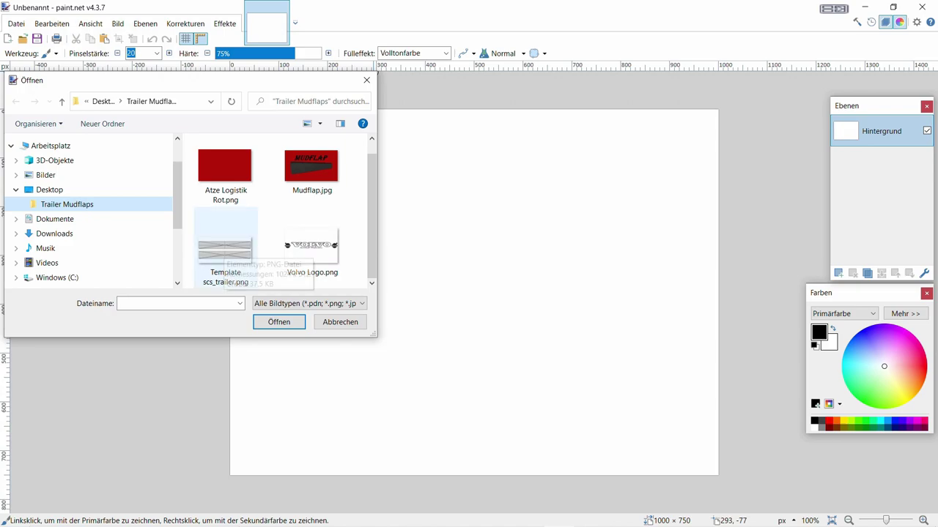
{"action": "left_click", "coordinate": [226, 246]}
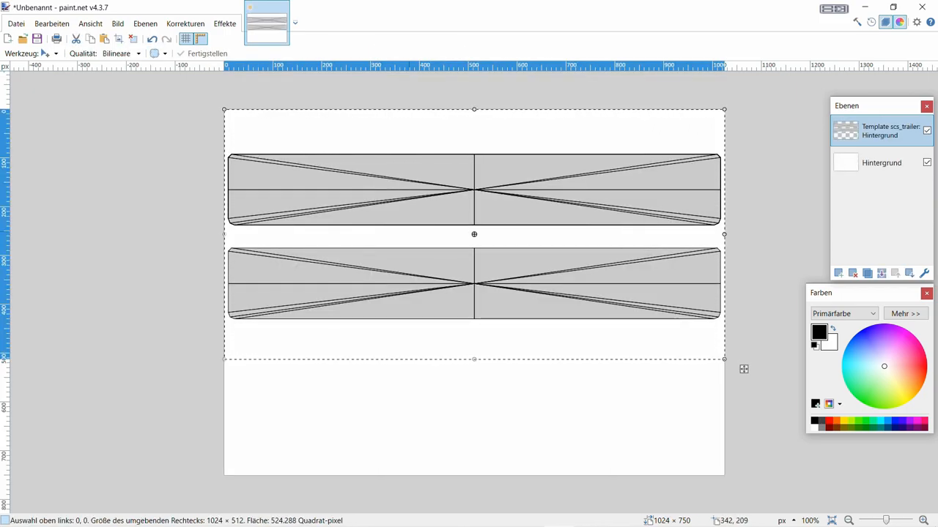
Commit the imported template layer at the top-left of the canvas
{"action": "left_click", "coordinate": [49, 53]}
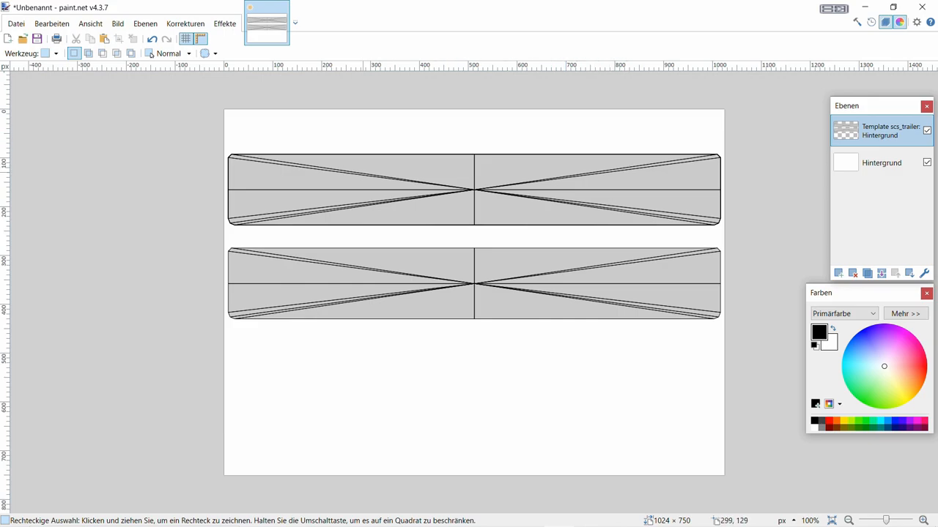
{"action": "left_click", "coordinate": [118, 23]}
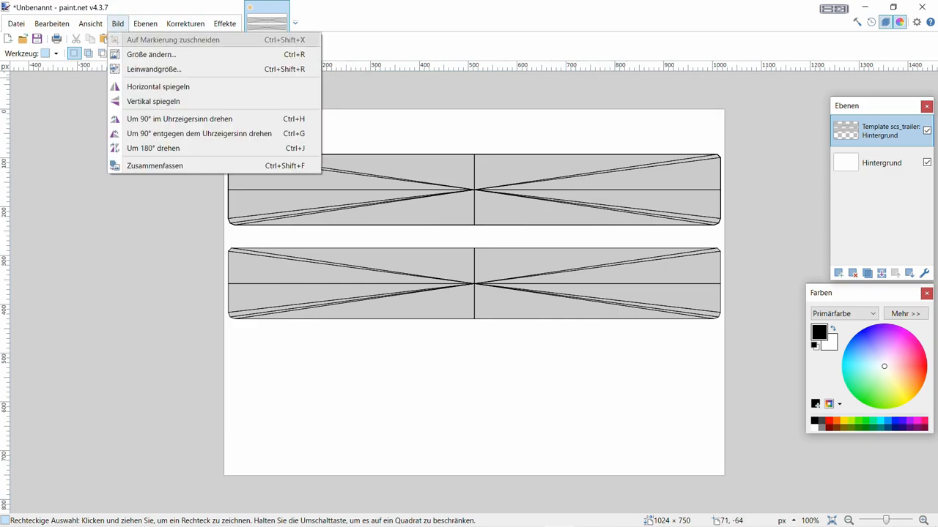
Resize the image to 1024 × 512 pixels without maintaining the aspect ratio
{"action": "left_click", "coordinate": [167, 54]}
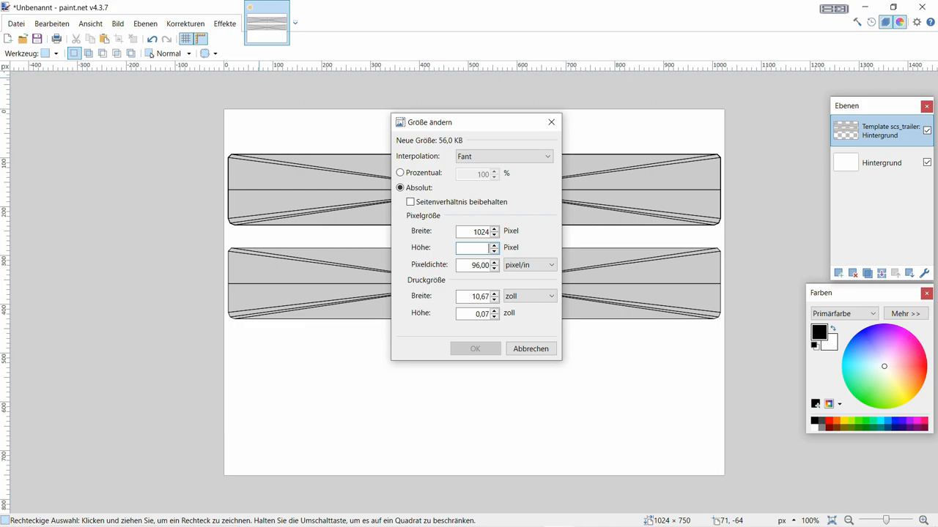
{"action": "type", "text": "5"}
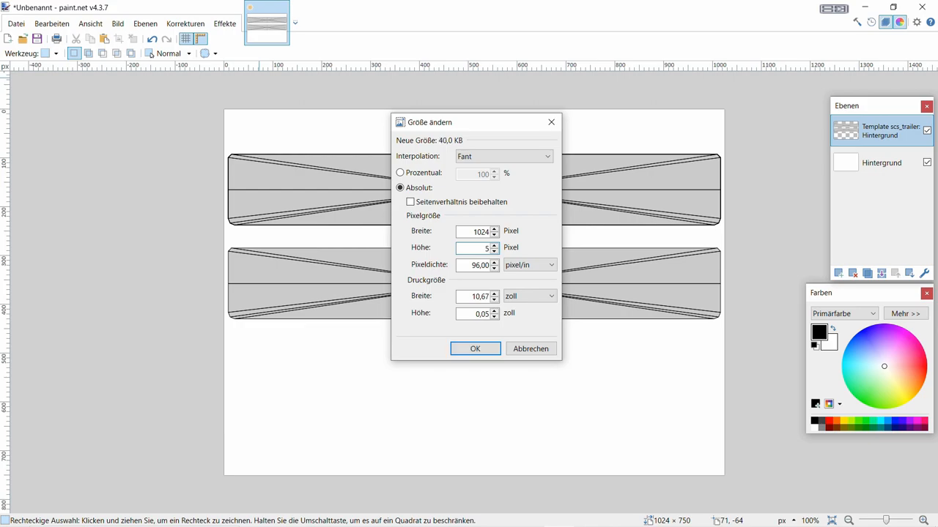
{"action": "type", "text": "512"}
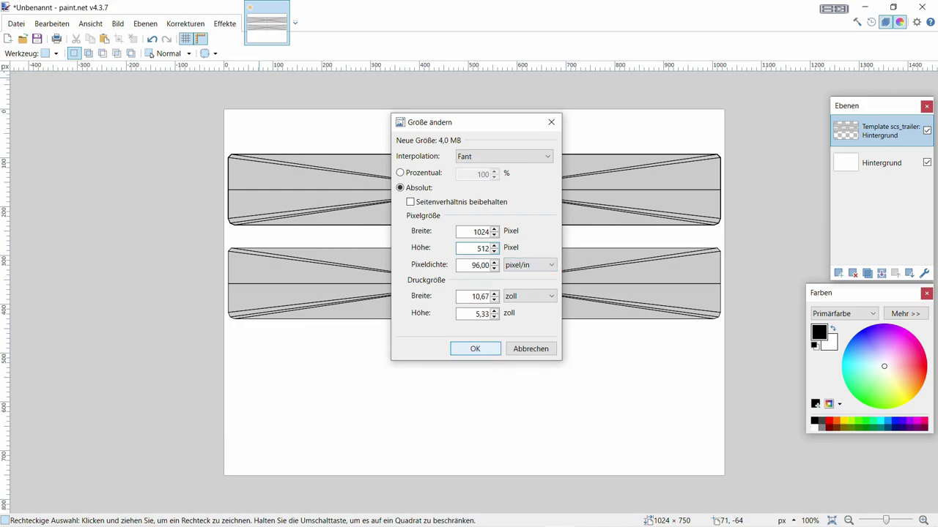
{"action": "left_click", "coordinate": [475, 349]}
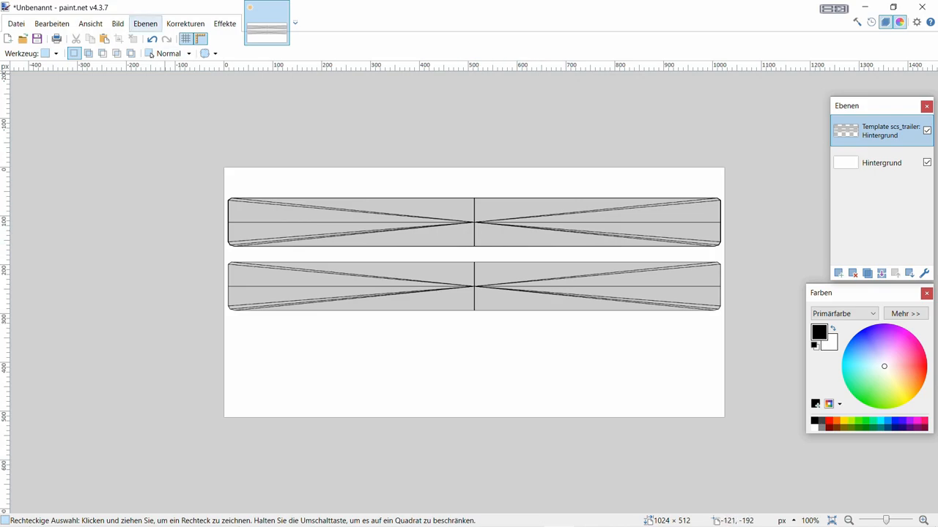
Import Atze Logistik Rot.png as a new layer
{"action": "left_click", "coordinate": [143, 24]}
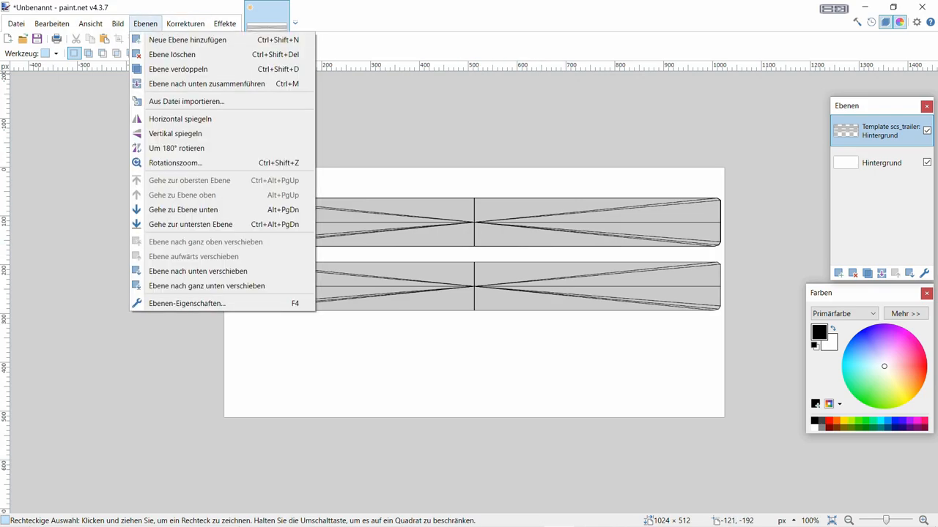
{"action": "mouse_move", "coordinate": [186, 101]}
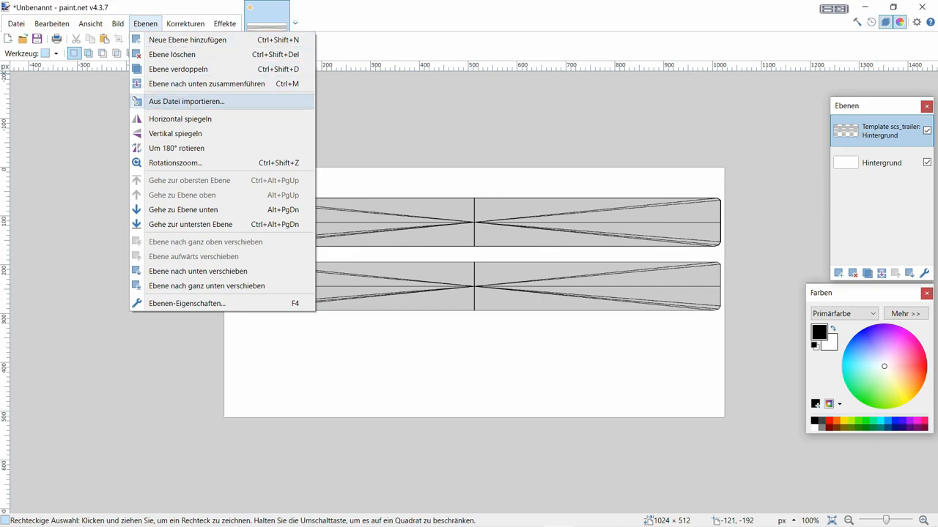
{"action": "left_click", "coordinate": [188, 101]}
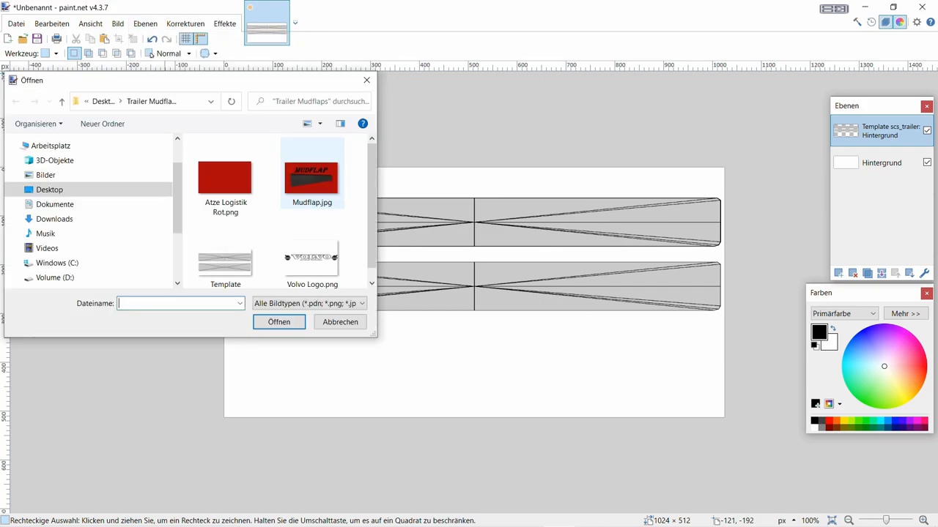
{"action": "left_click", "coordinate": [226, 177]}
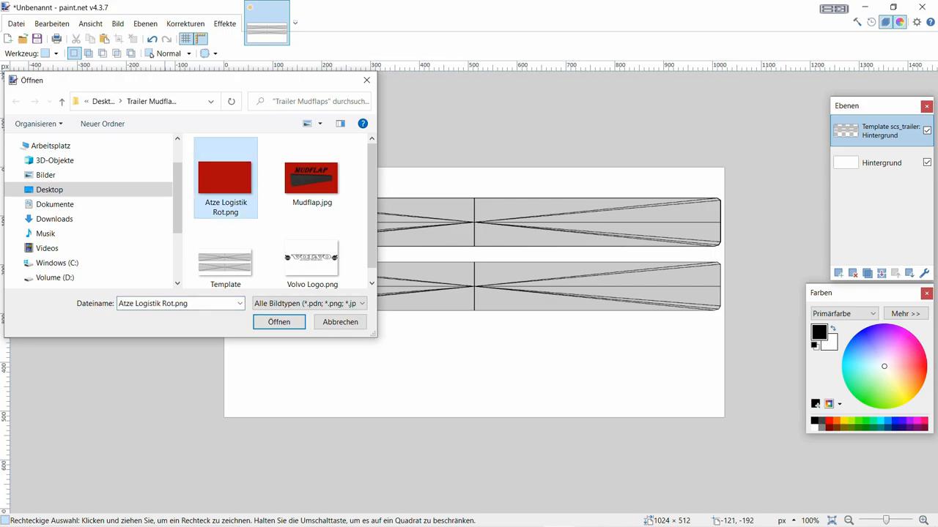
{"action": "left_click", "coordinate": [278, 322]}
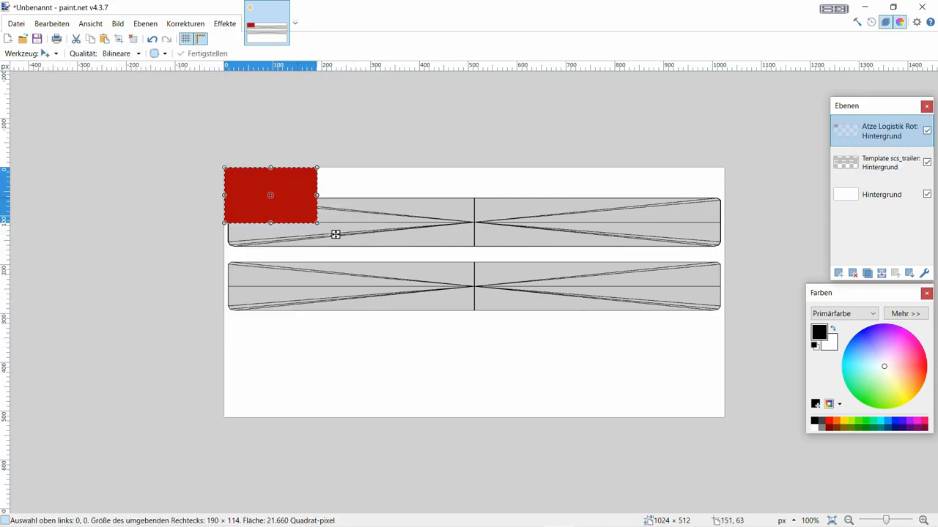
Stretch the red image across the whole upper mudflap strip, commit it, then hide the layer
{"action": "left_click_drag", "start_coordinate": [270, 195], "coordinate": [273, 225]}
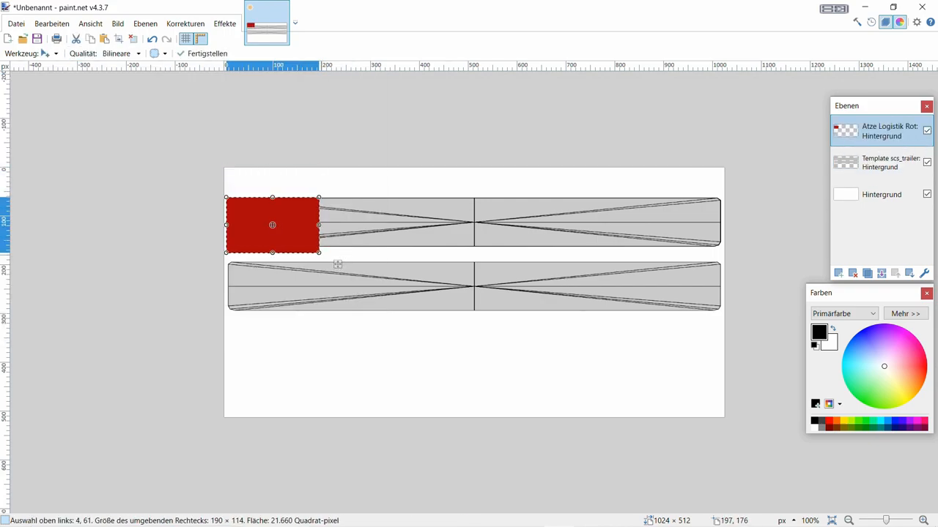
{"action": "left_click_drag", "start_coordinate": [319, 252], "coordinate": [565, 286]}
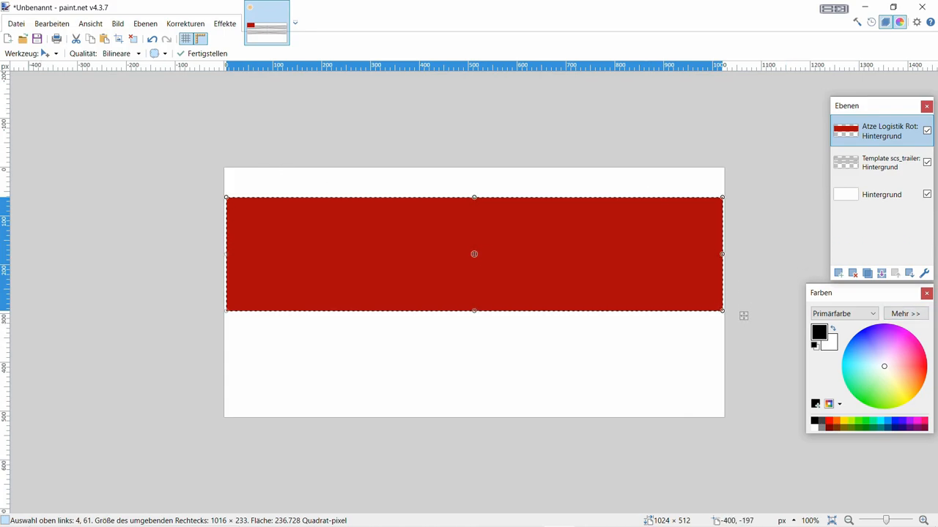
{"action": "left_click", "coordinate": [46, 53]}
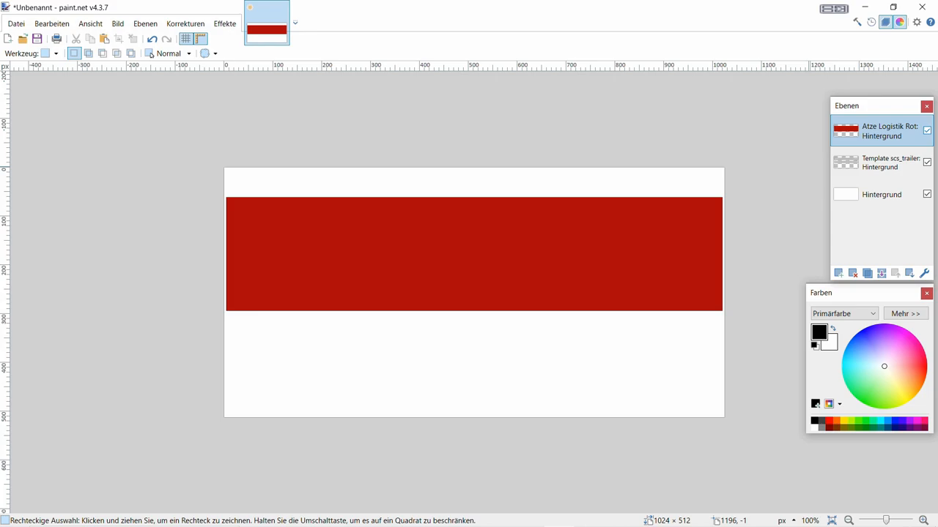
{"action": "left_click", "coordinate": [926, 128]}
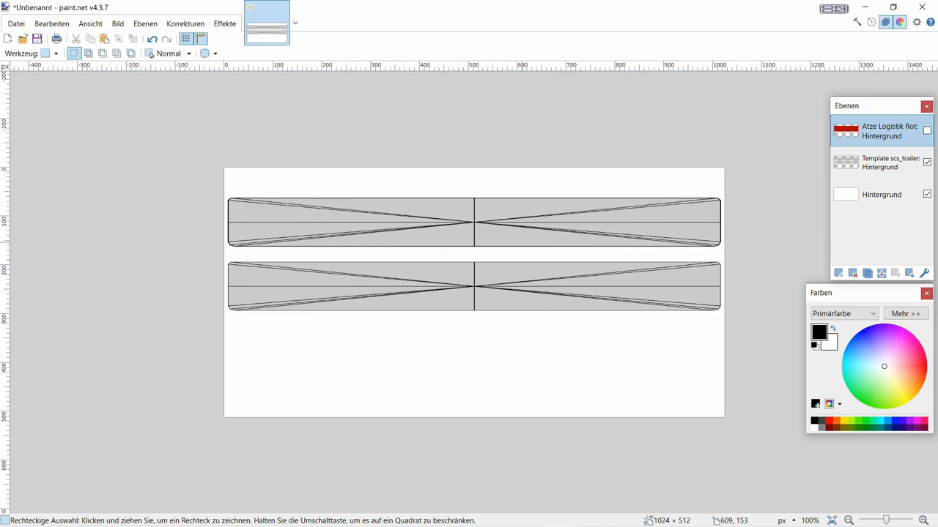
Import Volvo Logo.png as a new layer
{"action": "left_click", "coordinate": [147, 23]}
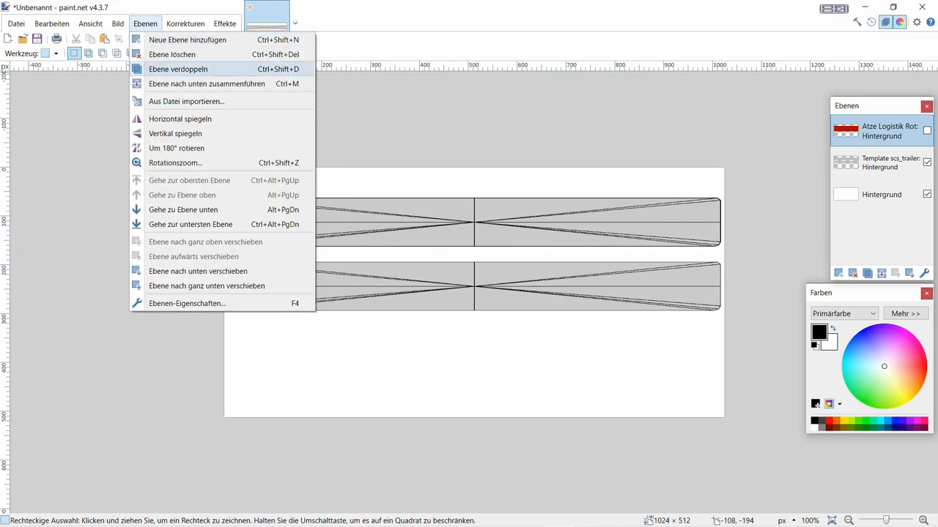
{"action": "left_click", "coordinate": [186, 101]}
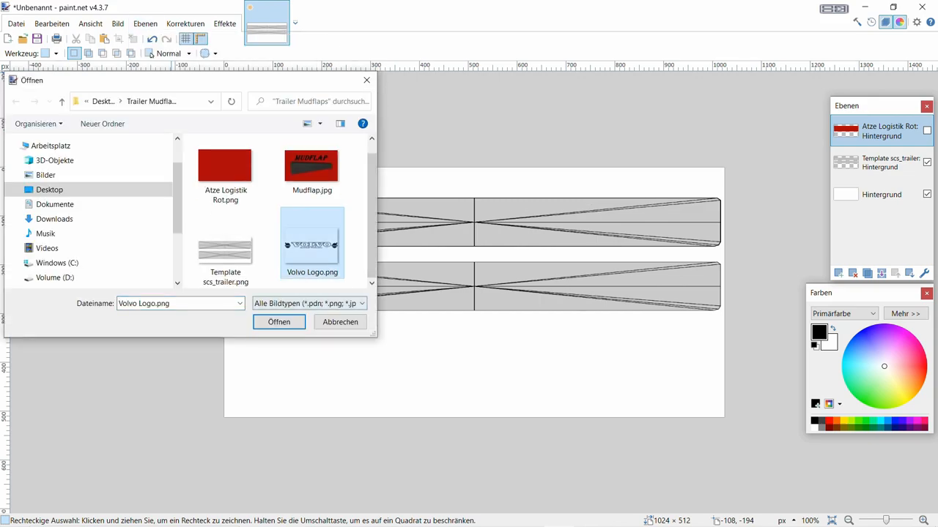
{"action": "left_click", "coordinate": [278, 322]}
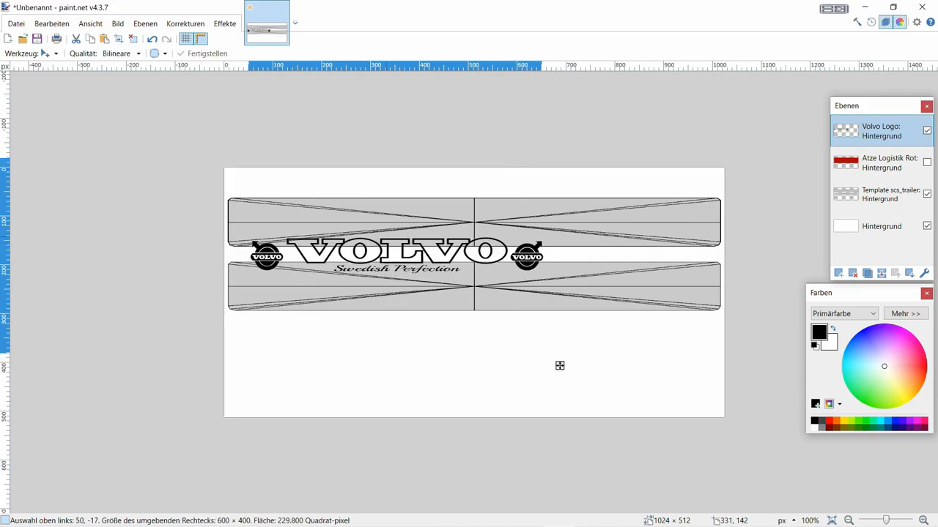
Position and enlarge the Volvo logo to fill the upper mudflap strip and commit it
{"action": "left_click_drag", "start_coordinate": [560, 367], "coordinate": [604, 348]}
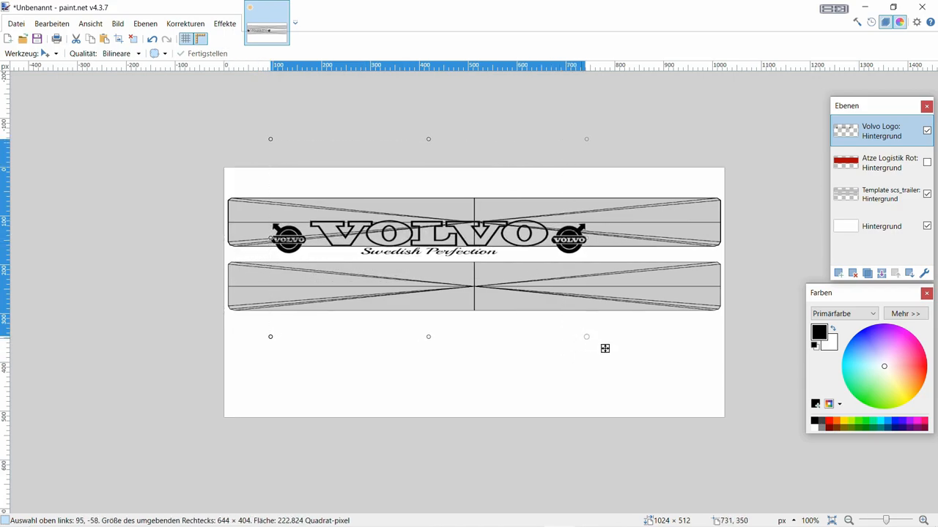
{"action": "left_click_drag", "start_coordinate": [586, 337], "coordinate": [671, 364]}
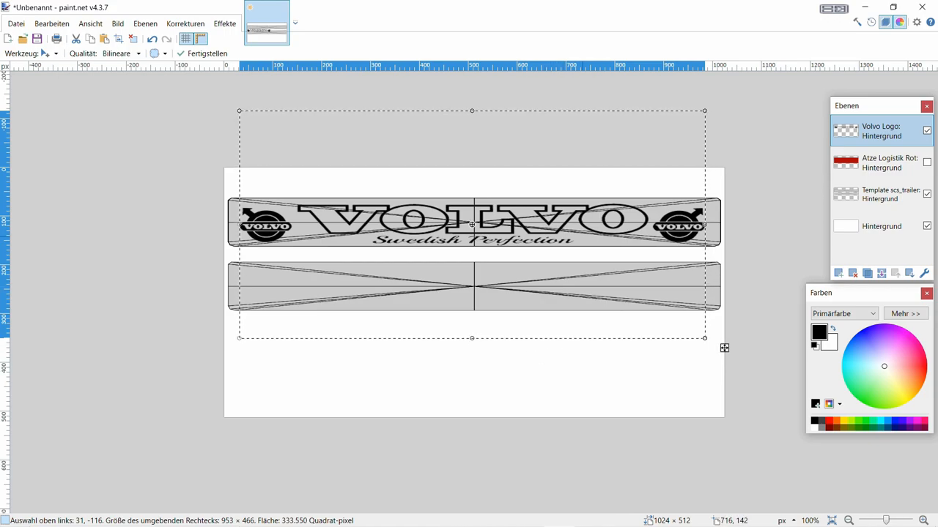
{"action": "mouse_move", "coordinate": [724, 337]}
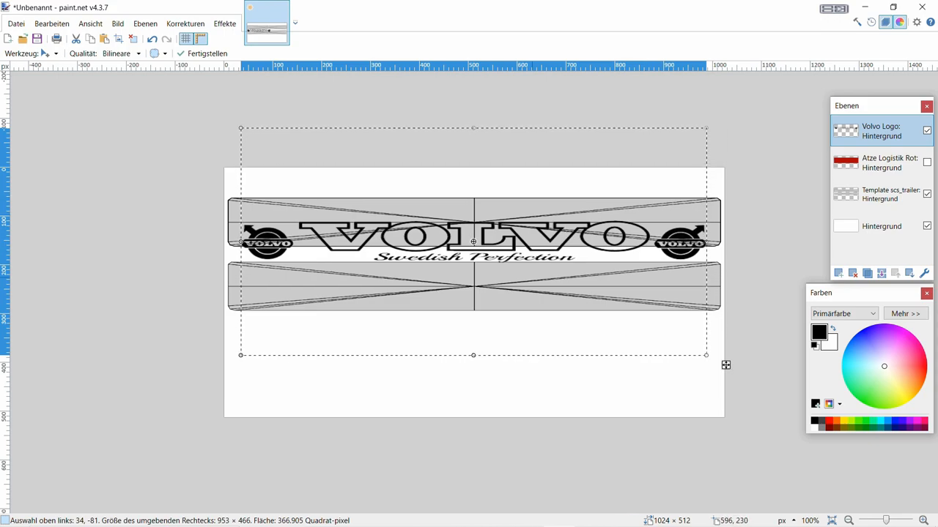
{"action": "mouse_move", "coordinate": [475, 243]}
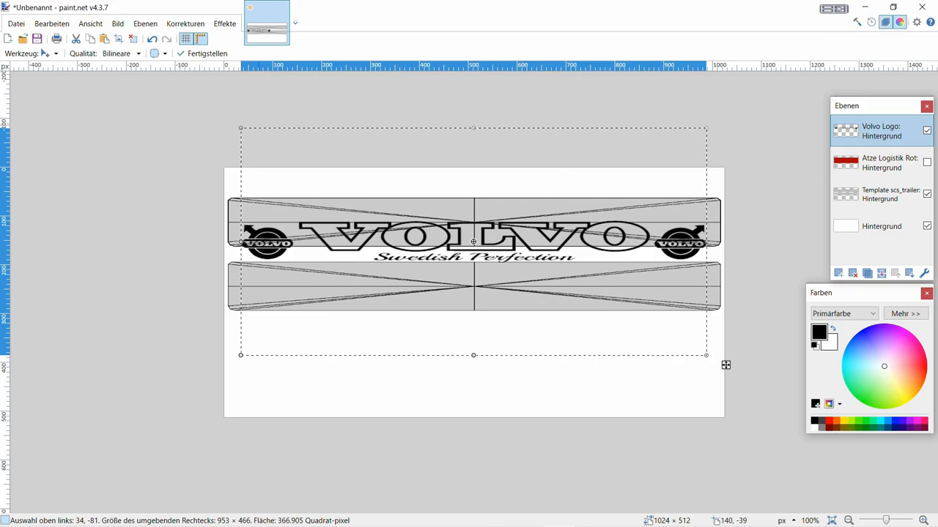
{"action": "left_click", "coordinate": [44, 53]}
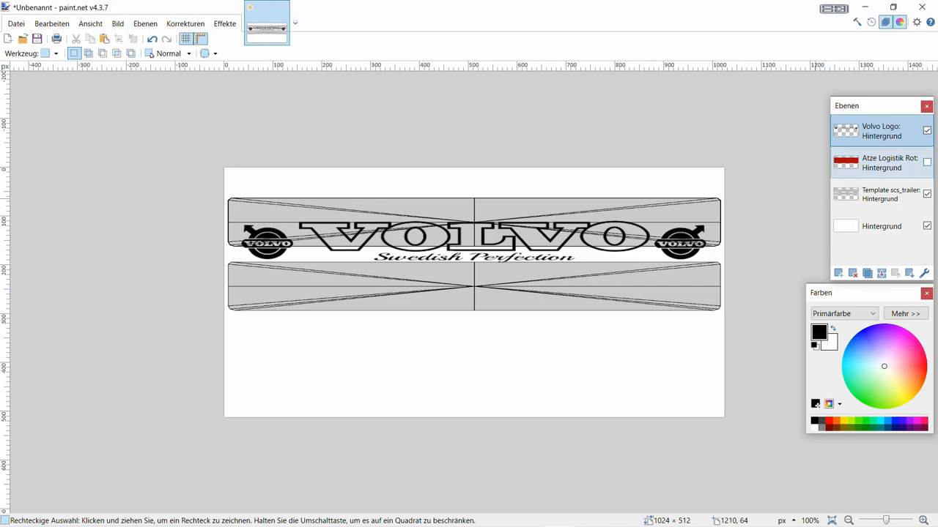
Toggle the red layer on and check the design against the white background layer
{"action": "left_click", "coordinate": [926, 162]}
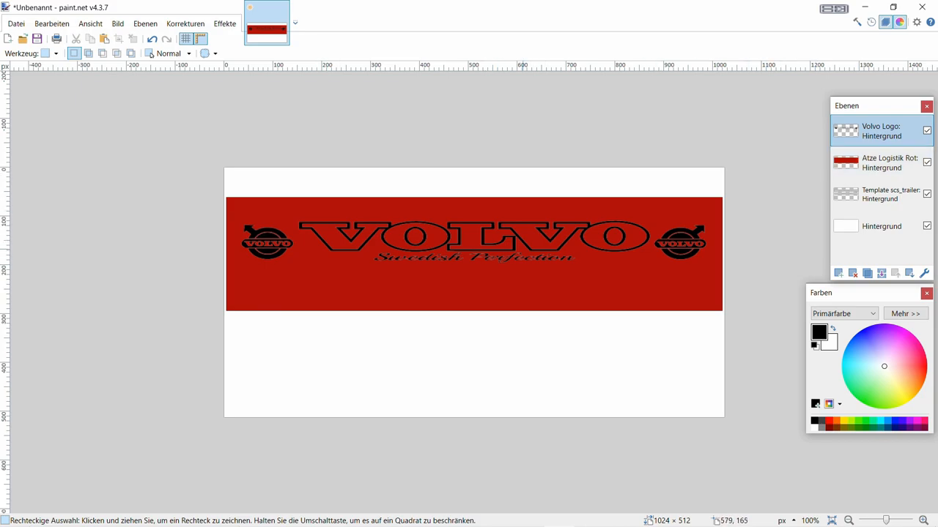
{"action": "mouse_move", "coordinate": [849, 94]}
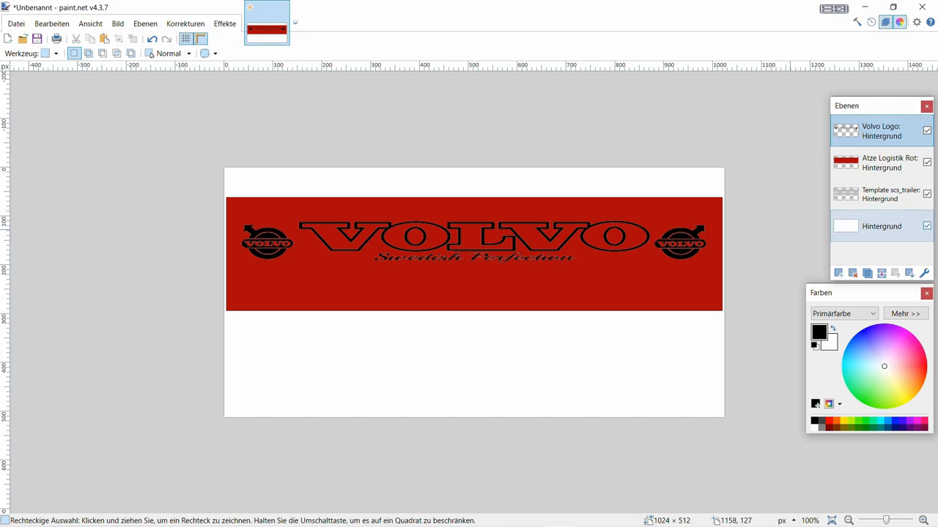
{"action": "left_click", "coordinate": [926, 226]}
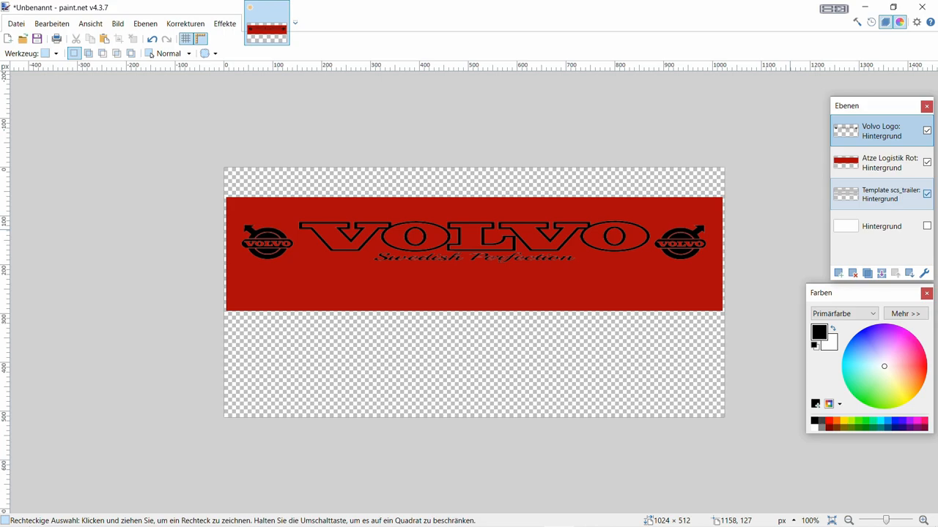
{"action": "left_click", "coordinate": [926, 193]}
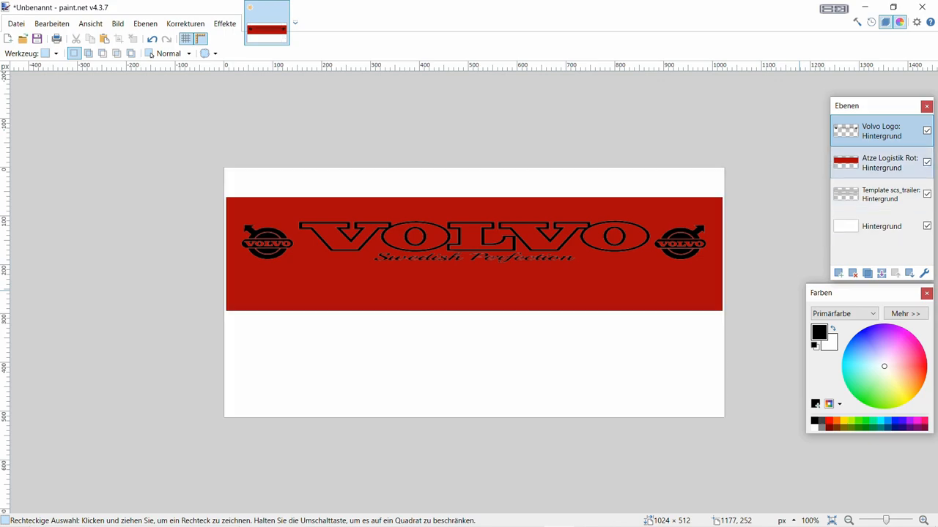
{"action": "left_click", "coordinate": [926, 161]}
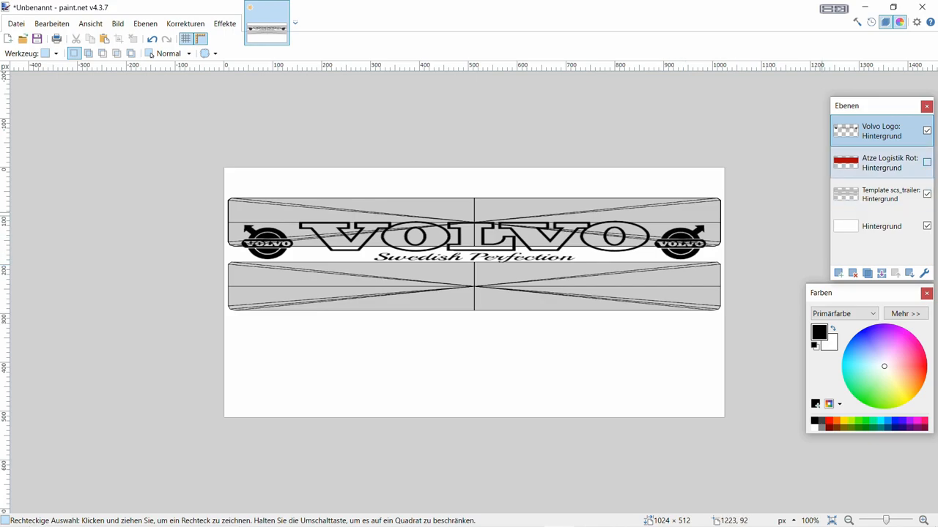
Show the red layer, hide the template and background layers, and start saving the image
{"action": "left_click", "coordinate": [923, 162]}
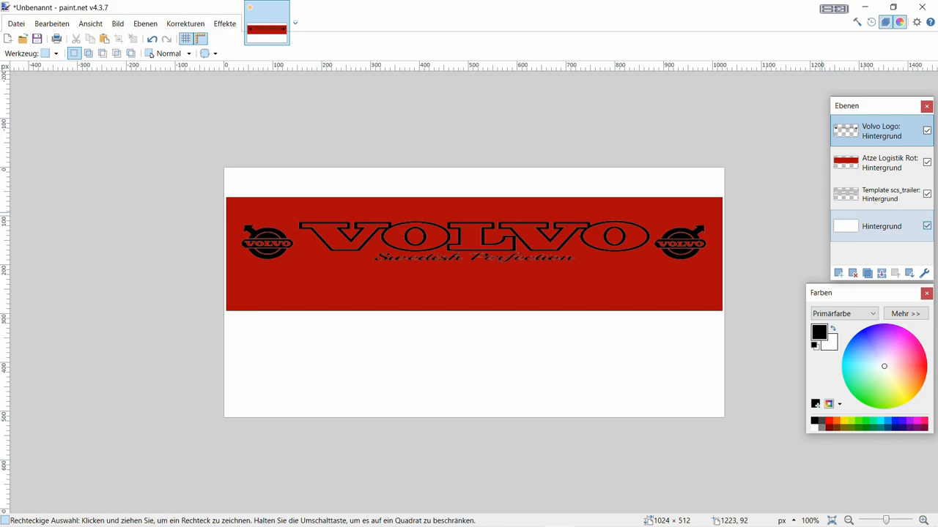
{"action": "left_click", "coordinate": [926, 225]}
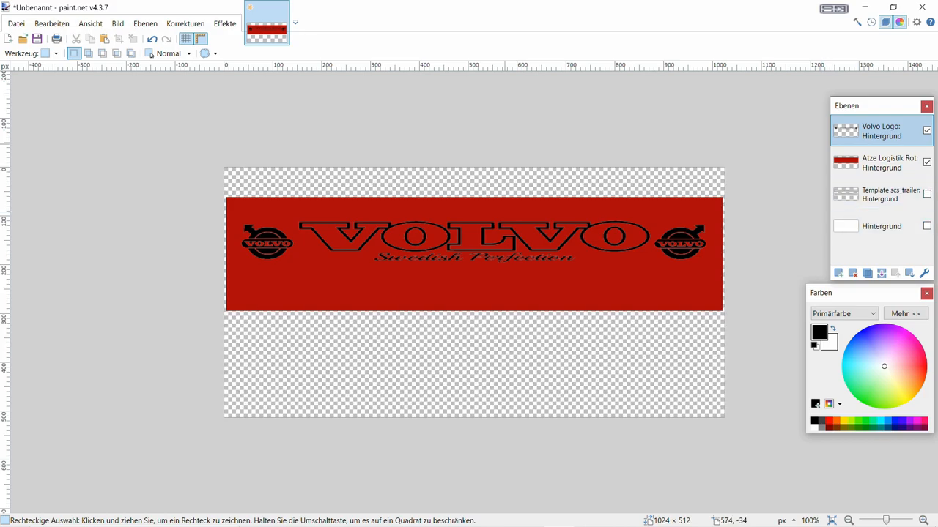
{"action": "left_click", "coordinate": [16, 23]}
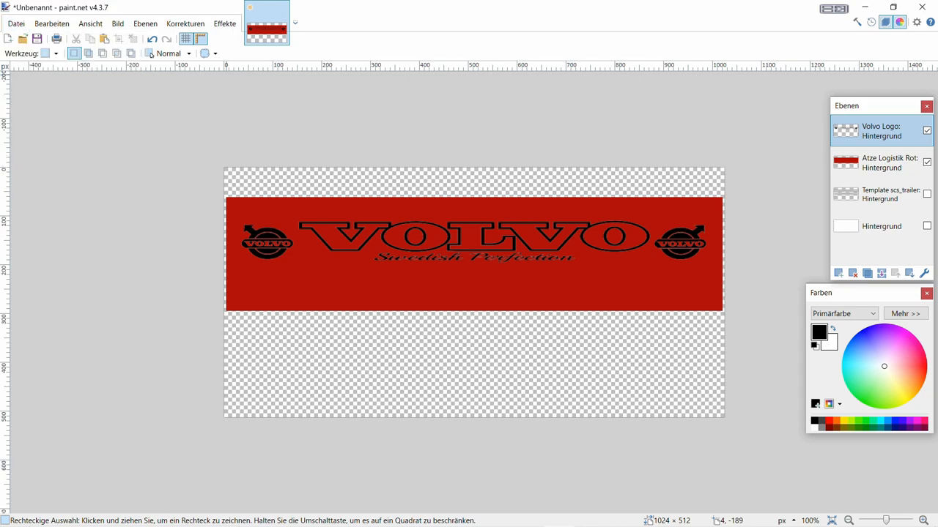
{"action": "left_click", "coordinate": [35, 38]}
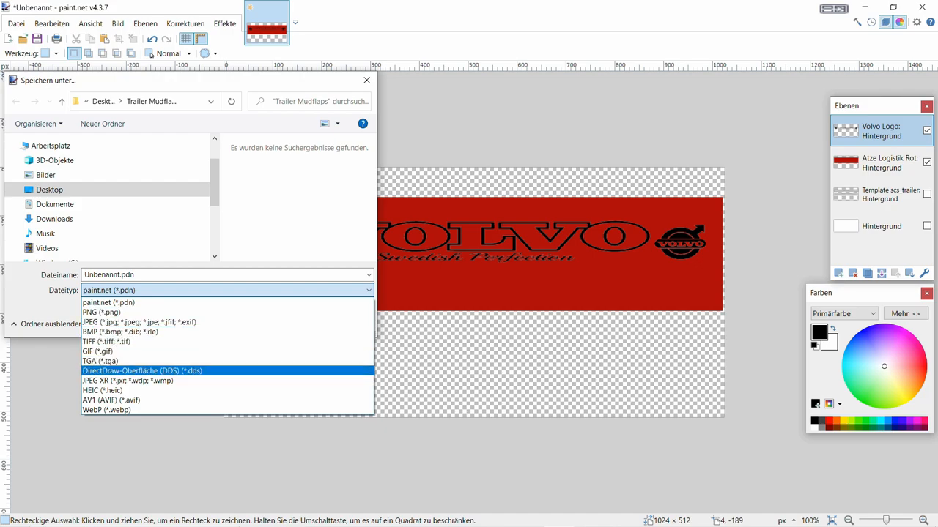
Save the image as a DDS file named Mudflap in the Trailer Mudflaps folder
{"action": "left_click", "coordinate": [140, 371]}
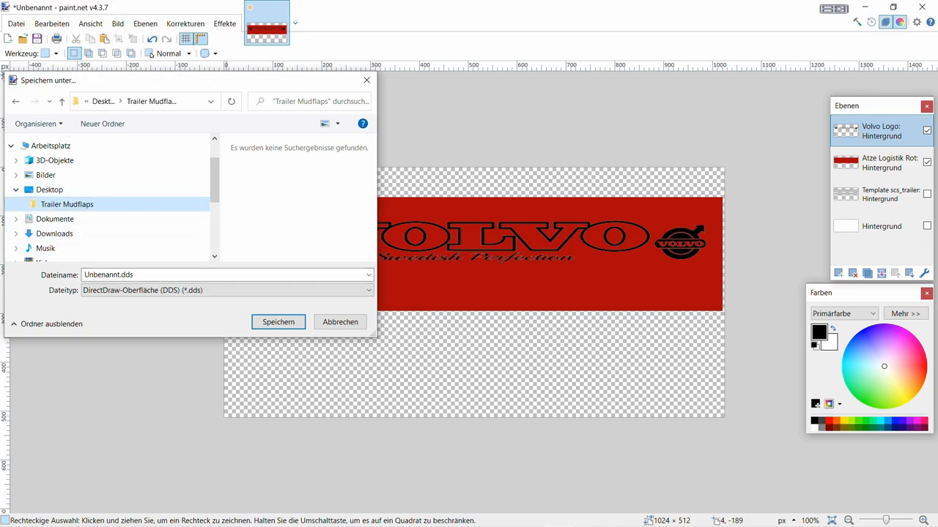
{"action": "left_click", "coordinate": [363, 291]}
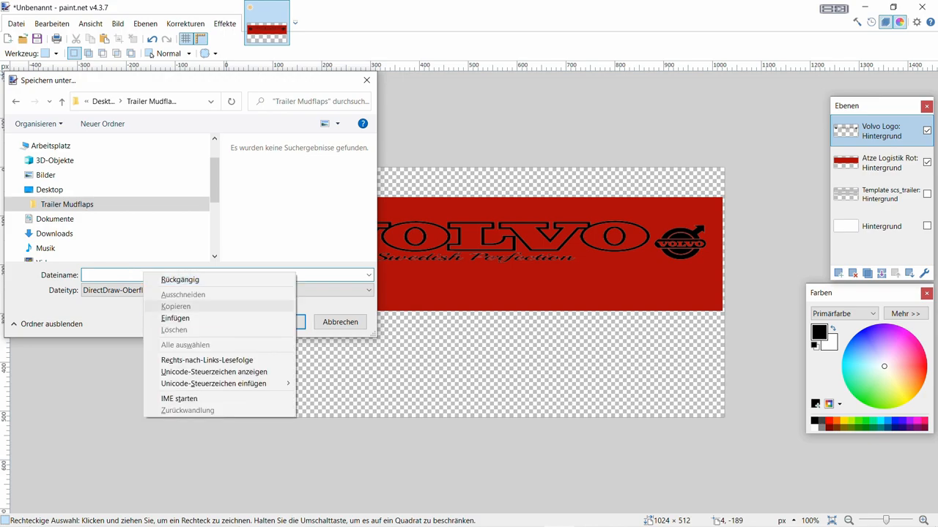
{"action": "type", "text": "mudflap"}
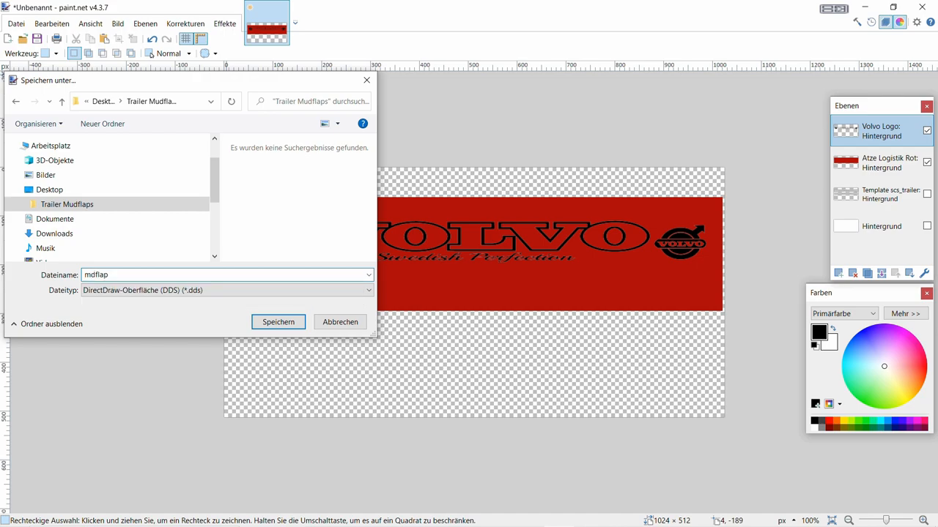
{"action": "key", "text": "Backspace"}
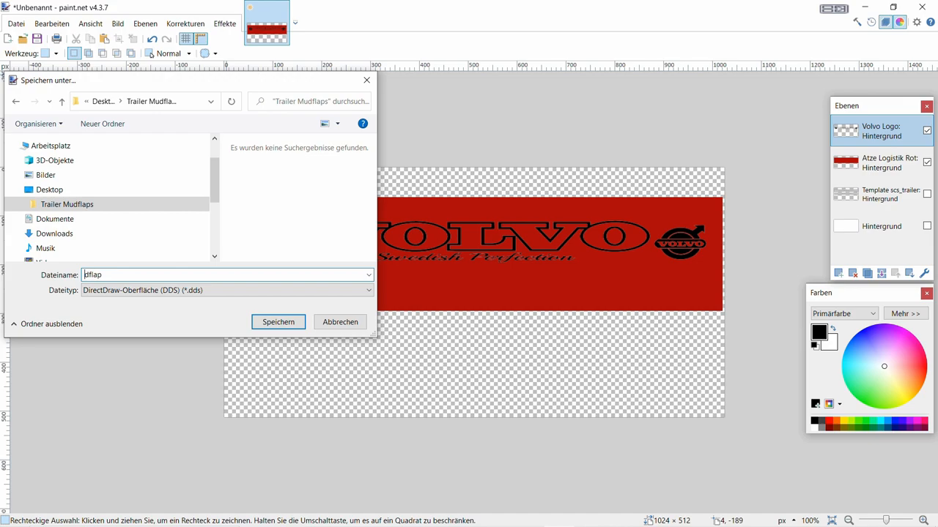
{"action": "type", "text": "Mudflap"}
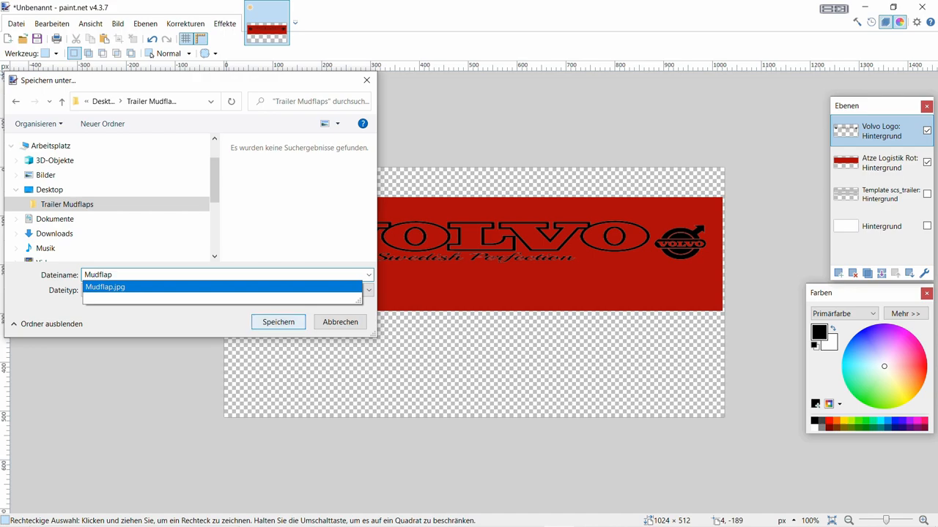
{"action": "left_click", "coordinate": [278, 322]}
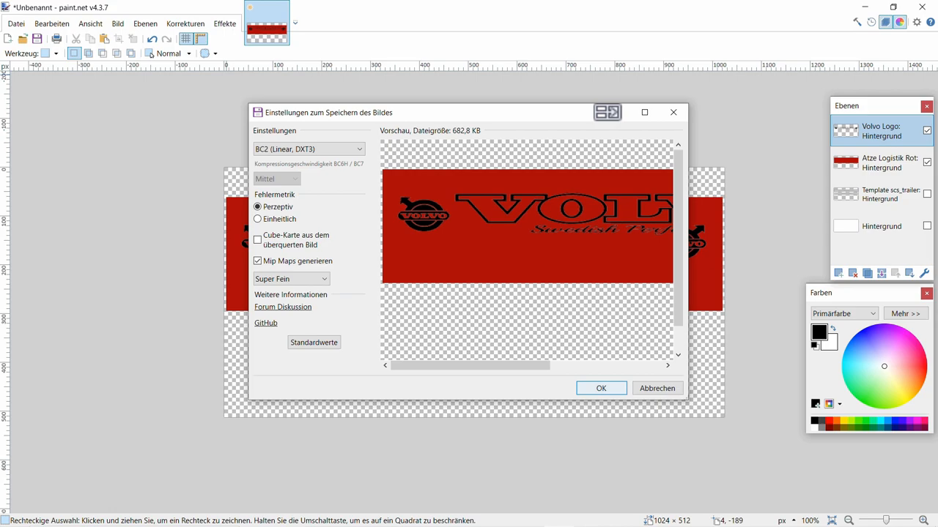
Accept BC2 (DXT3) compression and flatten the layers to save Mudflap.dds
{"action": "left_click", "coordinate": [601, 388]}
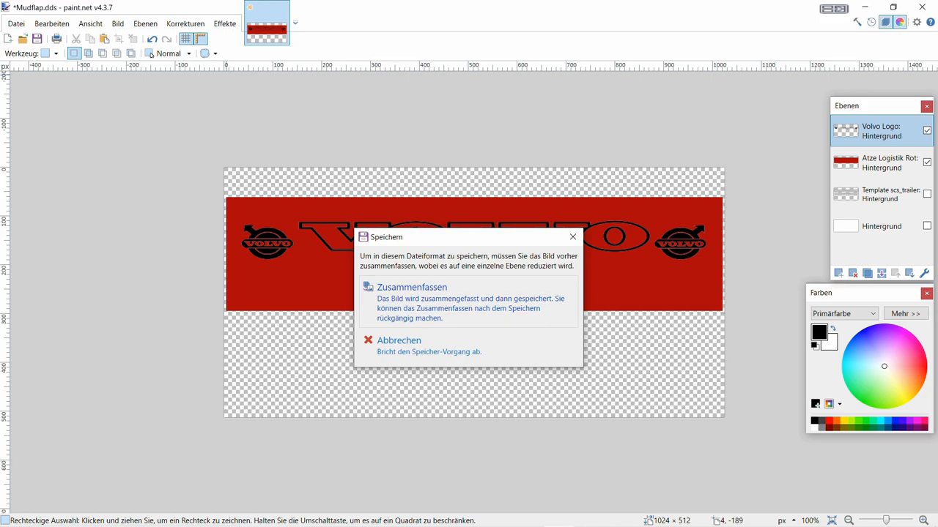
{"action": "left_click", "coordinate": [413, 287]}
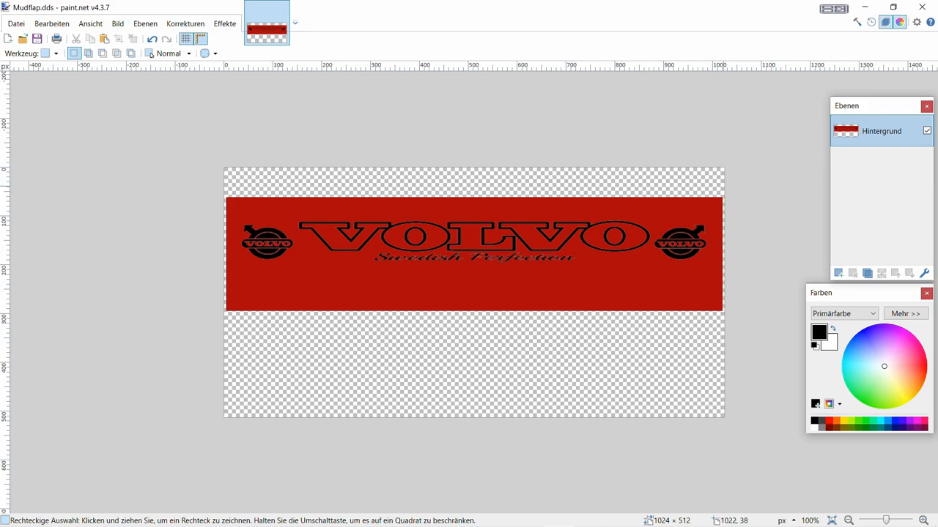
{"action": "mouse_move", "coordinate": [922, 6]}
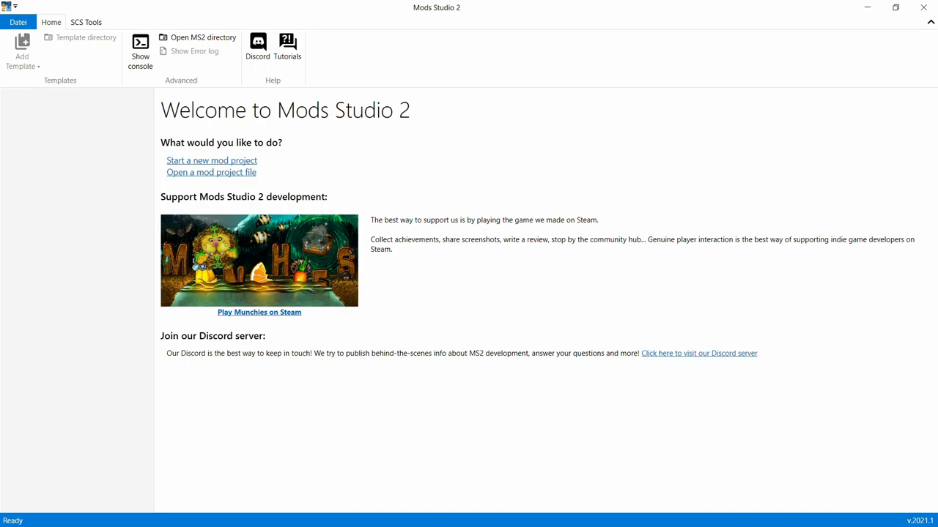
Start a new mod project with a trailer mudflaps template fitted to the SCS box trailer
{"action": "left_click", "coordinate": [211, 160]}
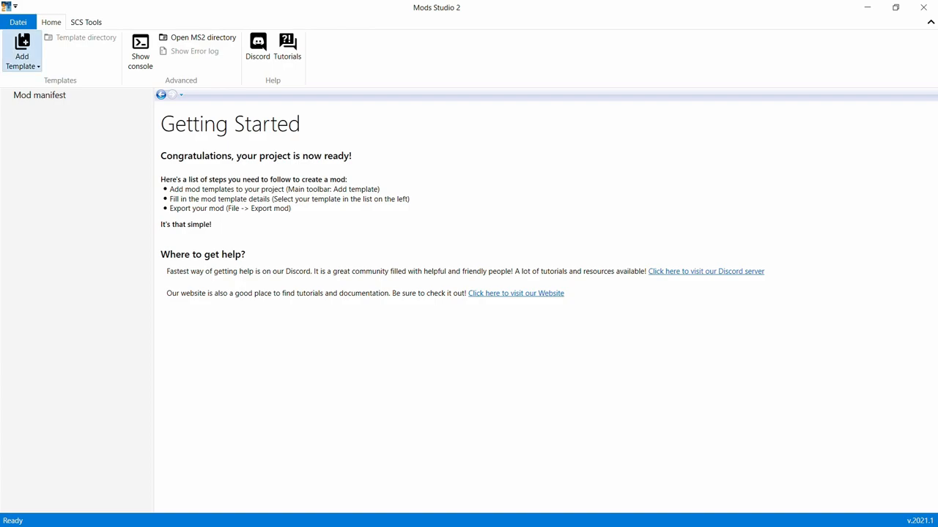
{"action": "left_click", "coordinate": [28, 47]}
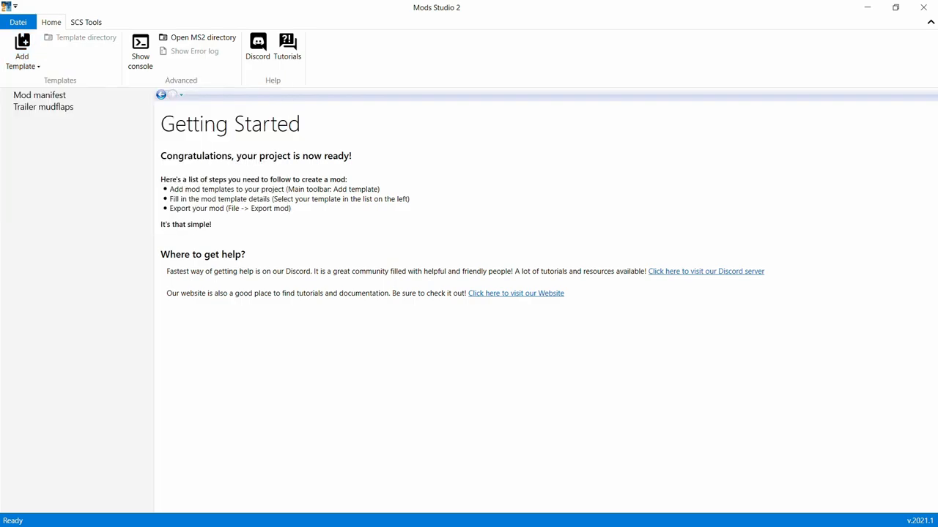
{"action": "left_click", "coordinate": [44, 106]}
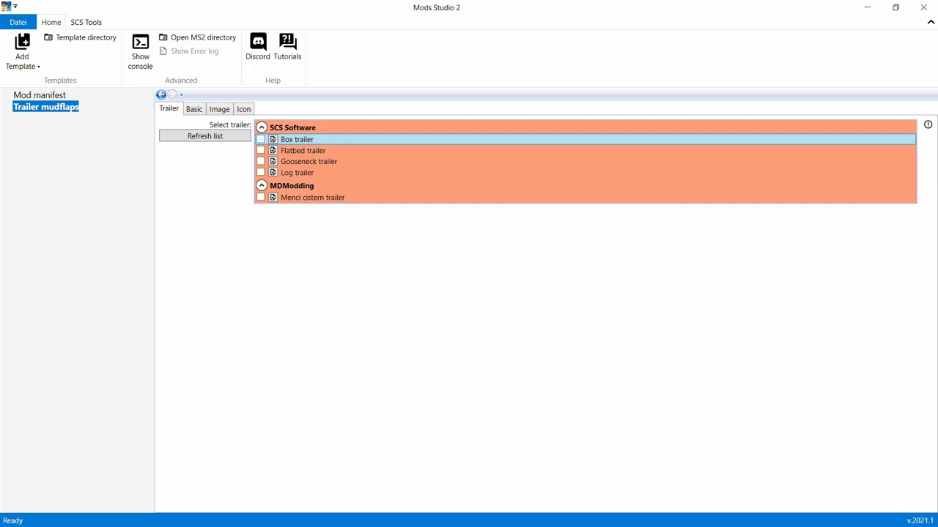
{"action": "left_click", "coordinate": [261, 139]}
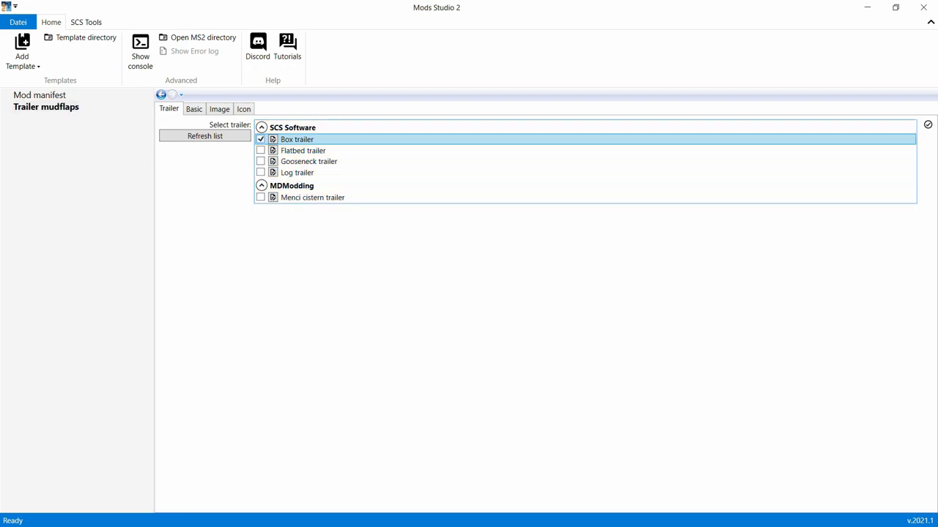
{"action": "left_click", "coordinate": [193, 109]}
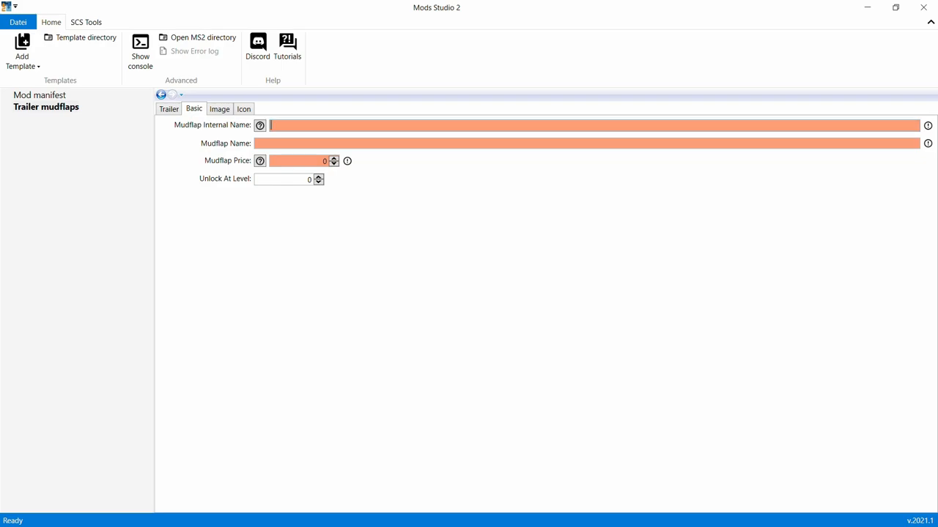
Name the mudflap 'mudflap' internally and 'Mudflap' for display on the Basic details
{"action": "right_click", "coordinate": [417, 125]}
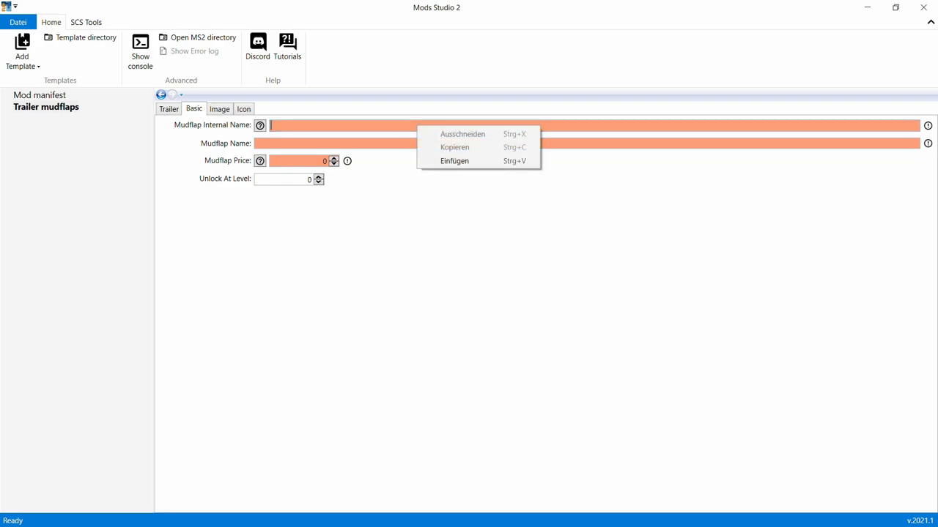
{"action": "type", "text": "mudflap"}
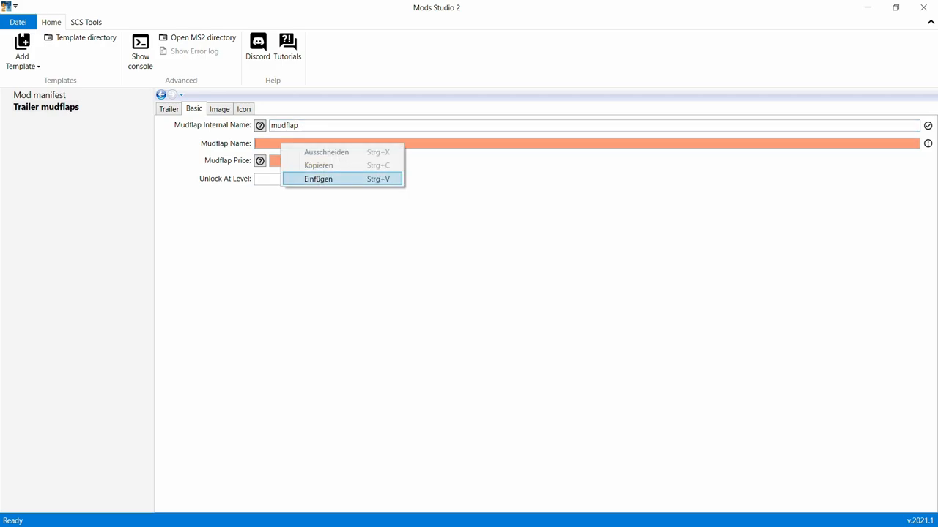
{"action": "left_click", "coordinate": [318, 178]}
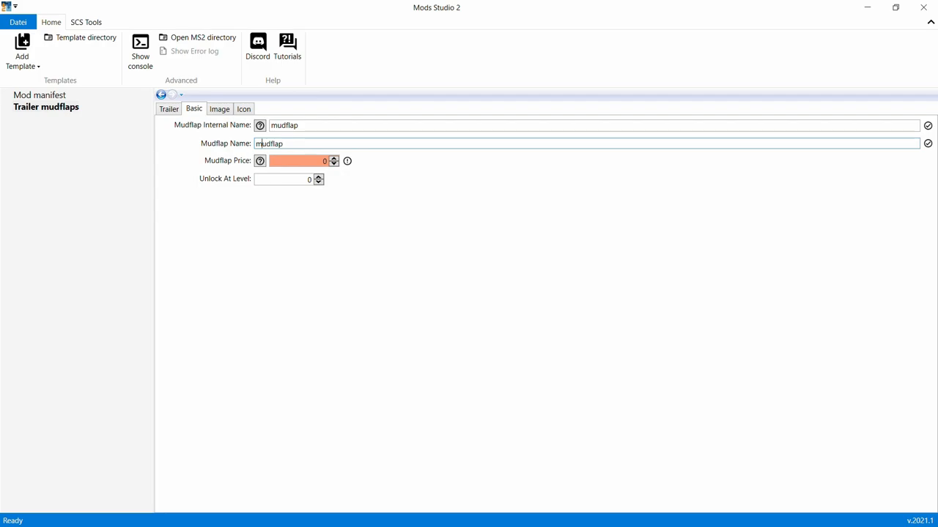
{"action": "key", "text": "Backspace"}
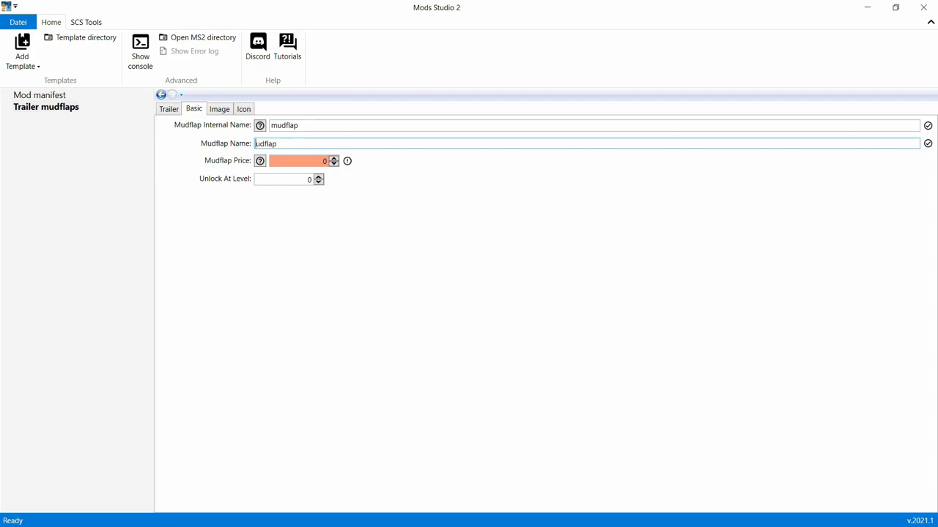
{"action": "type", "text": "Mudflap"}
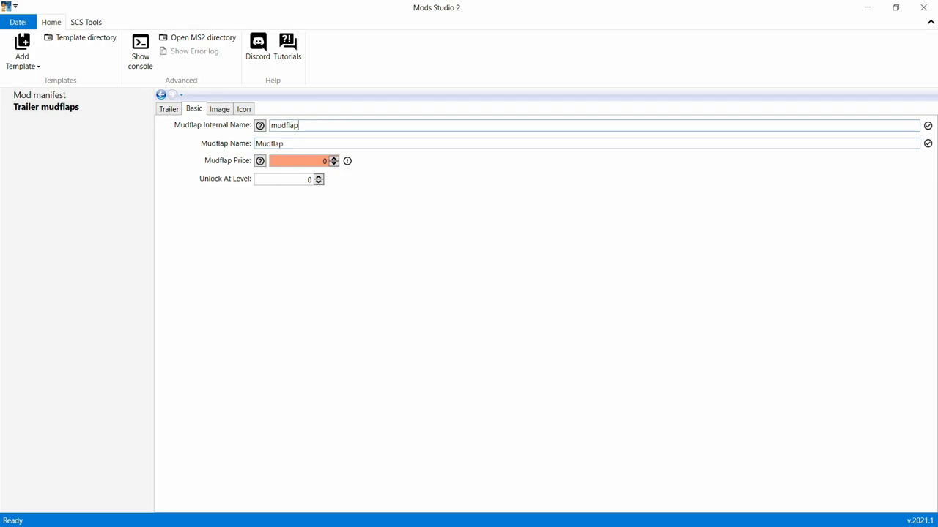
{"action": "type", "text": "ggggggg"}
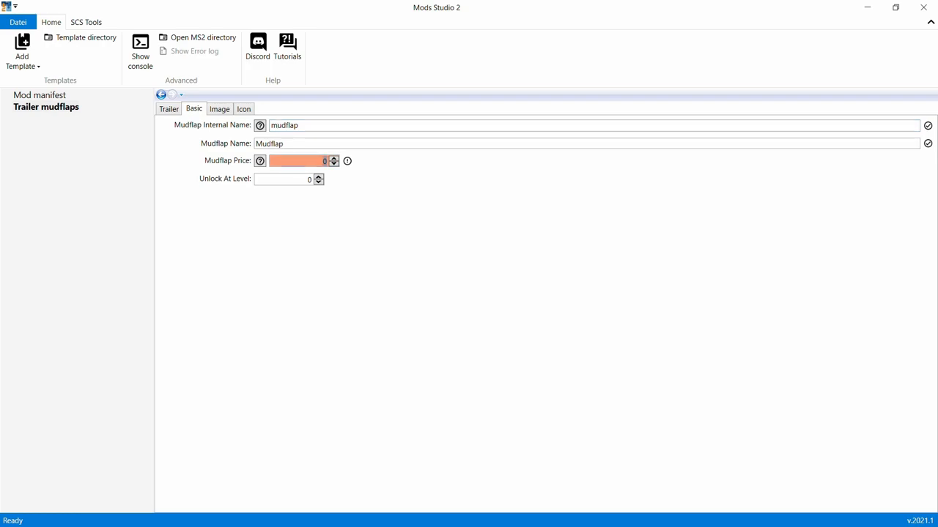
Set the mudflap price to 1000
{"action": "left_click", "coordinate": [296, 159]}
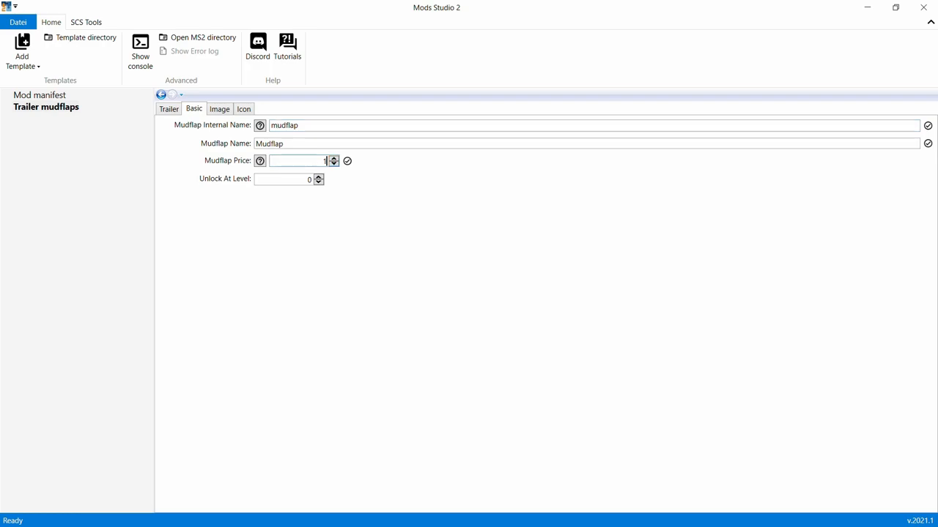
{"action": "type", "text": "1"}
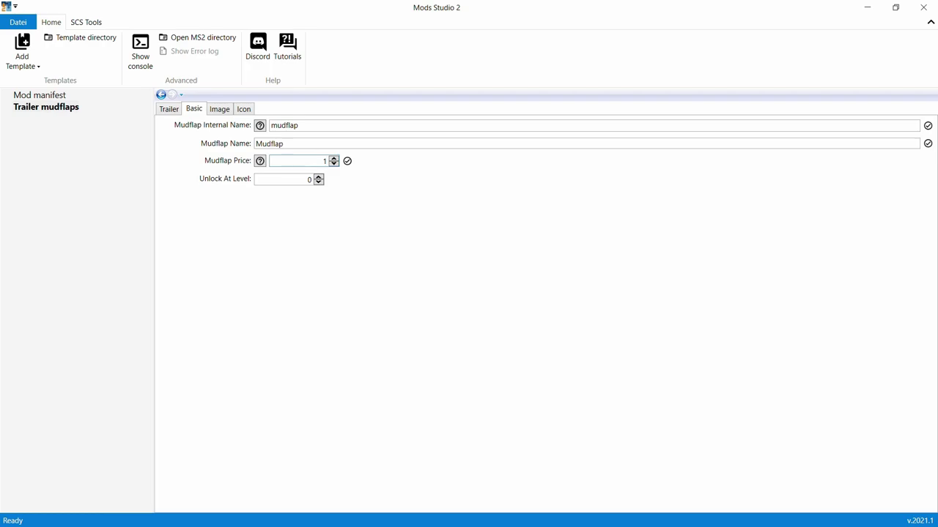
{"action": "type", "text": "1000"}
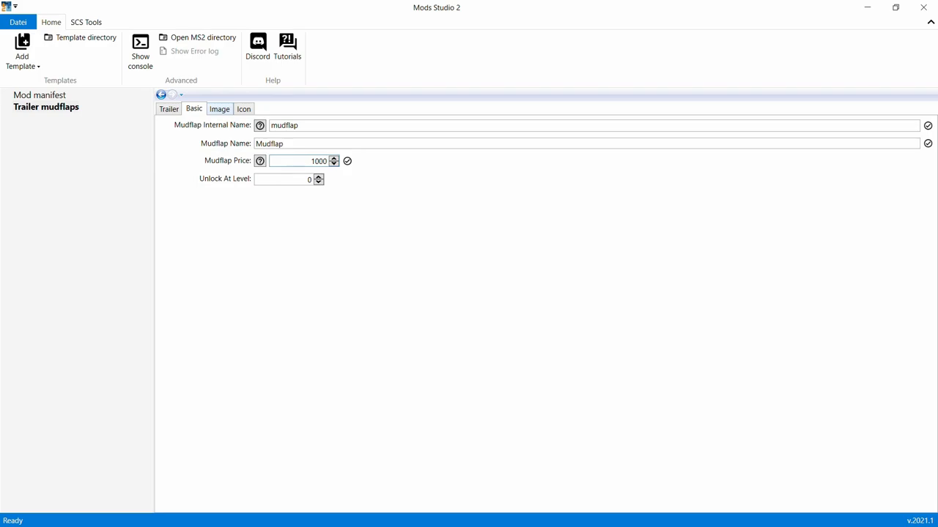
{"action": "left_click", "coordinate": [220, 108]}
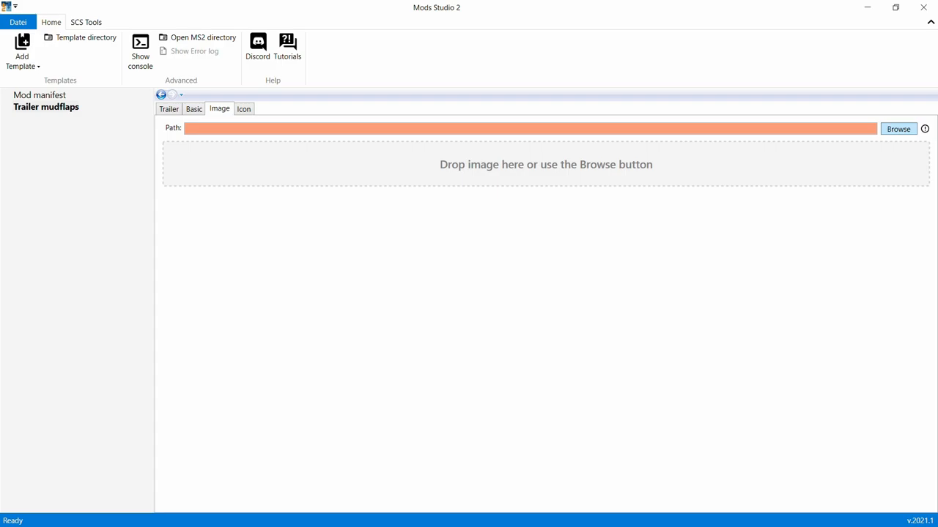
Load Mudflap.dds from the Trailer Mudflaps folder as the mudflap image and check the default icon
{"action": "left_click", "coordinate": [898, 128]}
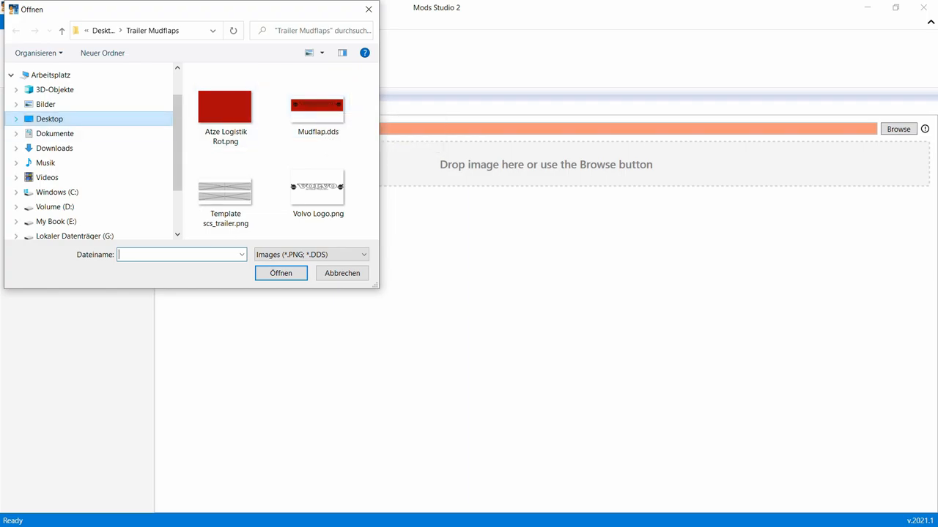
{"action": "left_click", "coordinate": [317, 103]}
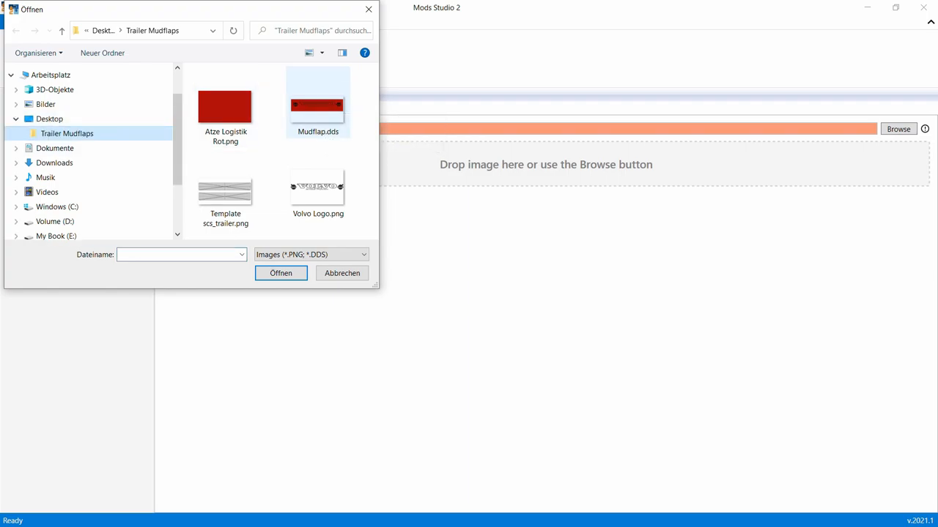
{"action": "left_click", "coordinate": [318, 100]}
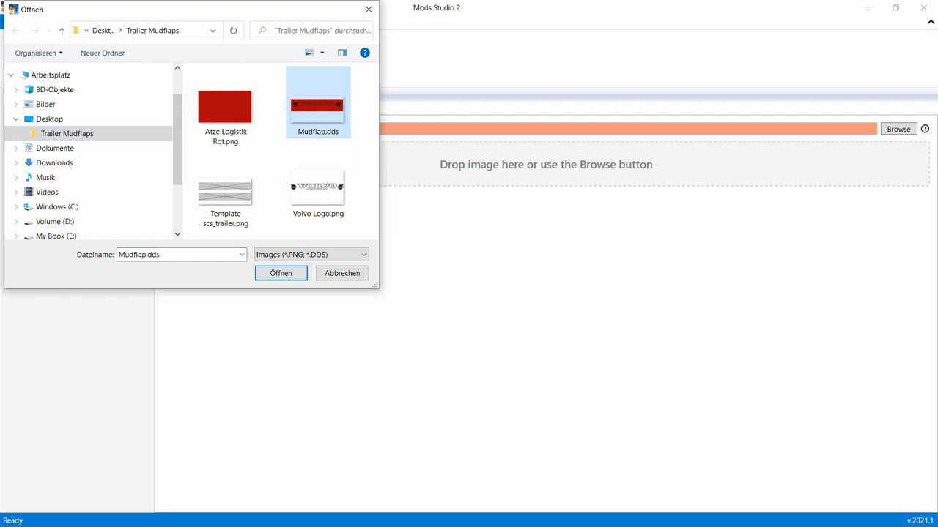
{"action": "left_click", "coordinate": [281, 274]}
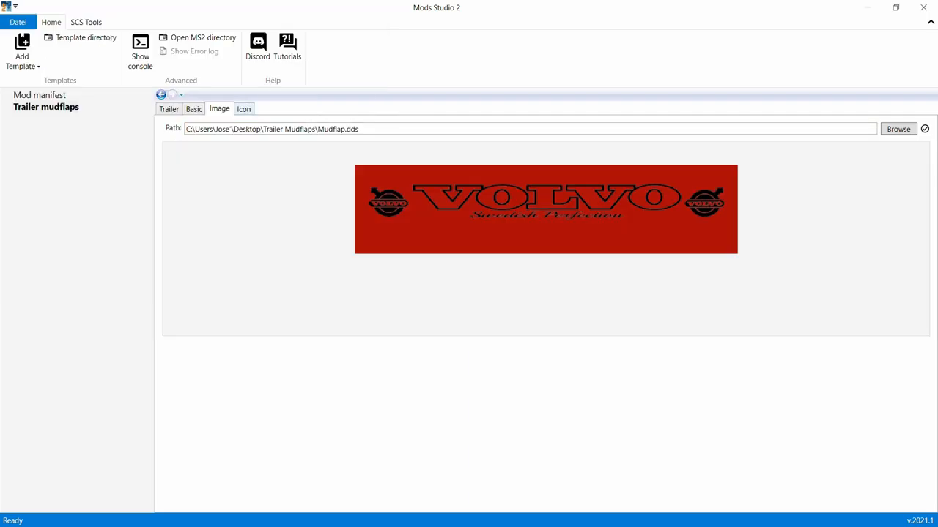
{"action": "left_click", "coordinate": [244, 108]}
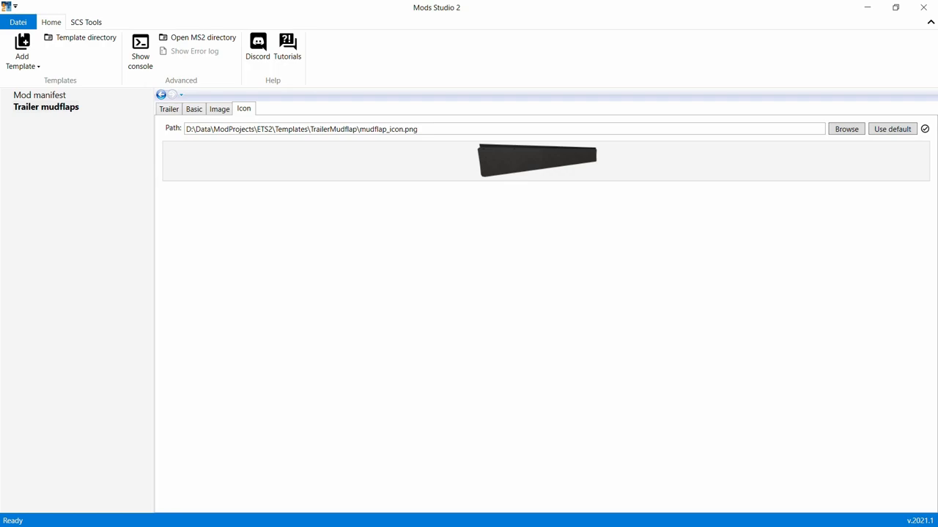
{"action": "left_click", "coordinate": [41, 93]}
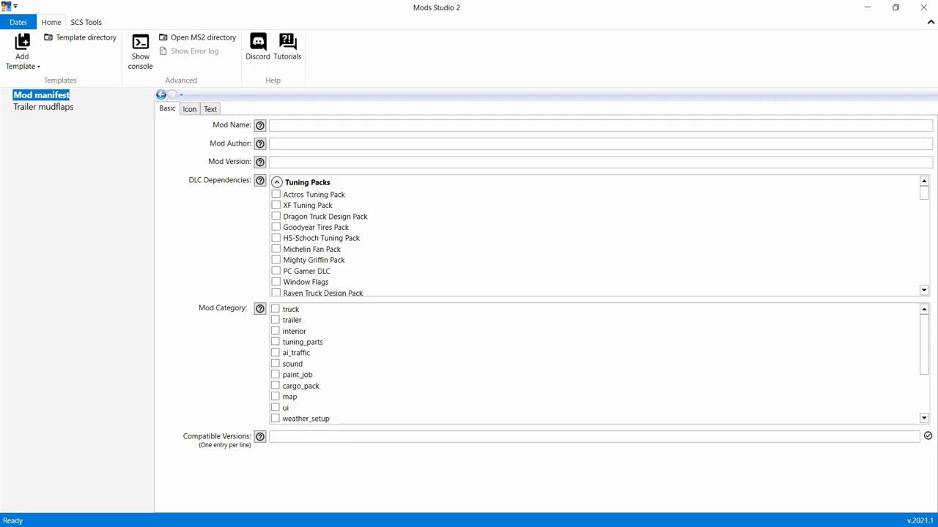
Set the manifest mod name to Mudflap and the author to Atze Gaming
{"action": "right_click", "coordinate": [322, 124]}
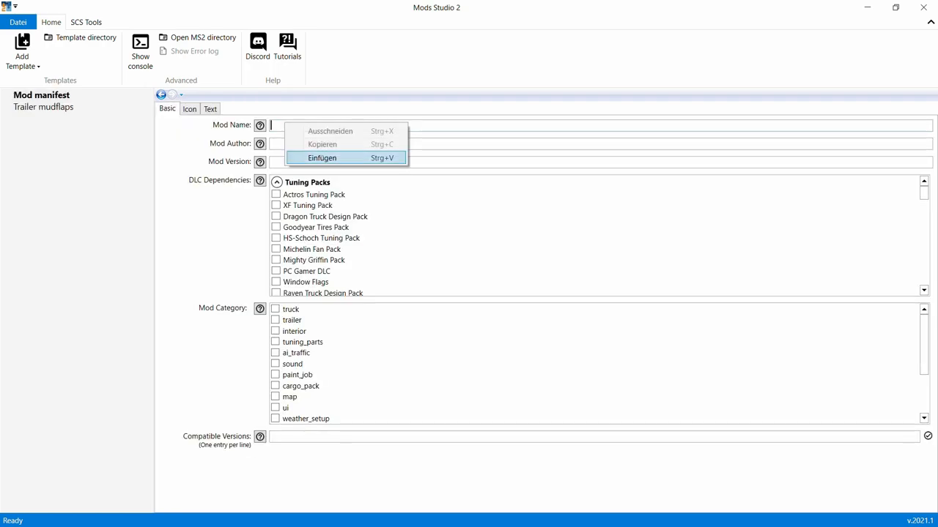
{"action": "left_click", "coordinate": [322, 158]}
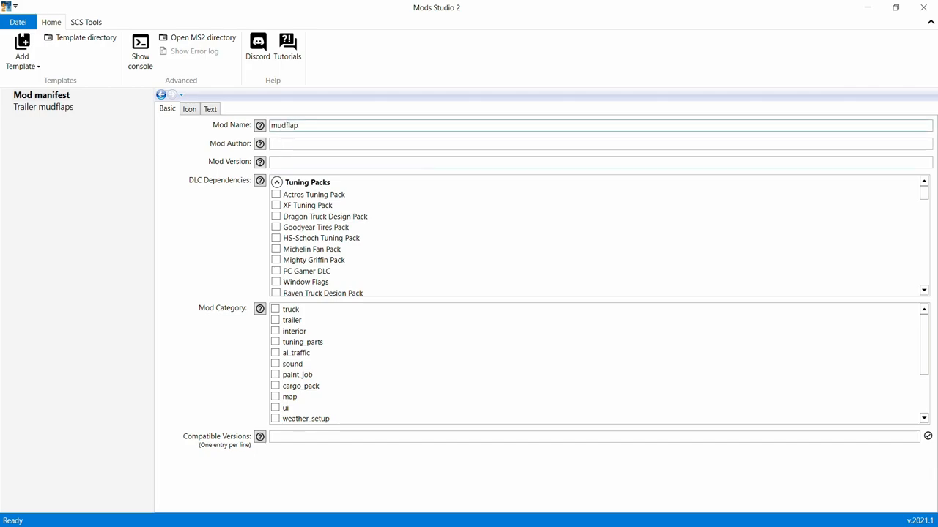
{"action": "left_click", "coordinate": [278, 126]}
{"action": "type", "text": "M"}
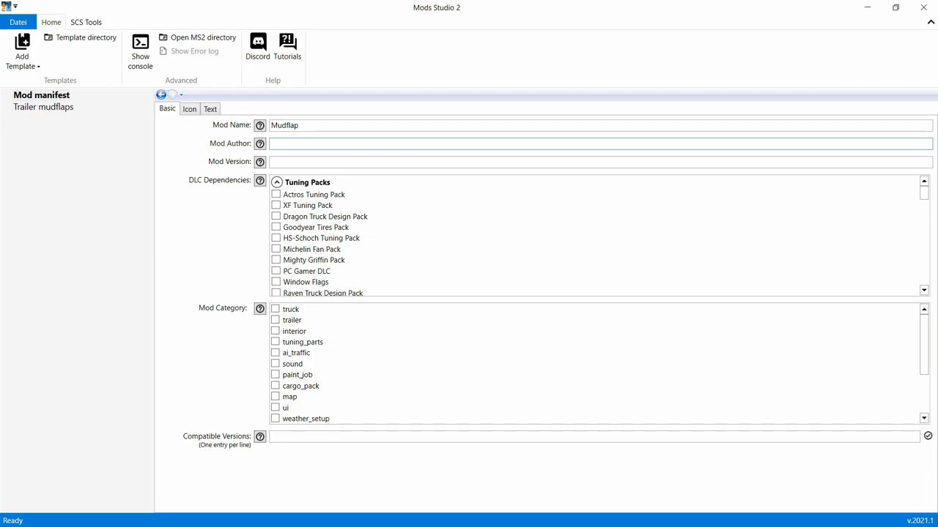
{"action": "type", "text": "Atze"}
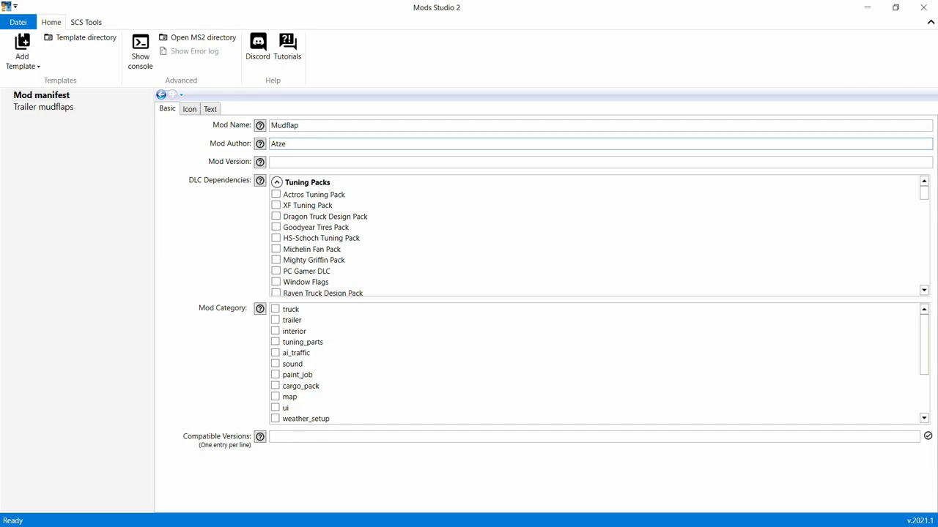
{"action": "type", "text": "Gaming"}
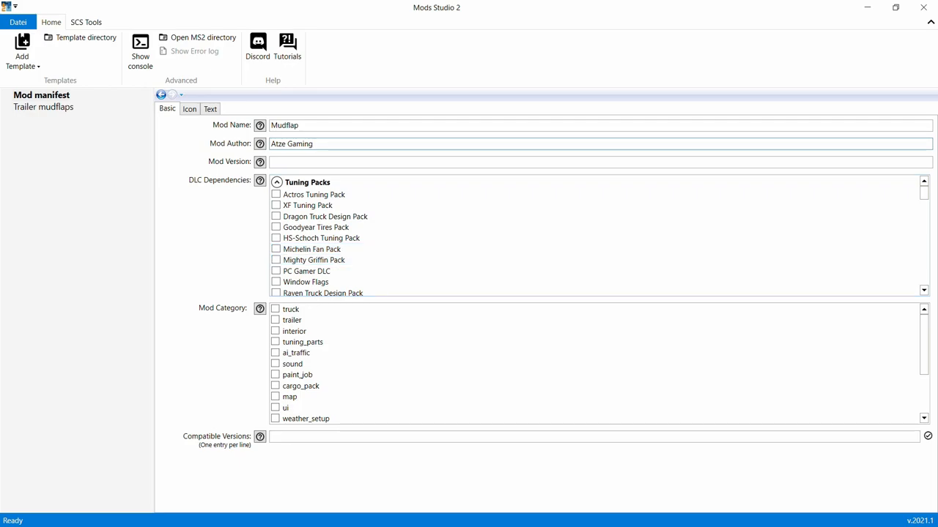
Mark the mod with the tuning_parts category
{"action": "left_click", "coordinate": [302, 342]}
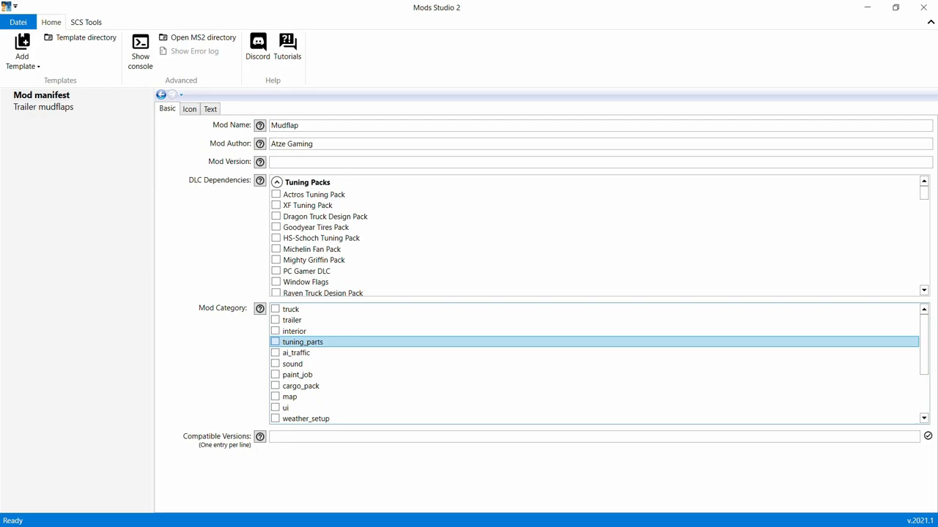
{"action": "left_click", "coordinate": [274, 342]}
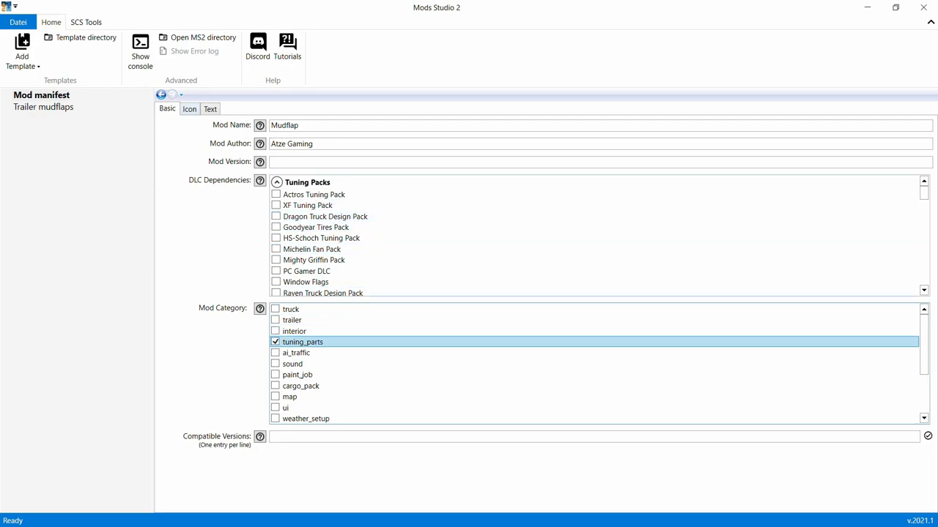
{"action": "left_click", "coordinate": [189, 108]}
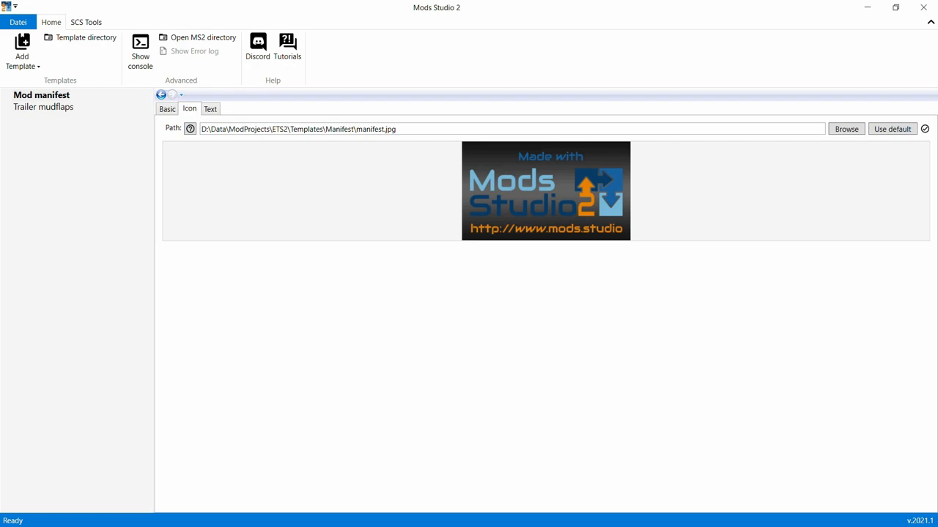
Make the red Mudflap.jpg the mod manifest icon and check the description text
{"action": "left_click", "coordinate": [845, 129]}
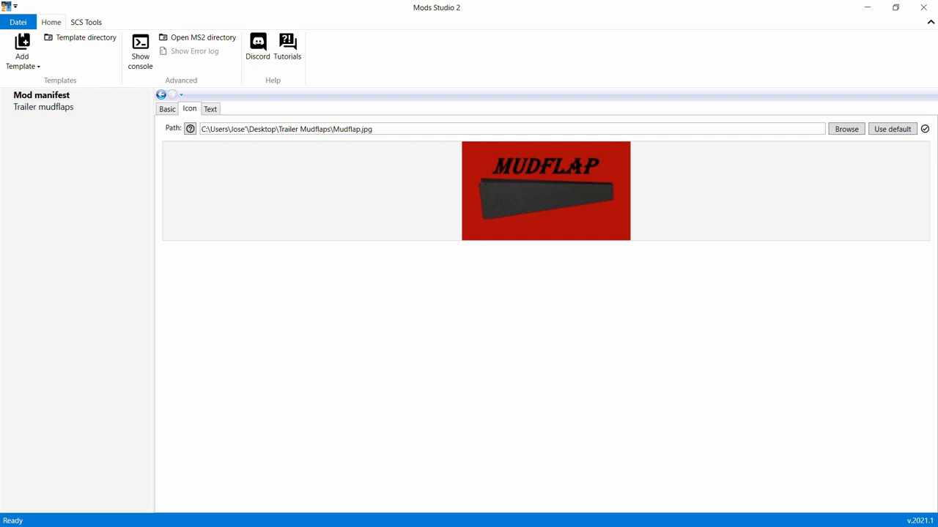
{"action": "left_click", "coordinate": [211, 108]}
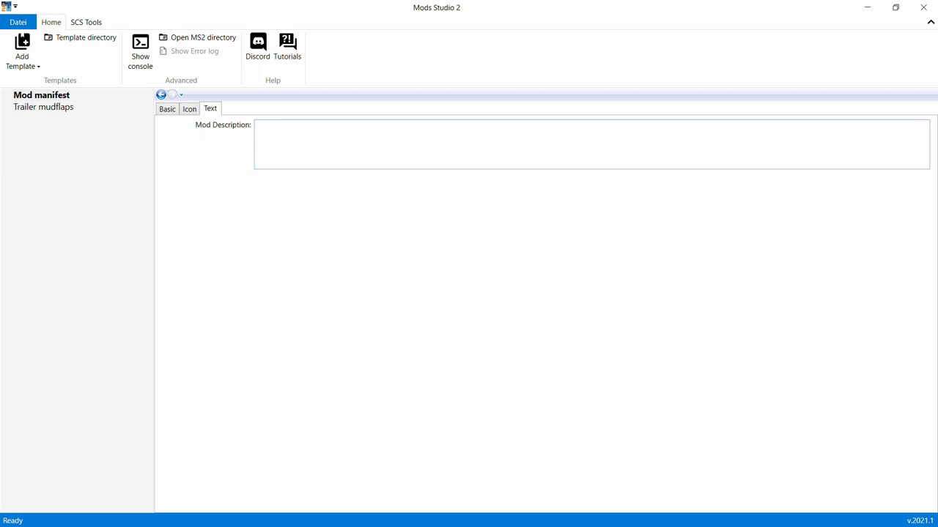
{"action": "left_click", "coordinate": [189, 108]}
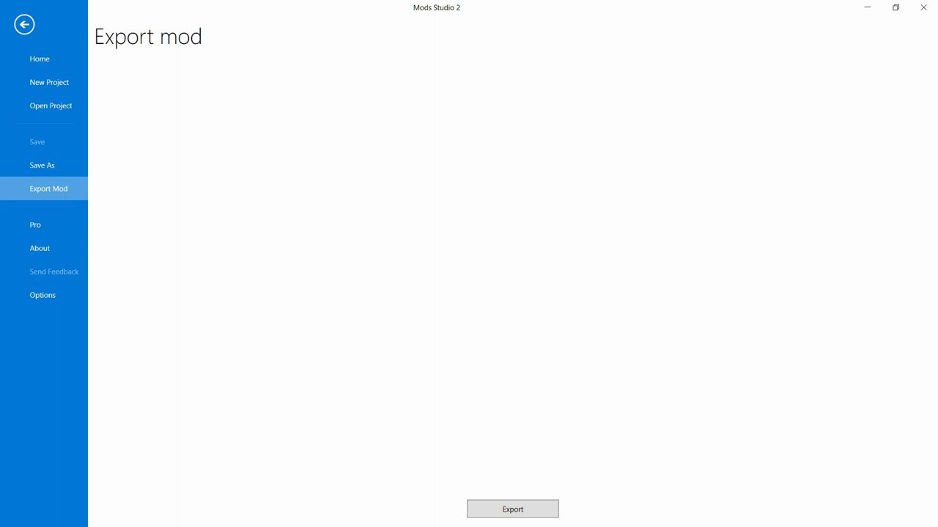
Export the mod as Mudflap.scs into the Trailer Mudflaps folder
{"action": "left_click", "coordinate": [513, 509]}
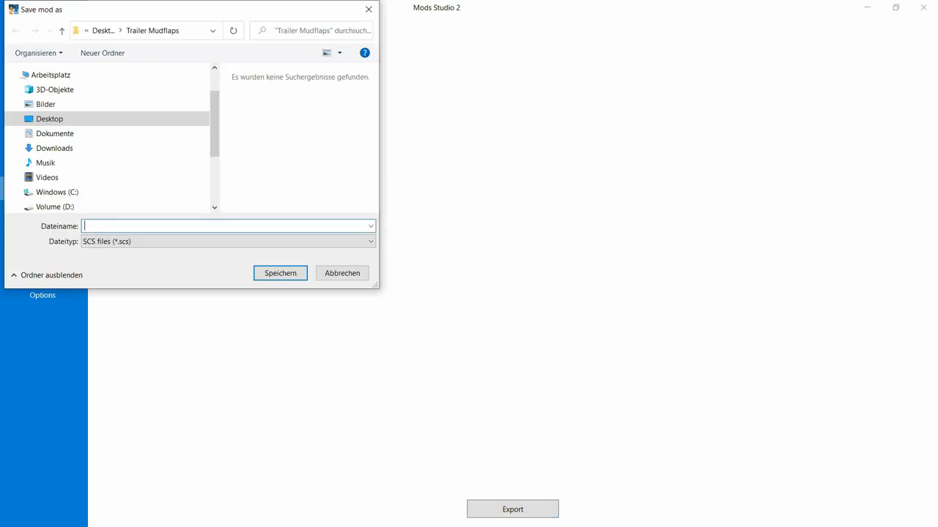
{"action": "left_click", "coordinate": [16, 119]}
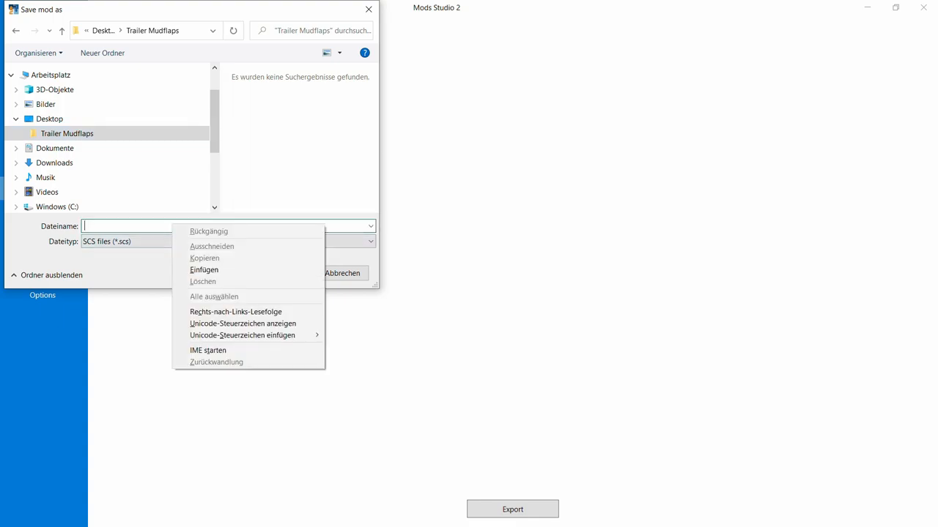
{"action": "type", "text": "mudflap"}
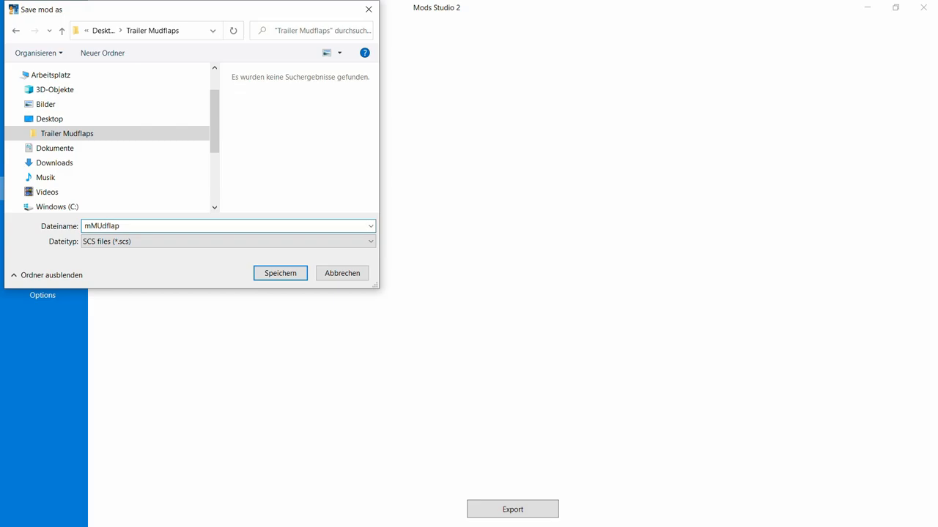
{"action": "key", "text": "Backspace"}
{"action": "type", "text": "u"}
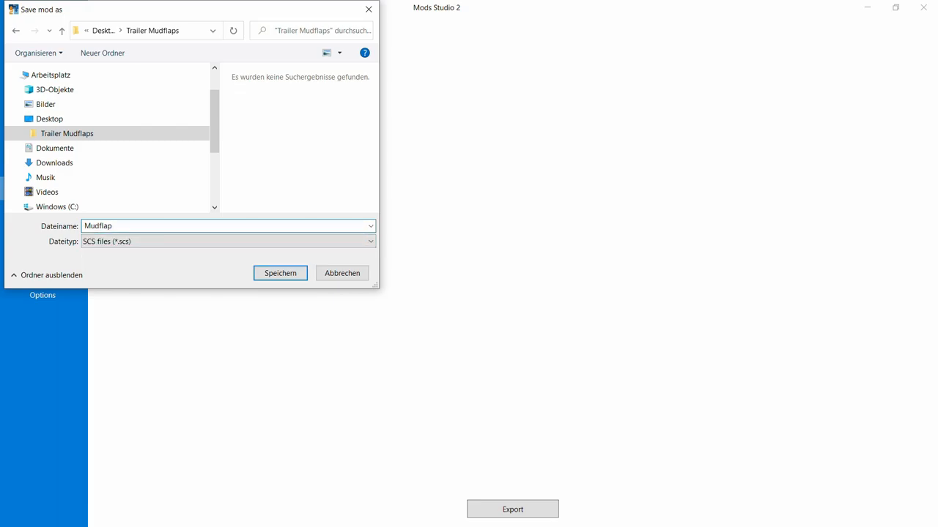
{"action": "left_click", "coordinate": [280, 274]}
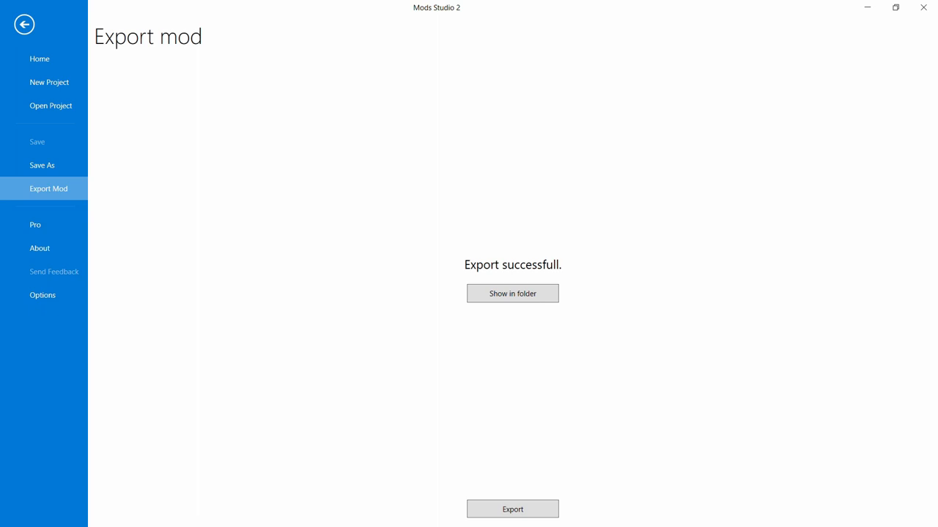
Show the exported file in Explorer and expand Dokumente > Euro Truck Simulator 2 in the tree
{"action": "left_click", "coordinate": [513, 293]}
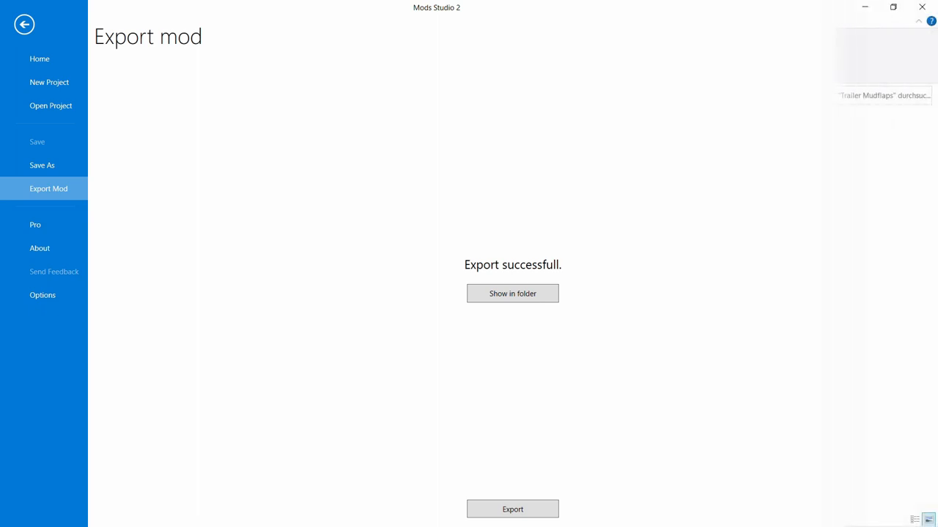
{"action": "left_click", "coordinate": [513, 293]}
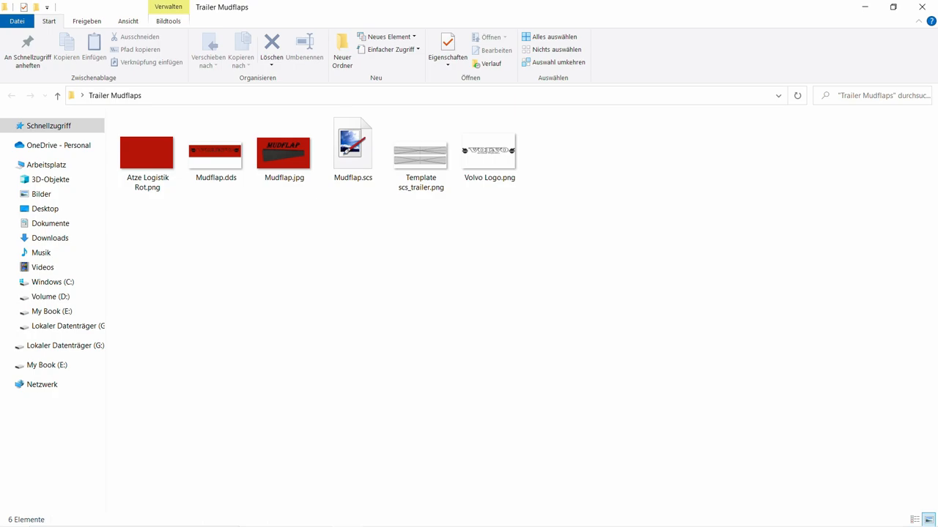
{"action": "left_click", "coordinate": [352, 147]}
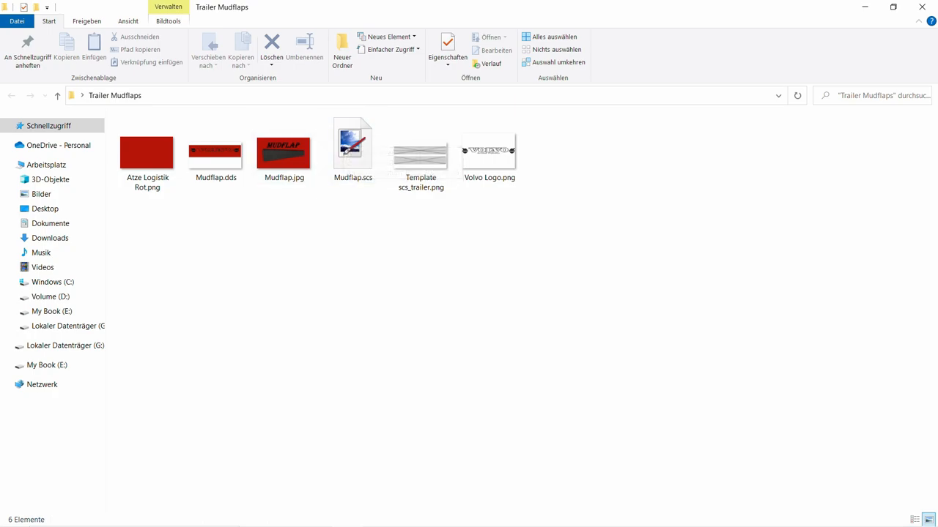
{"action": "left_click", "coordinate": [10, 160]}
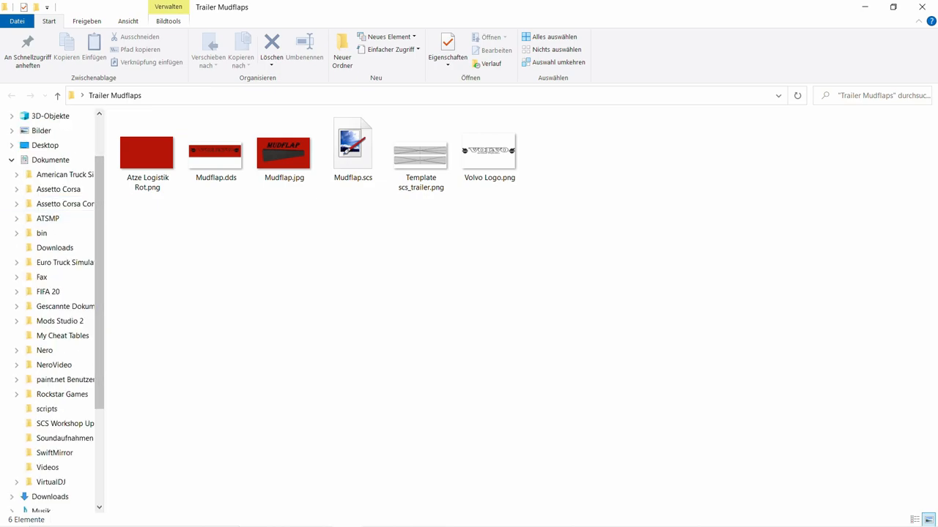
{"action": "left_click", "coordinate": [65, 263]}
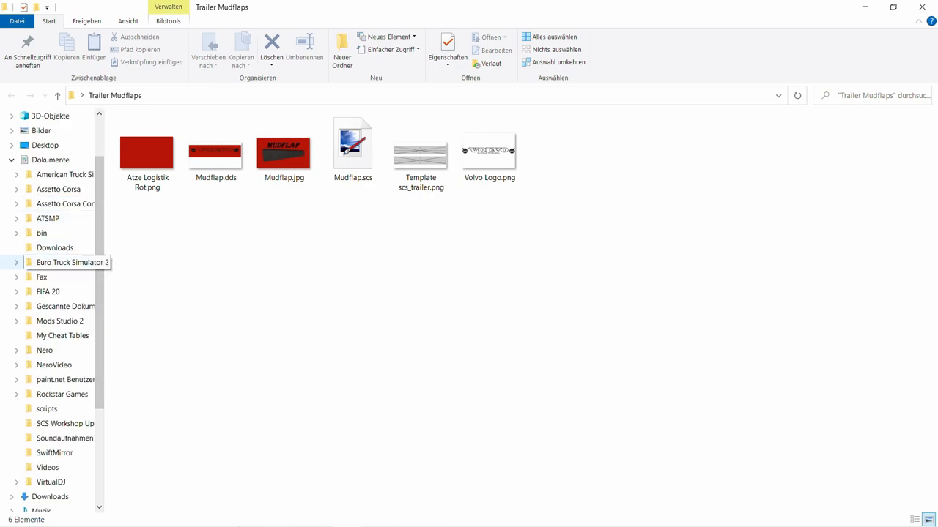
{"action": "left_click", "coordinate": [16, 262]}
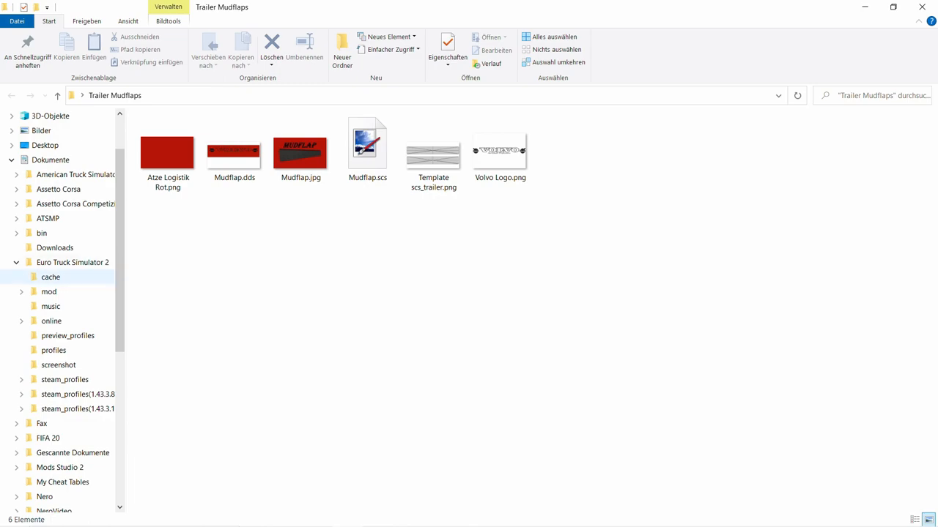
Drag Mudflap.scs into the game's mod folder, replacing the existing copy
{"action": "left_click", "coordinate": [366, 146]}
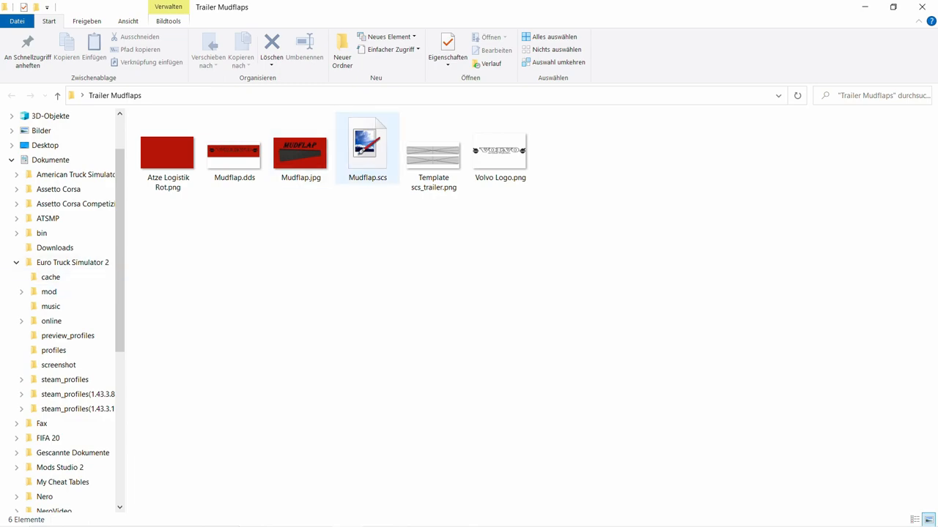
{"action": "left_click_drag", "start_coordinate": [366, 139], "coordinate": [81, 271]}
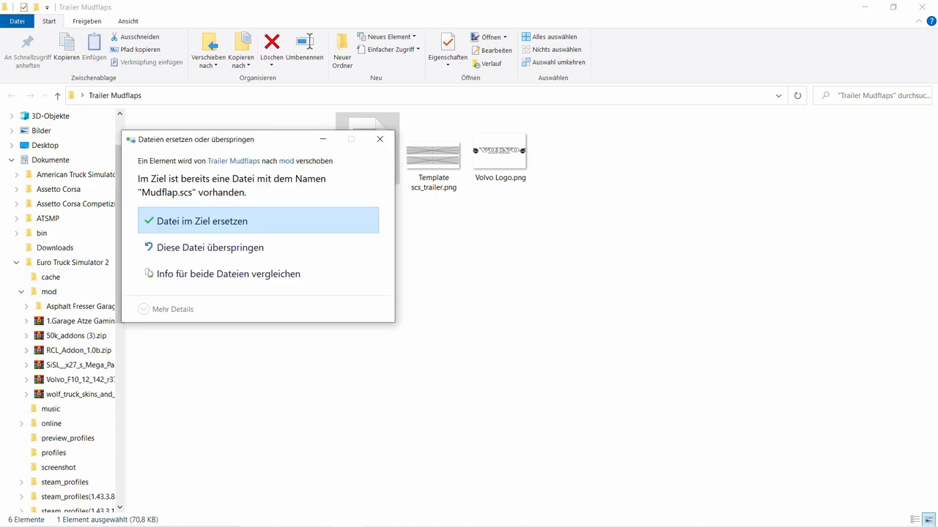
{"action": "left_click", "coordinate": [202, 220]}
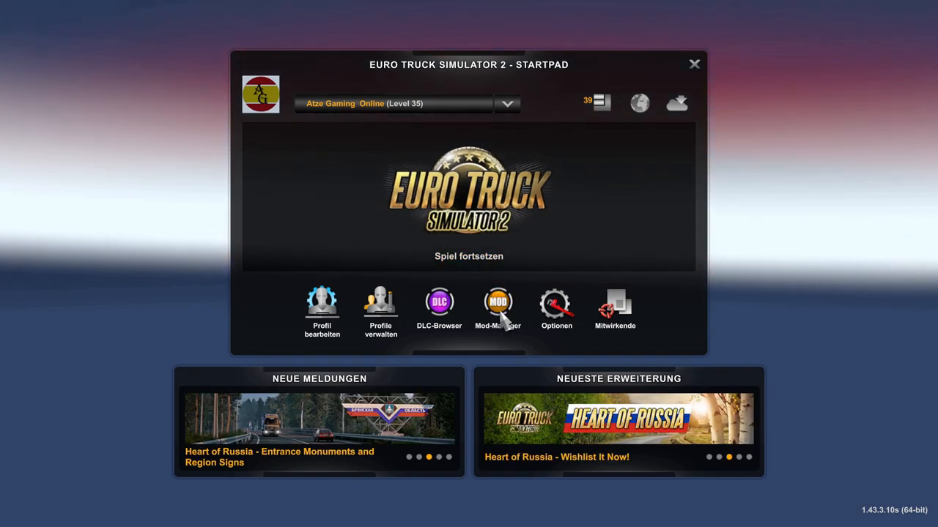
In the Mod Manager, select the Mudflap mod and move it to Active Mods
{"action": "left_click", "coordinate": [499, 303]}
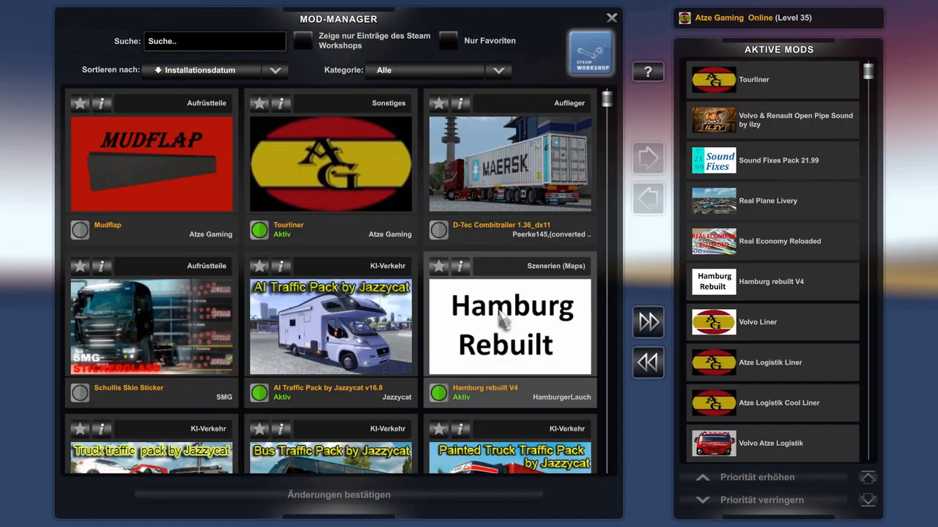
{"action": "mouse_move", "coordinate": [150, 183]}
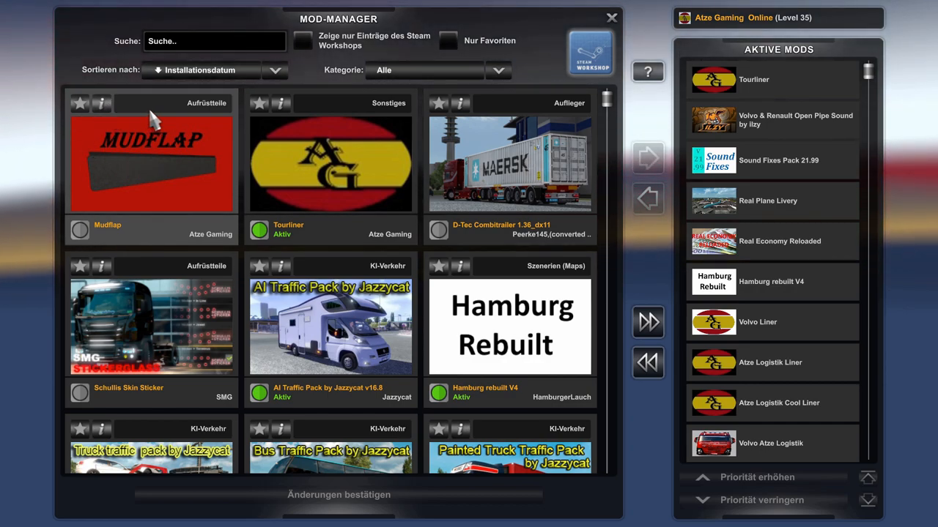
{"action": "mouse_move", "coordinate": [204, 169]}
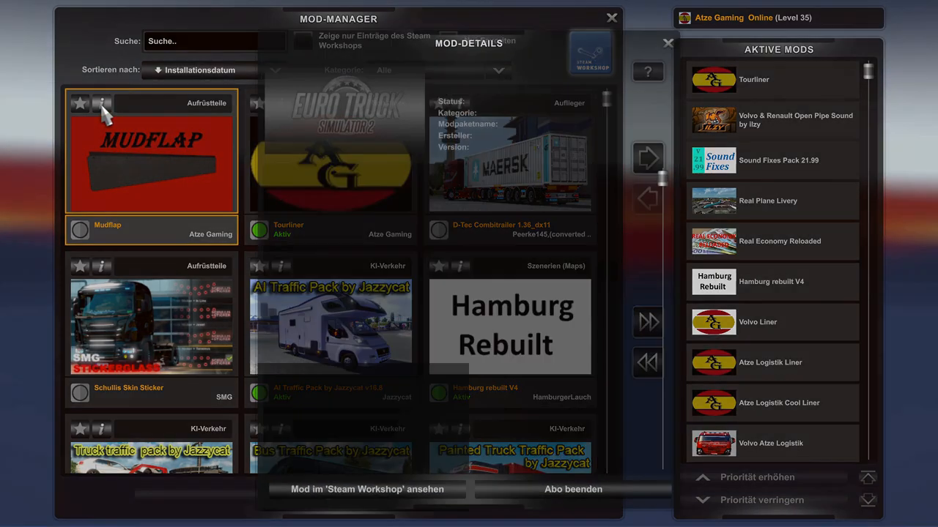
{"action": "left_click", "coordinate": [102, 102]}
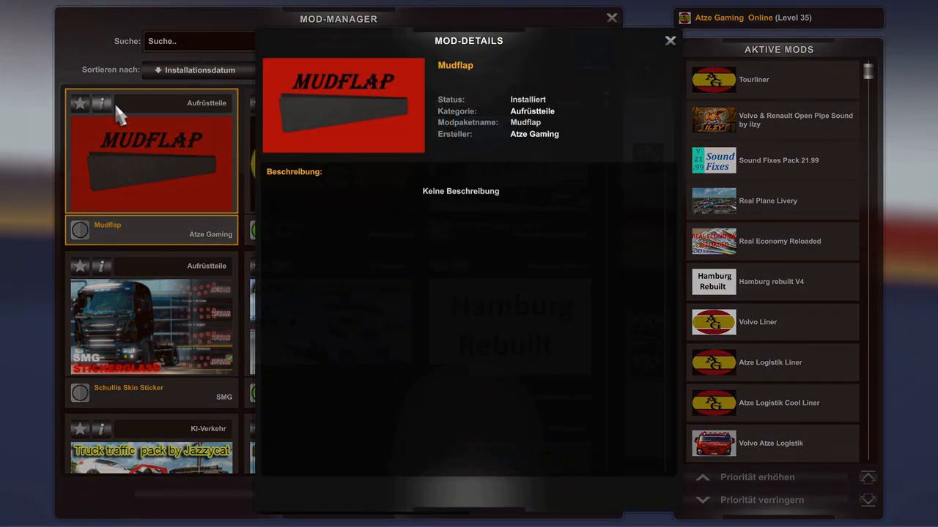
{"action": "mouse_move", "coordinate": [170, 154]}
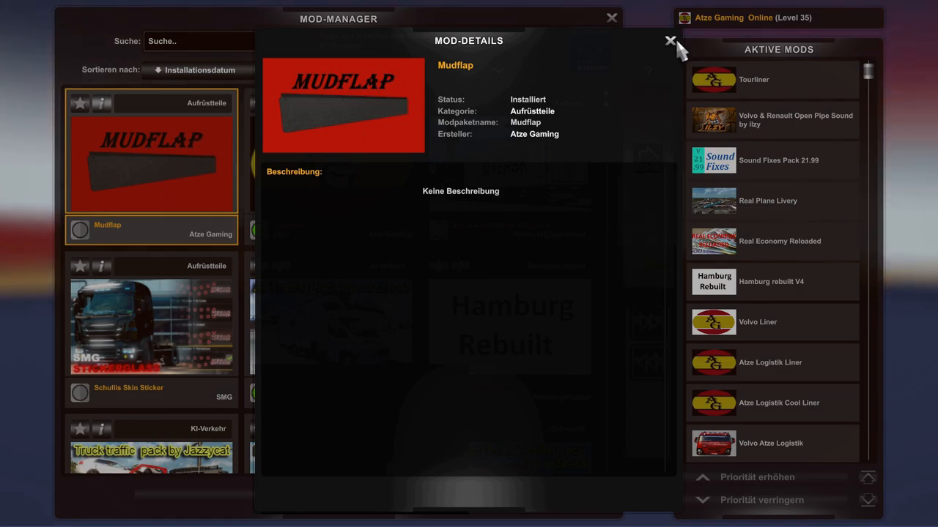
{"action": "left_click", "coordinate": [670, 41]}
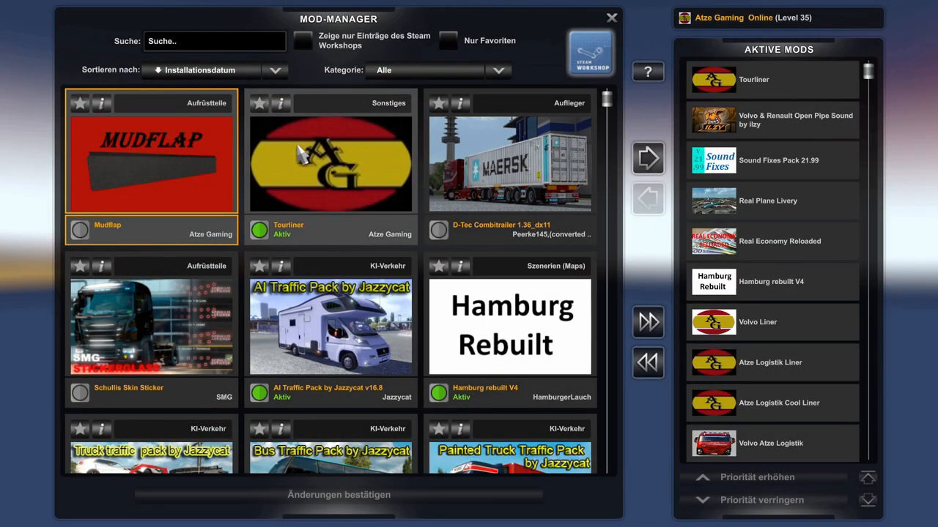
{"action": "mouse_move", "coordinate": [145, 189]}
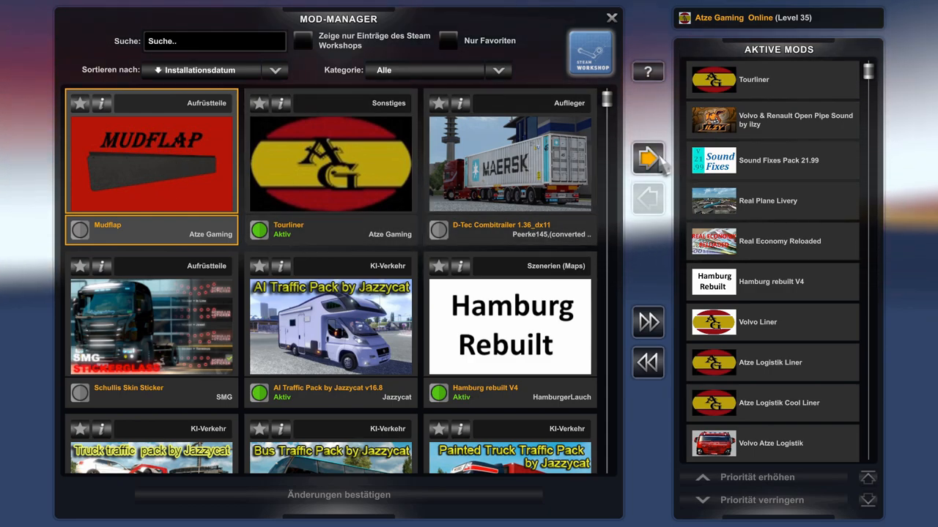
{"action": "left_click", "coordinate": [648, 158]}
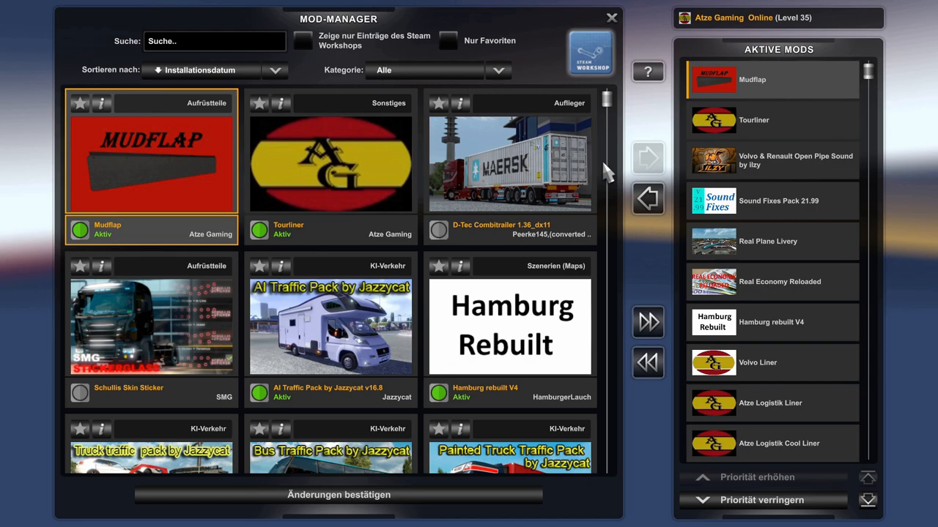
{"action": "mouse_move", "coordinate": [775, 398]}
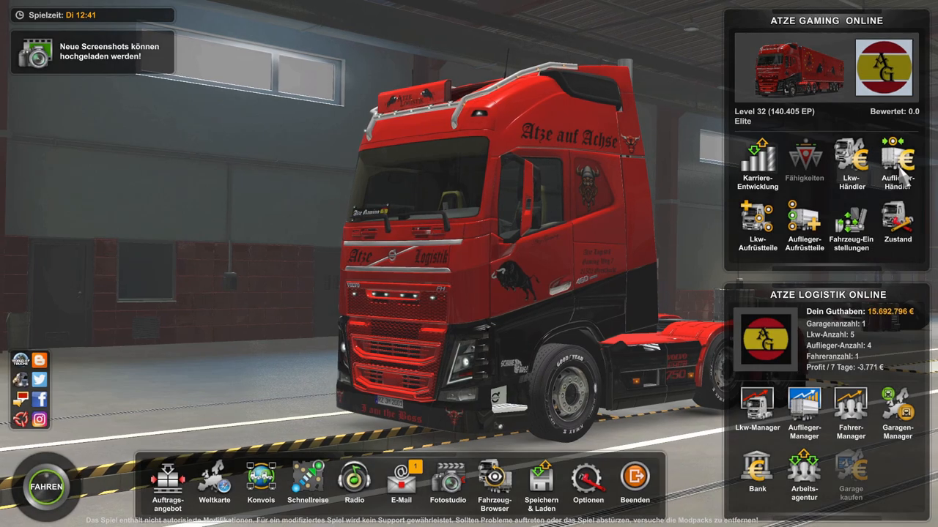
Enter the Auflieger-Händler to view the standard trailer offers
{"action": "left_click", "coordinate": [904, 162]}
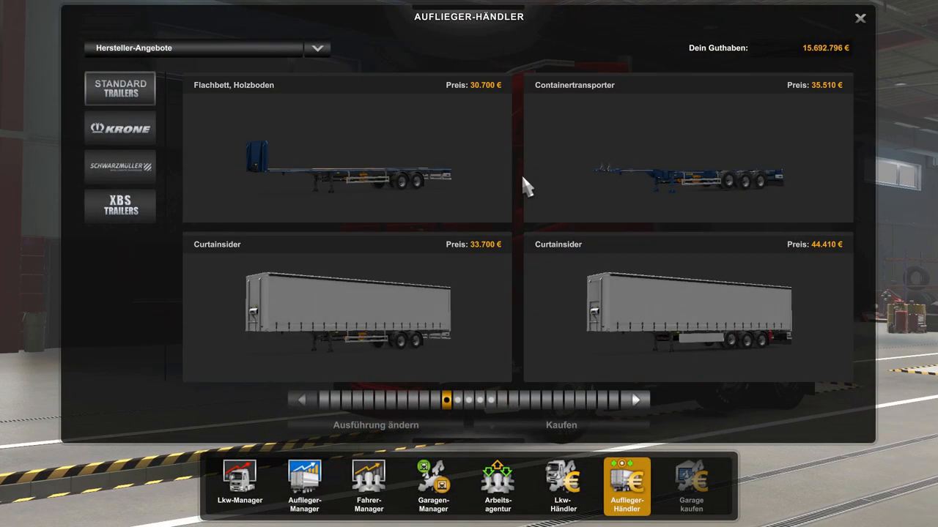
{"action": "mouse_move", "coordinate": [290, 146]}
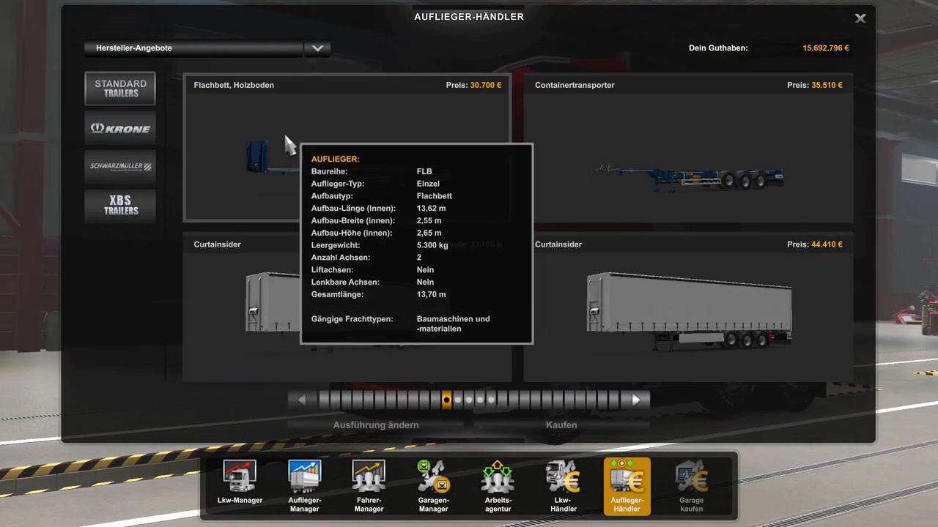
{"action": "mouse_move", "coordinate": [320, 232]}
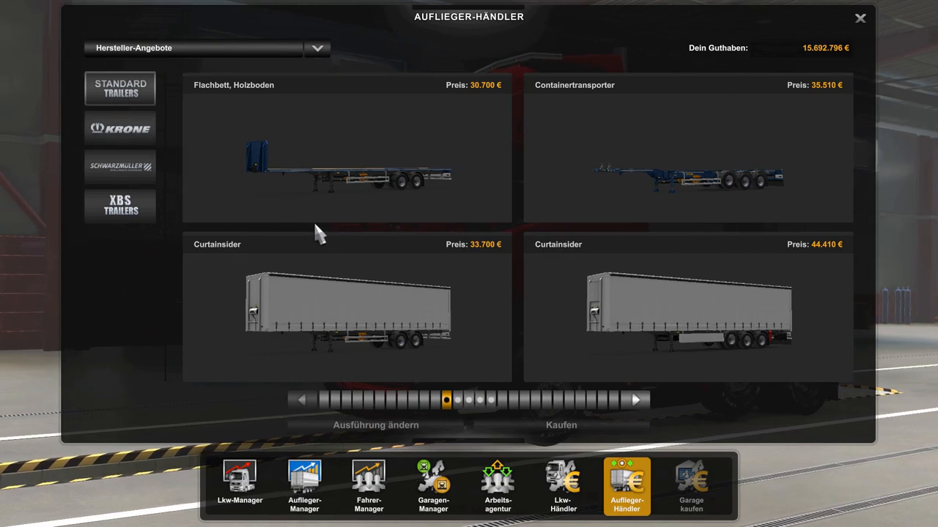
{"action": "mouse_move", "coordinate": [638, 337]}
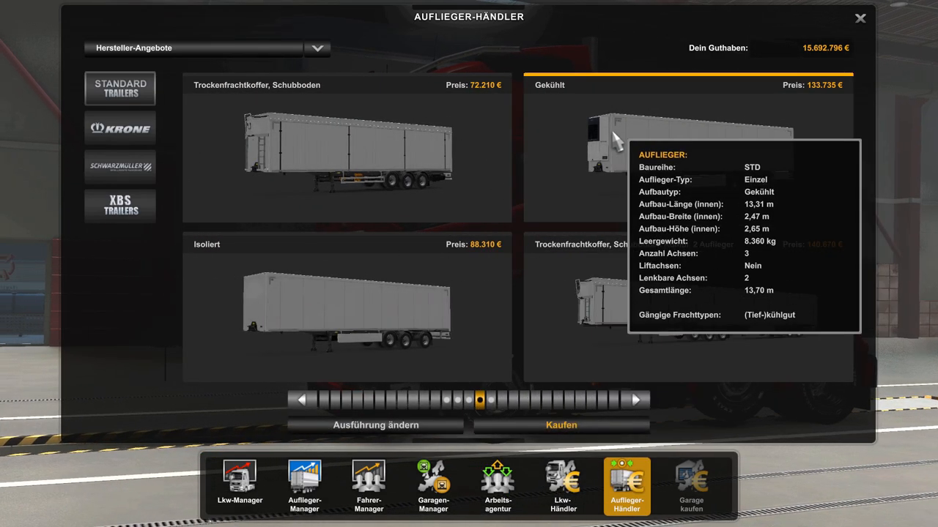
{"action": "mouse_move", "coordinate": [414, 447]}
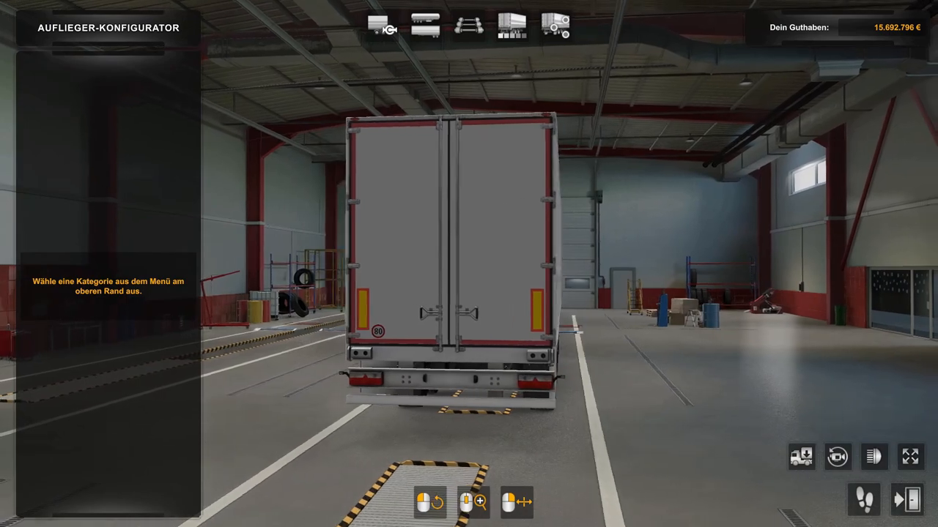
{"action": "mouse_move", "coordinate": [557, 26]}
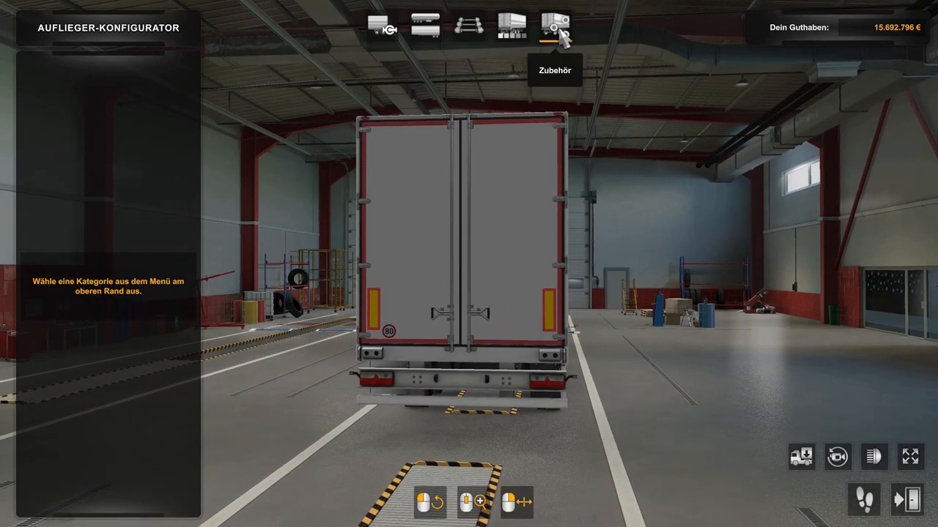
At the rear mudflap point, try Standard and Exklusiv, then fit the custom 1,000 € Mudflap and view it
{"action": "left_click", "coordinate": [553, 28]}
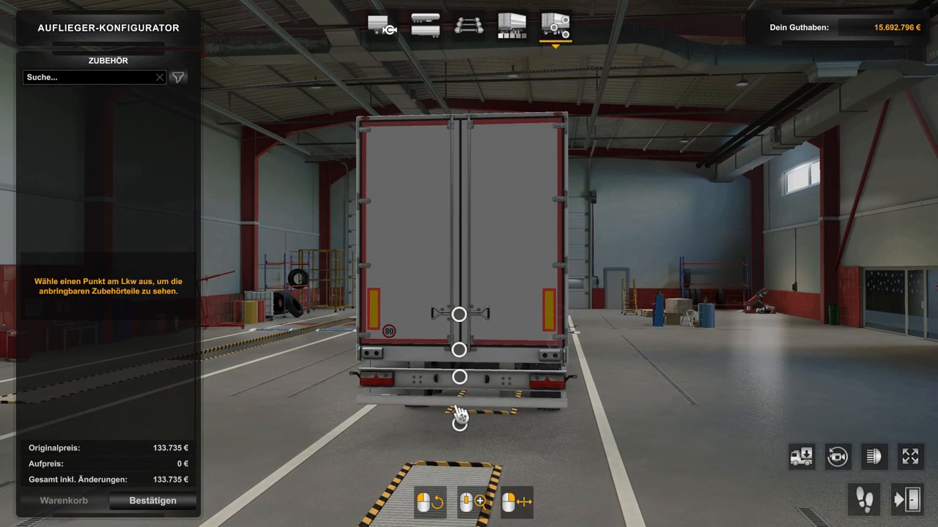
{"action": "left_click", "coordinate": [459, 414]}
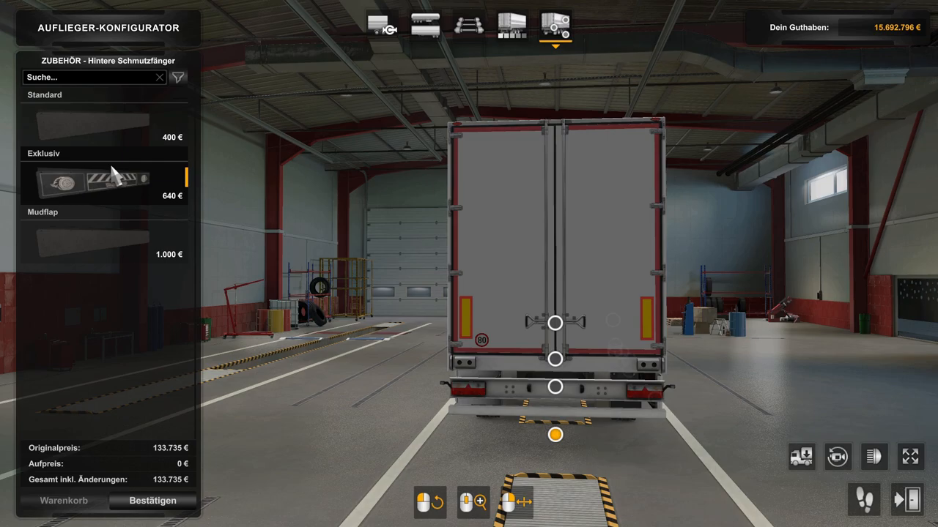
{"action": "left_click", "coordinate": [103, 125]}
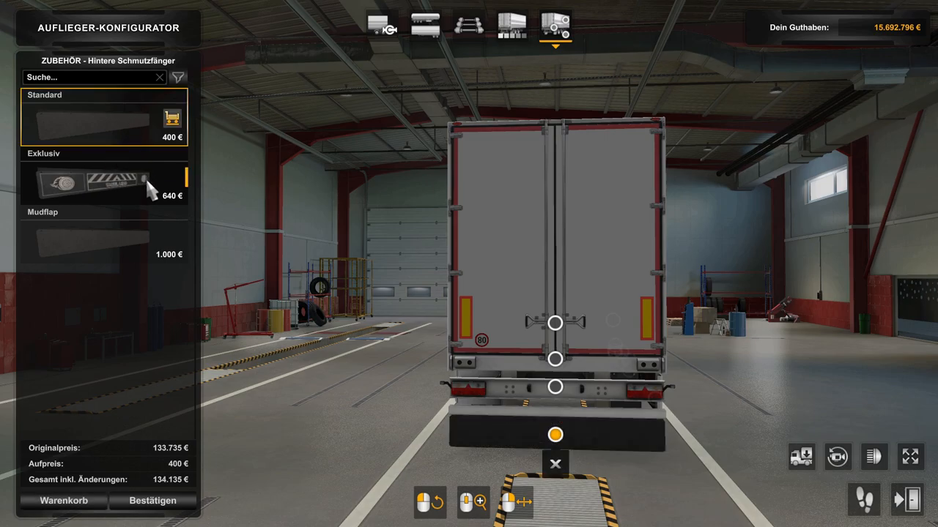
{"action": "left_click", "coordinate": [95, 184]}
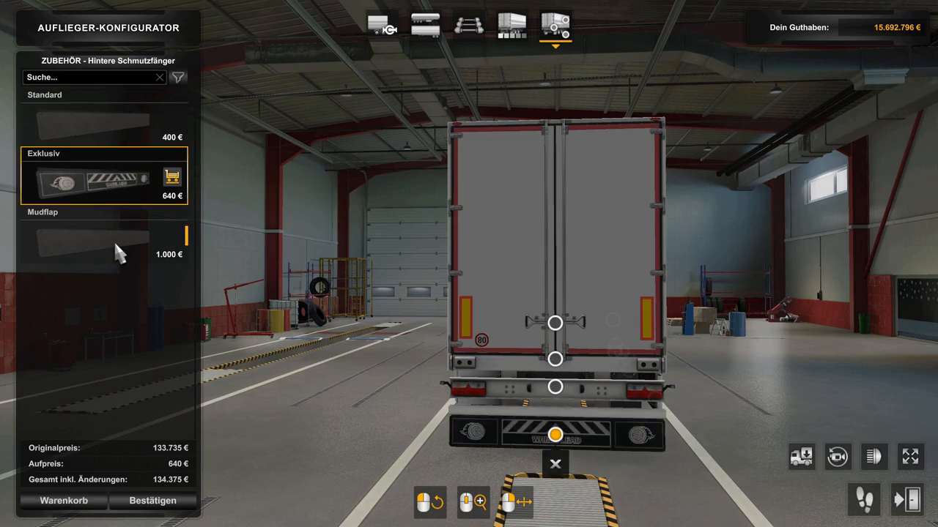
{"action": "mouse_move", "coordinate": [164, 277]}
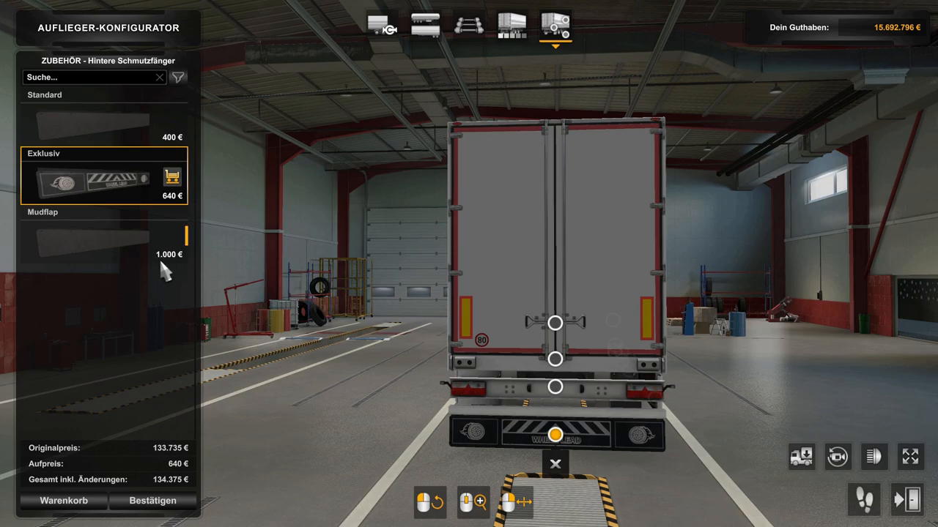
{"action": "left_click", "coordinate": [91, 241]}
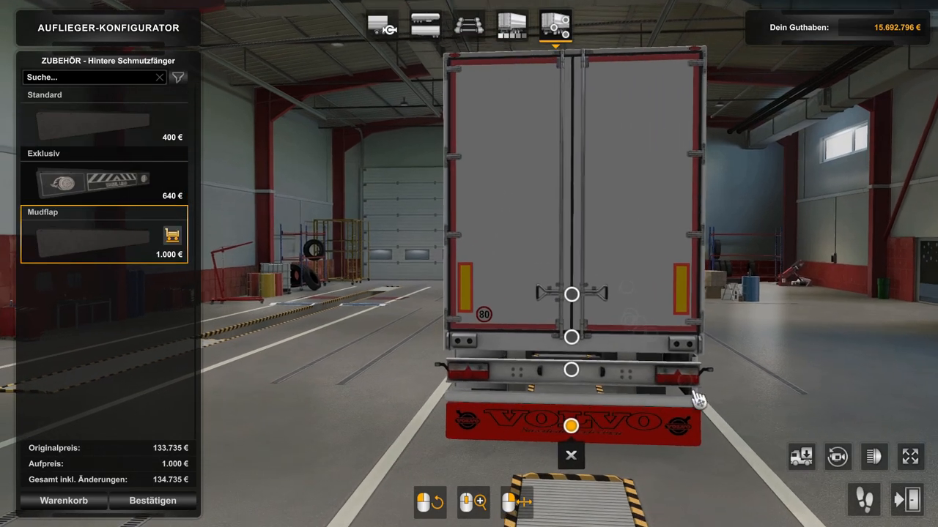
{"action": "left_click", "coordinate": [570, 454]}
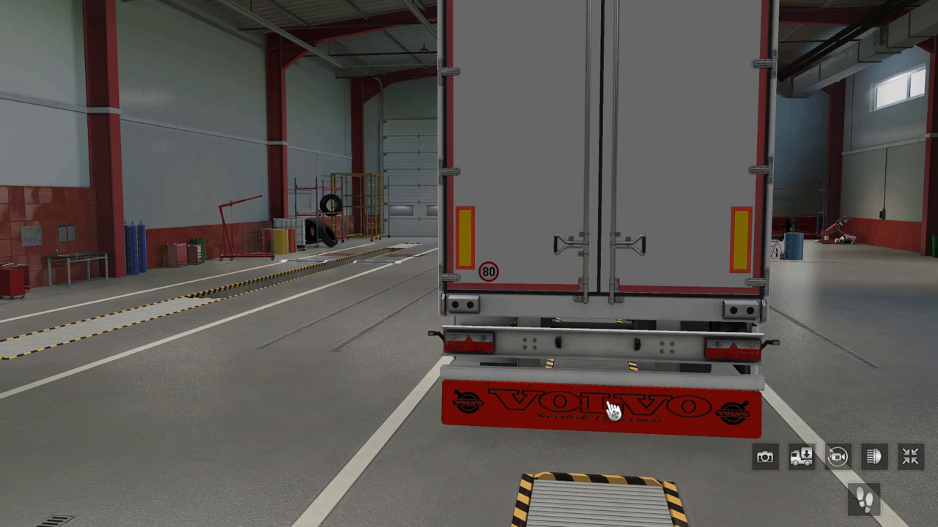
{"action": "mouse_move", "coordinate": [545, 220]}
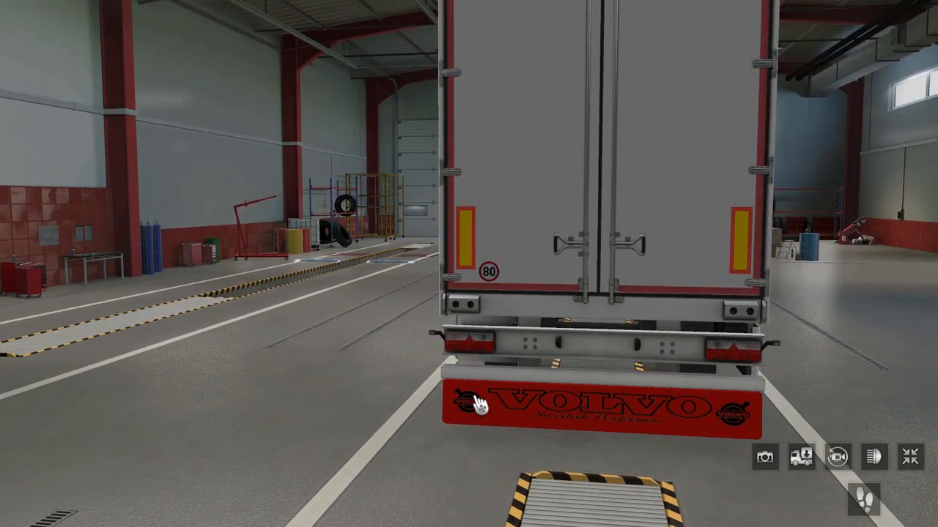
{"action": "mouse_move", "coordinate": [683, 419]}
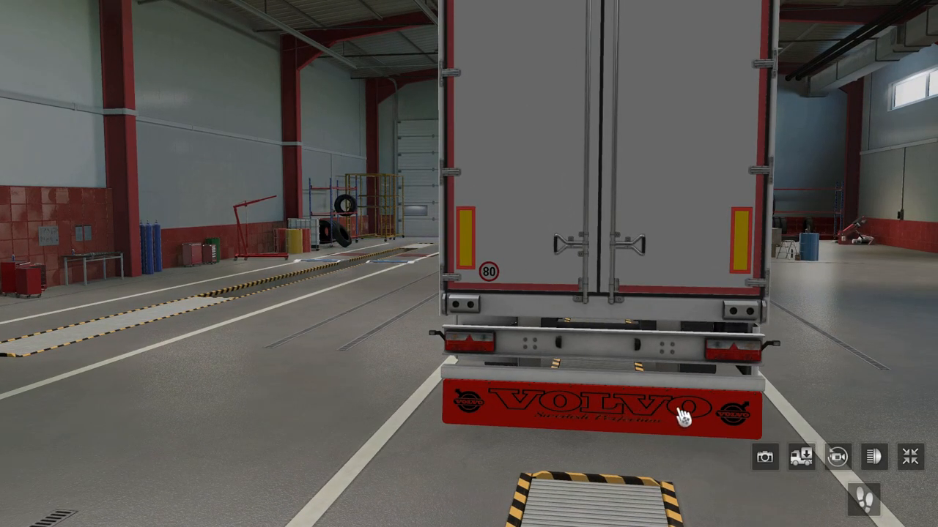
{"action": "mouse_move", "coordinate": [668, 276]}
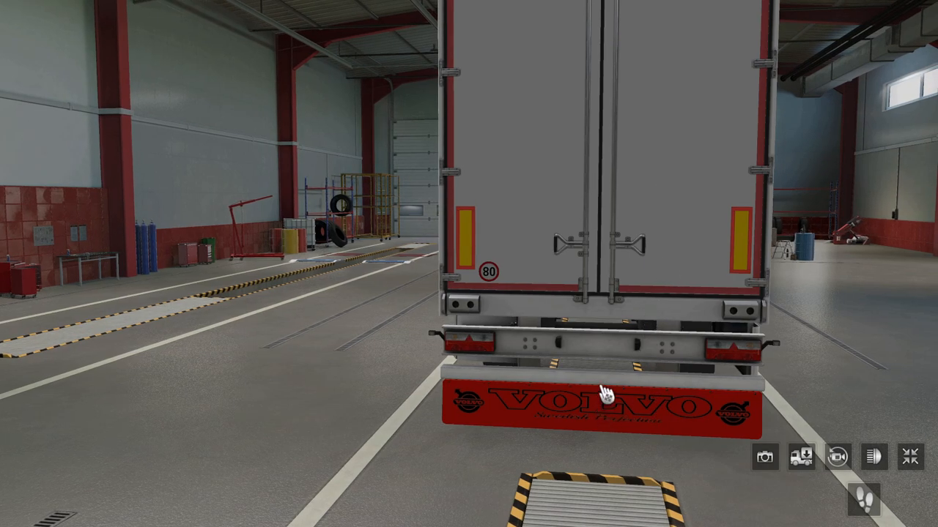
{"action": "mouse_move", "coordinate": [598, 447]}
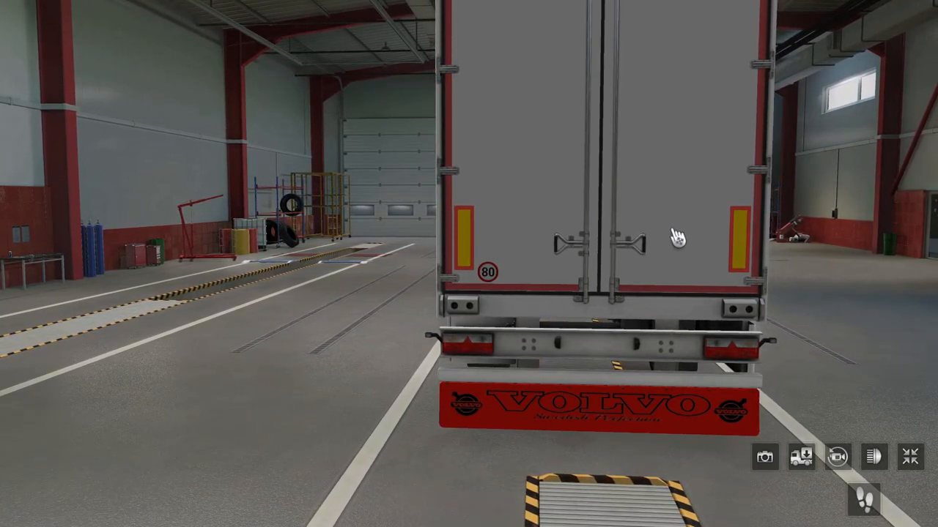
{"action": "mouse_move", "coordinate": [589, 440]}
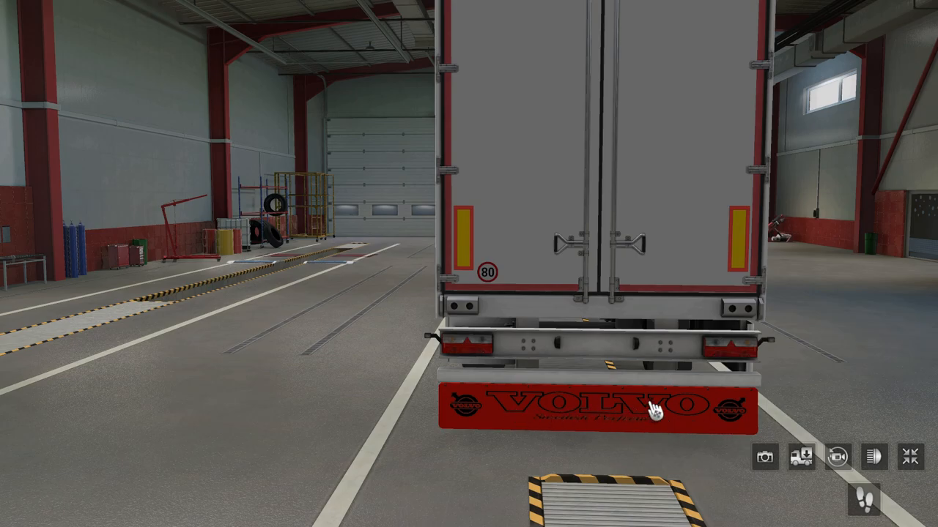
{"action": "mouse_move", "coordinate": [630, 192]}
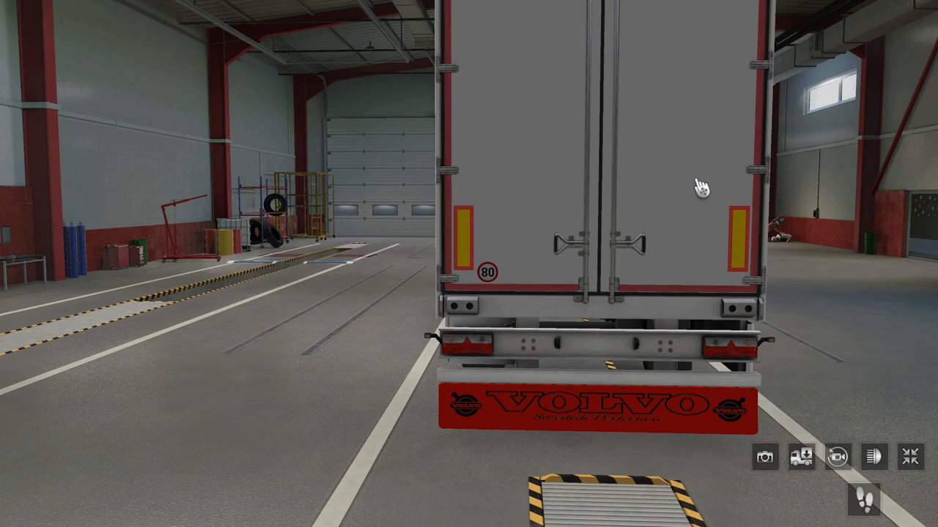
{"action": "mouse_move", "coordinate": [735, 314]}
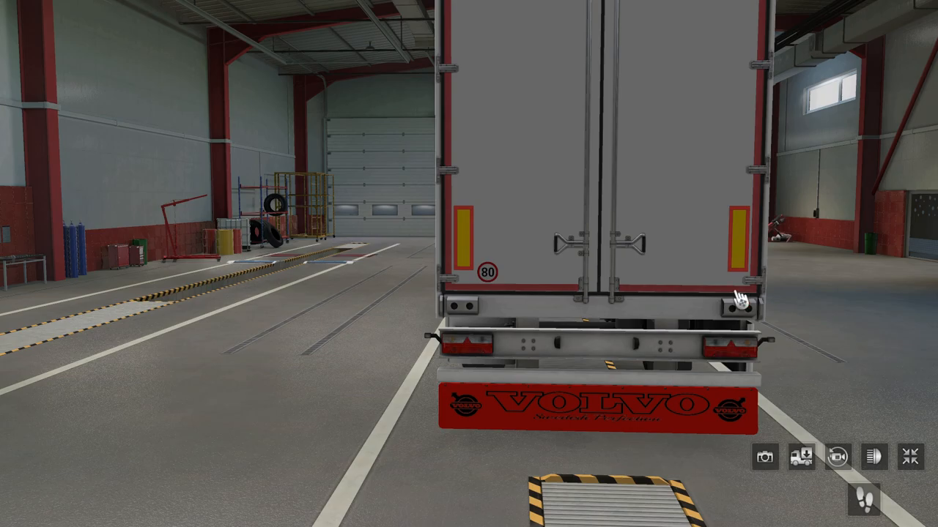
{"action": "mouse_move", "coordinate": [600, 459]}
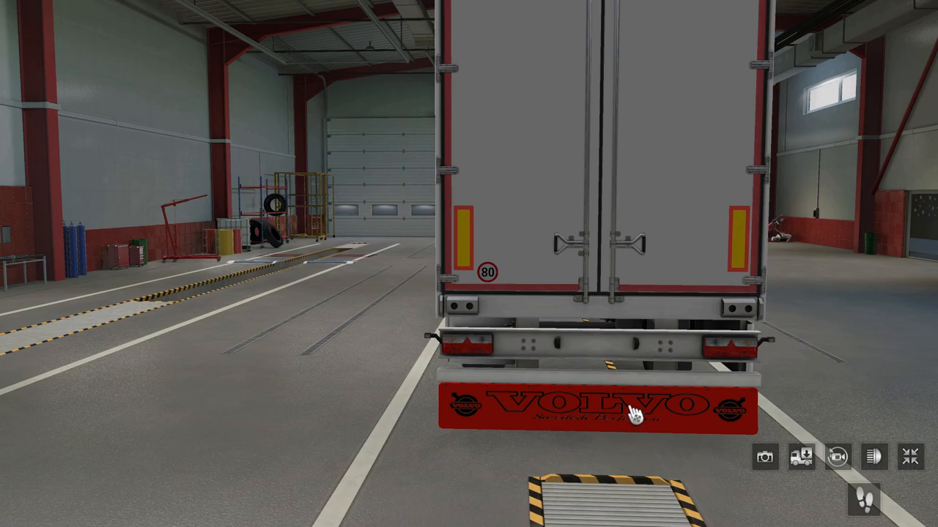
{"action": "mouse_move", "coordinate": [629, 417]}
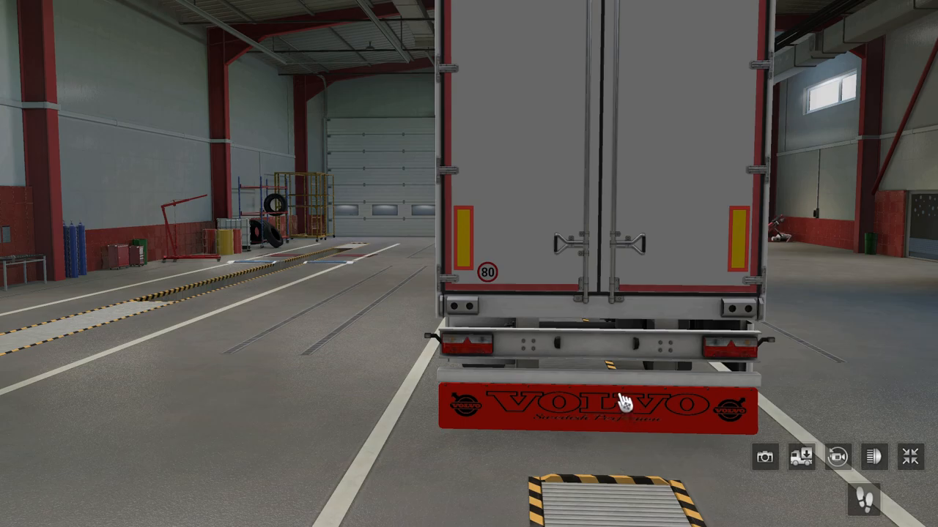
{"action": "mouse_move", "coordinate": [671, 271]}
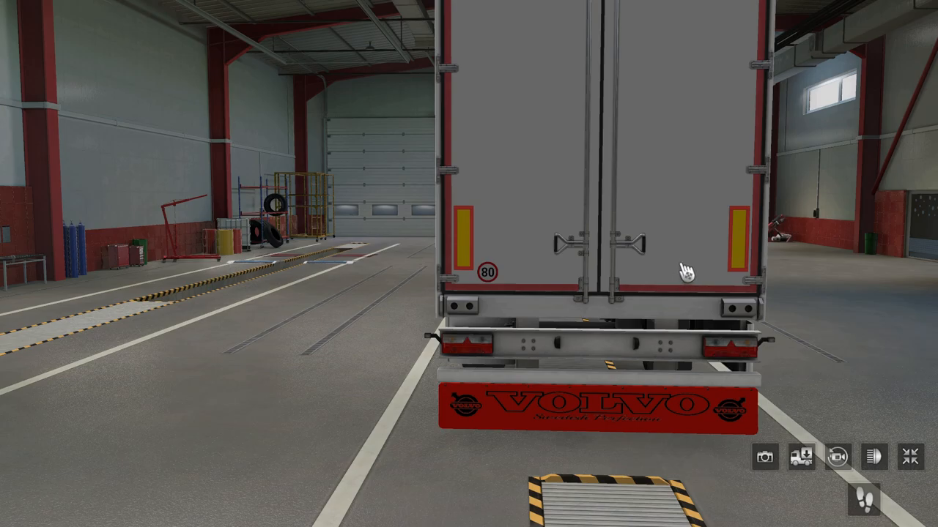
{"action": "mouse_move", "coordinate": [681, 258]}
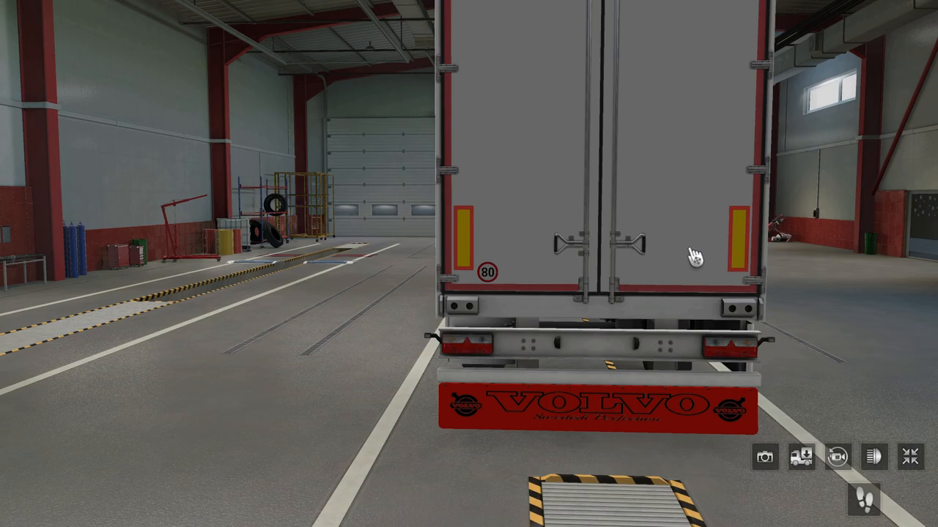
{"action": "mouse_move", "coordinate": [698, 252]}
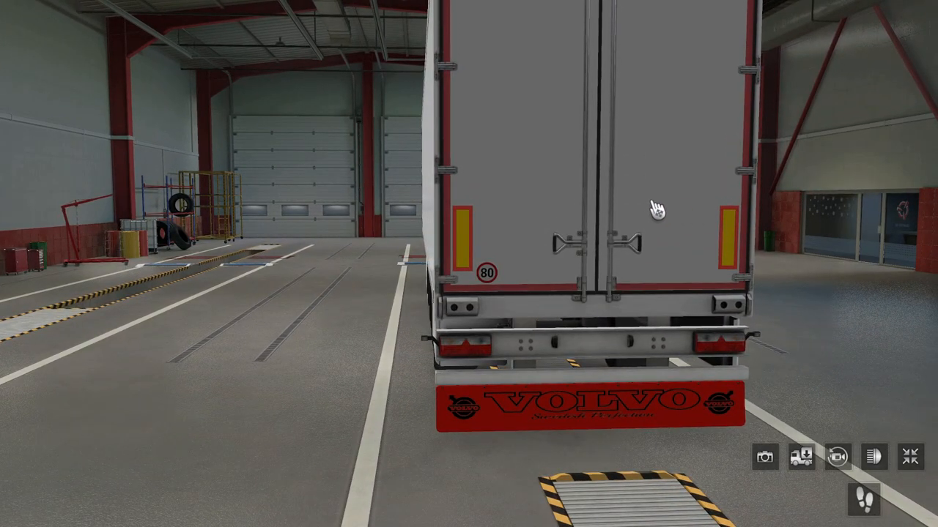
{"action": "mouse_move", "coordinate": [659, 224]}
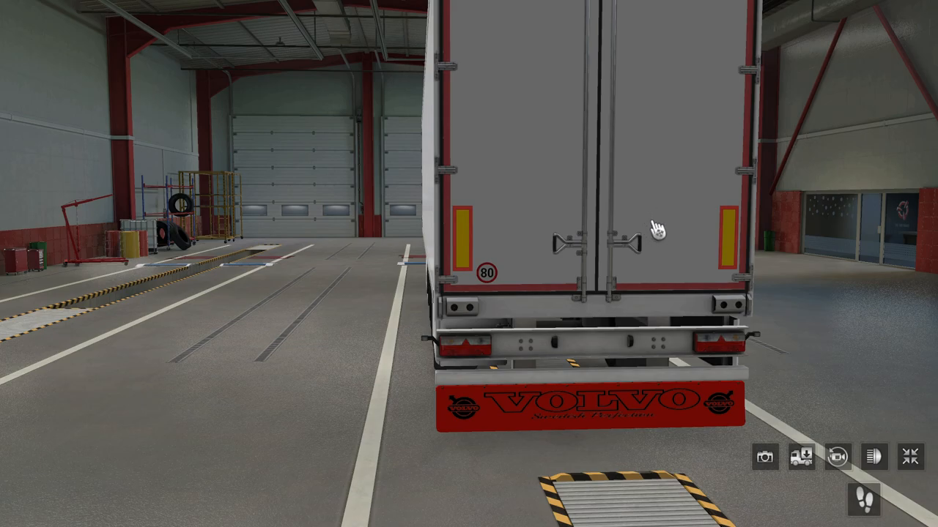
{"action": "mouse_move", "coordinate": [598, 416]}
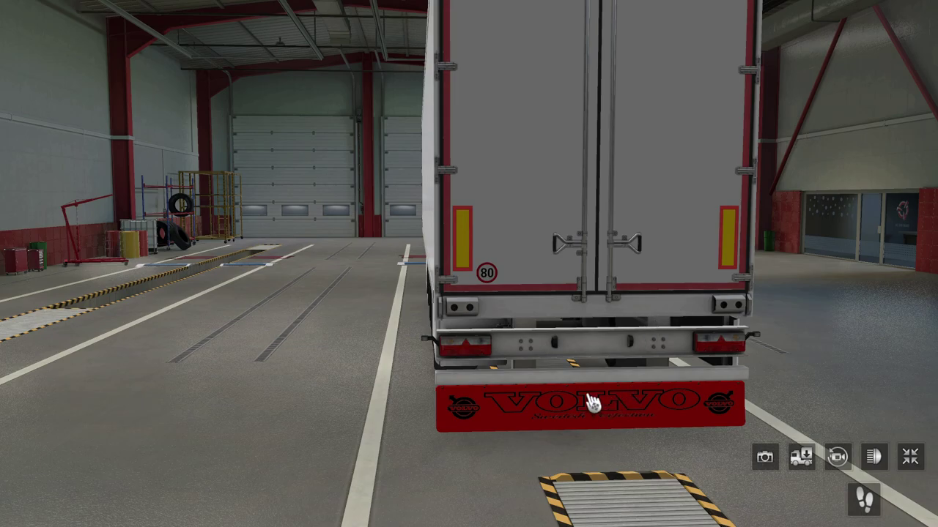
{"action": "mouse_move", "coordinate": [676, 205]}
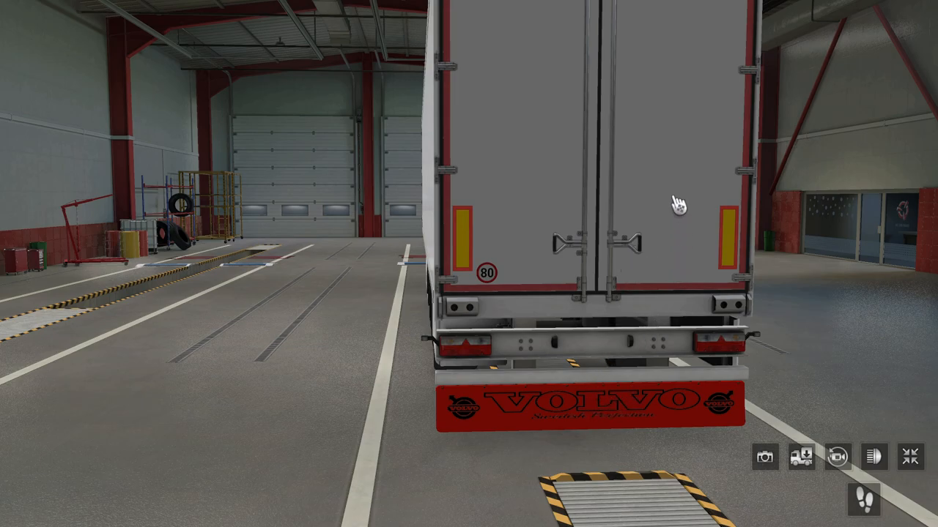
{"action": "mouse_move", "coordinate": [658, 187]}
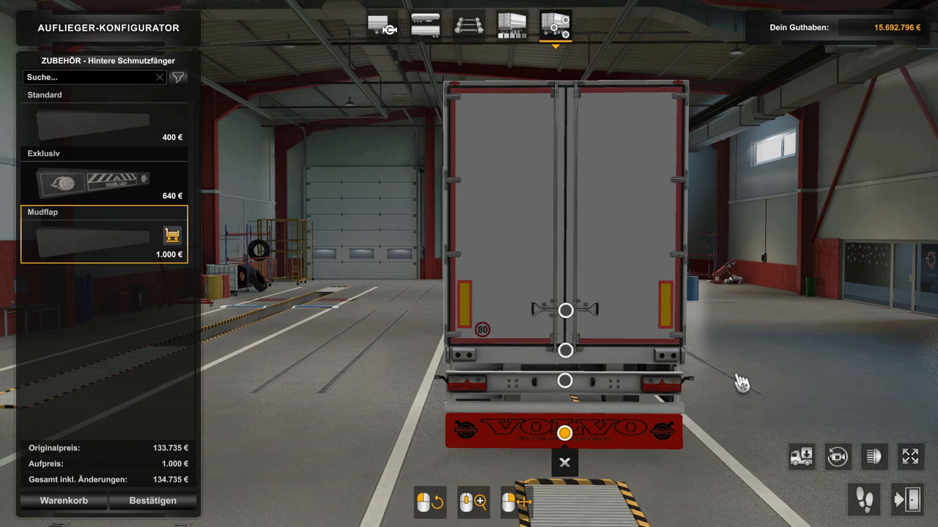
Leave the refrigerated trailer and fit the red Volvo mudflap on the first curtainsider's rear
{"action": "left_click", "coordinate": [907, 512]}
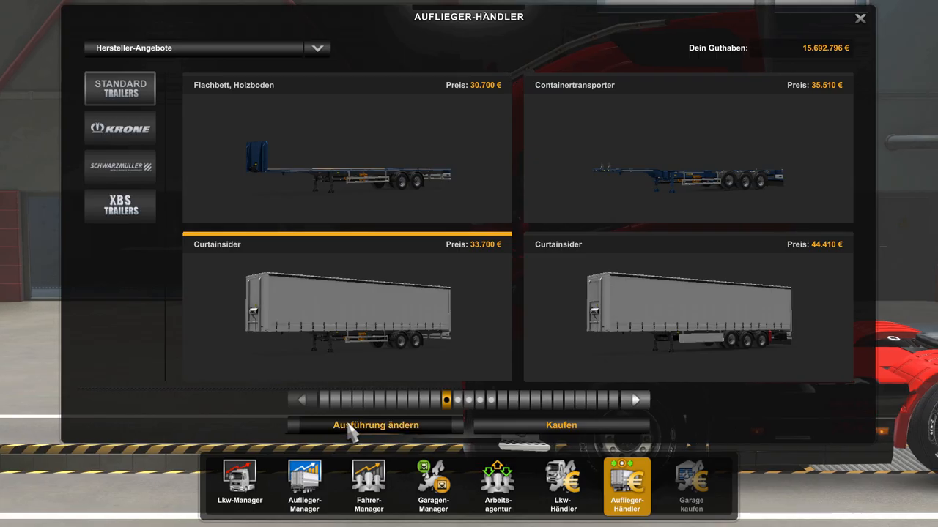
{"action": "left_click", "coordinate": [376, 425]}
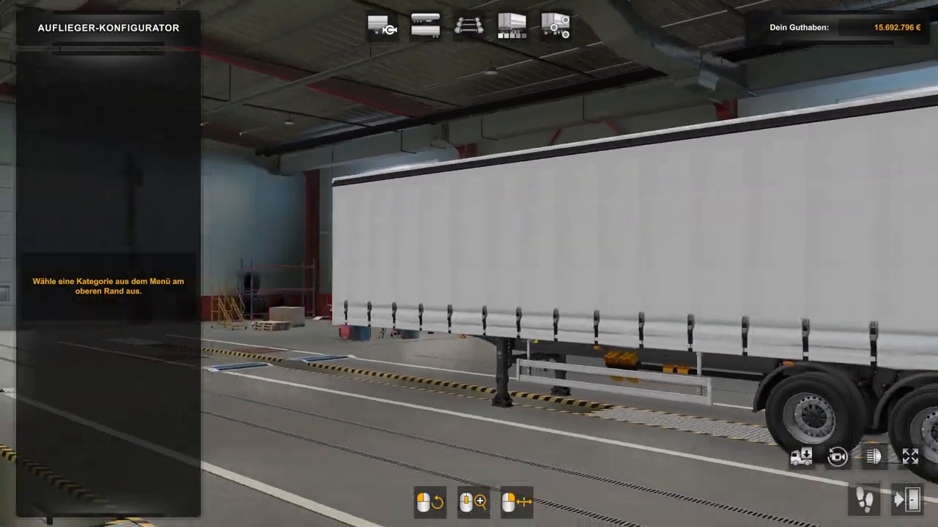
{"action": "left_click", "coordinate": [553, 24]}
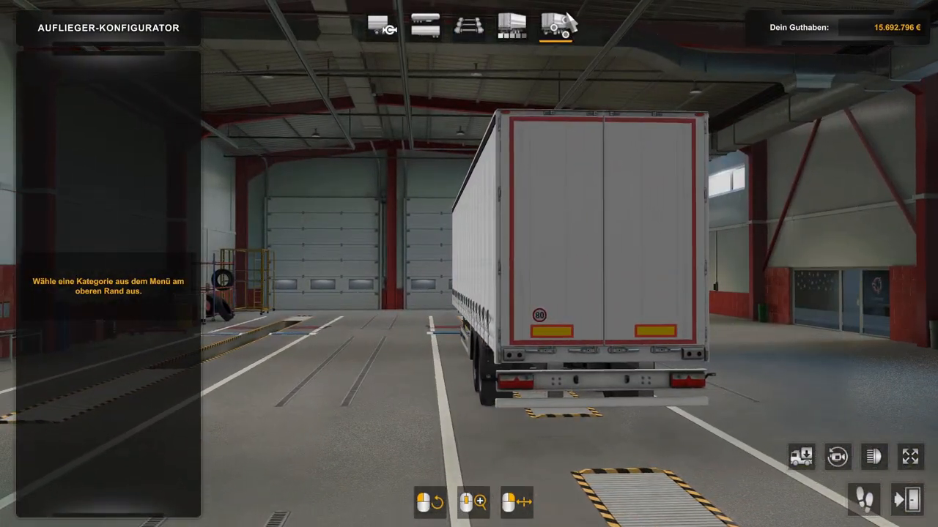
{"action": "left_click", "coordinate": [554, 23]}
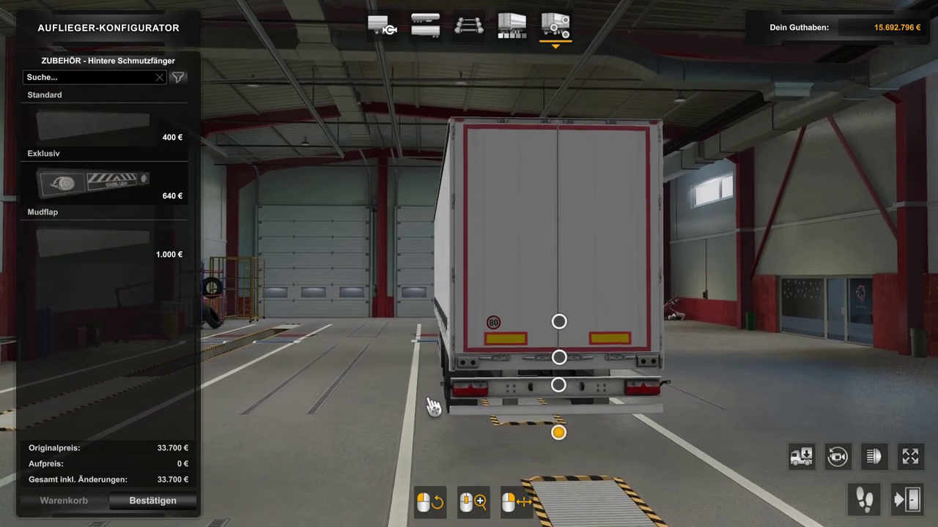
{"action": "left_click", "coordinate": [95, 256]}
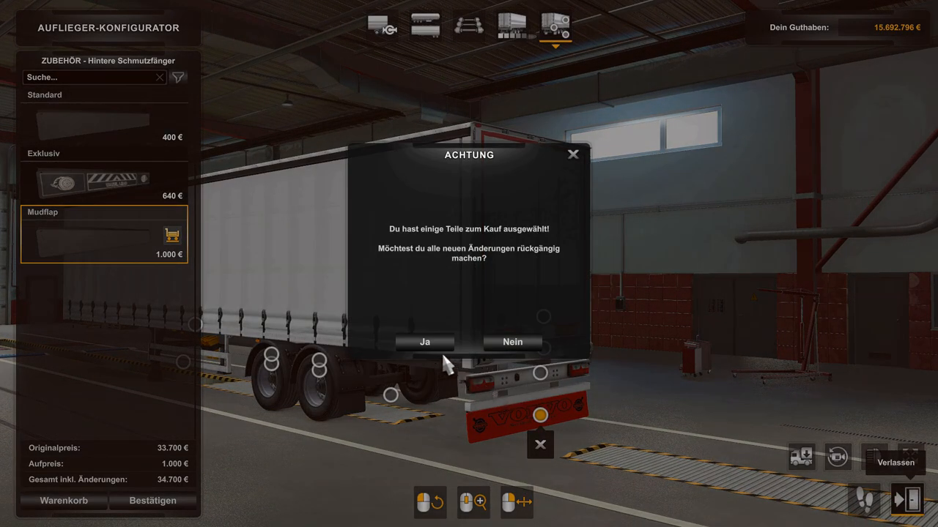
Discard the unbought change, then choose the rear mudflap point on the second curtainsider
{"action": "left_click", "coordinate": [428, 342]}
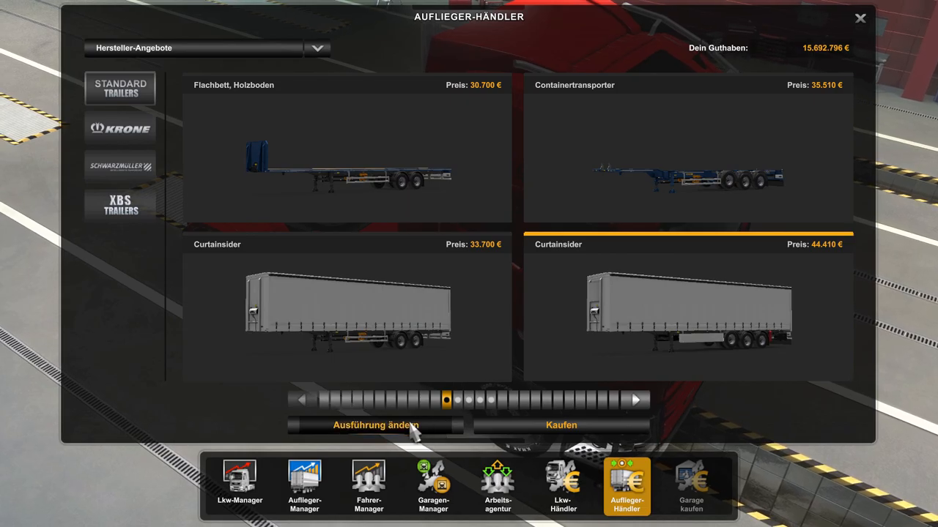
{"action": "left_click", "coordinate": [373, 425]}
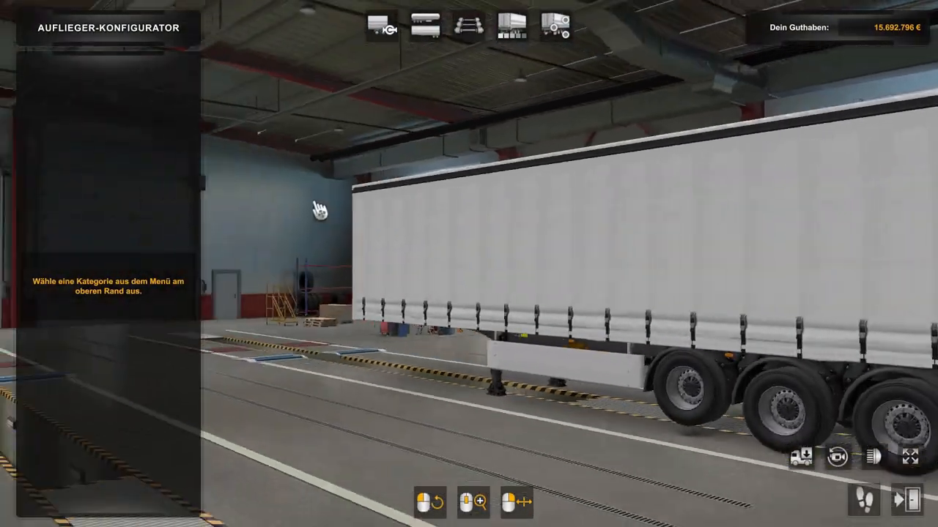
{"action": "left_click", "coordinate": [554, 24]}
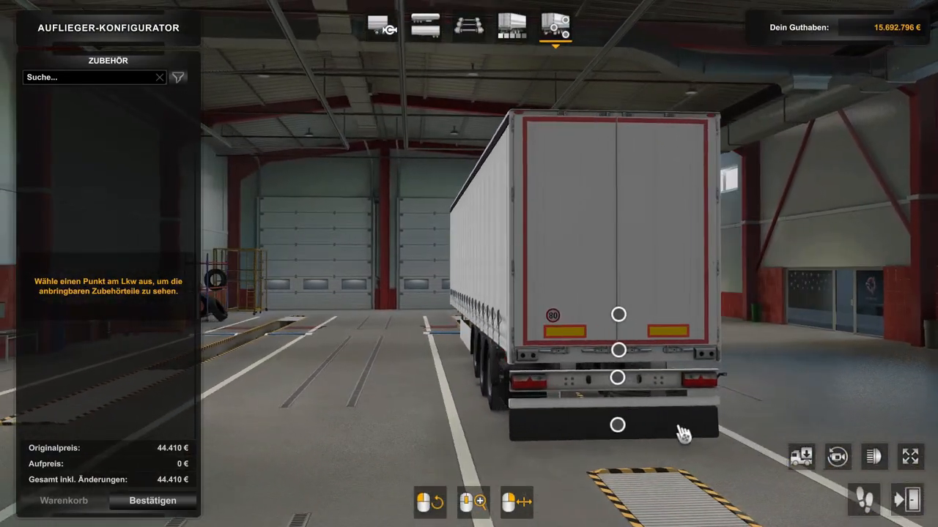
{"action": "left_click", "coordinate": [615, 424]}
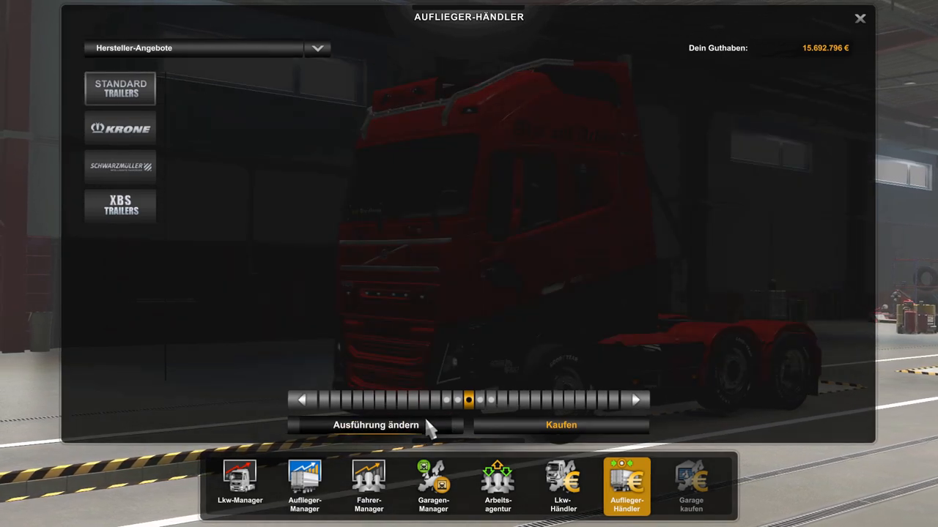
Preview the rear mudflap point on the twin-trailer combination and walking-floor trailer, discarding each change
{"action": "left_click", "coordinate": [378, 424]}
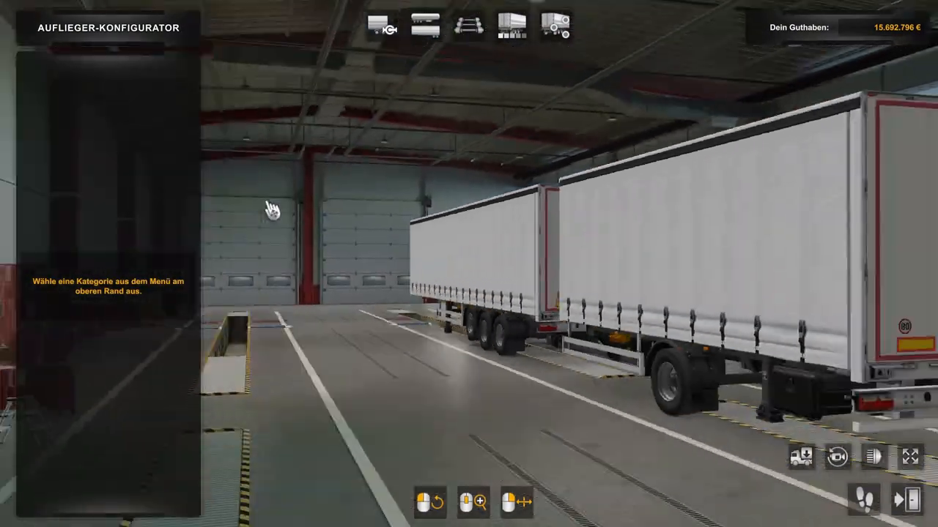
{"action": "left_click", "coordinate": [553, 28]}
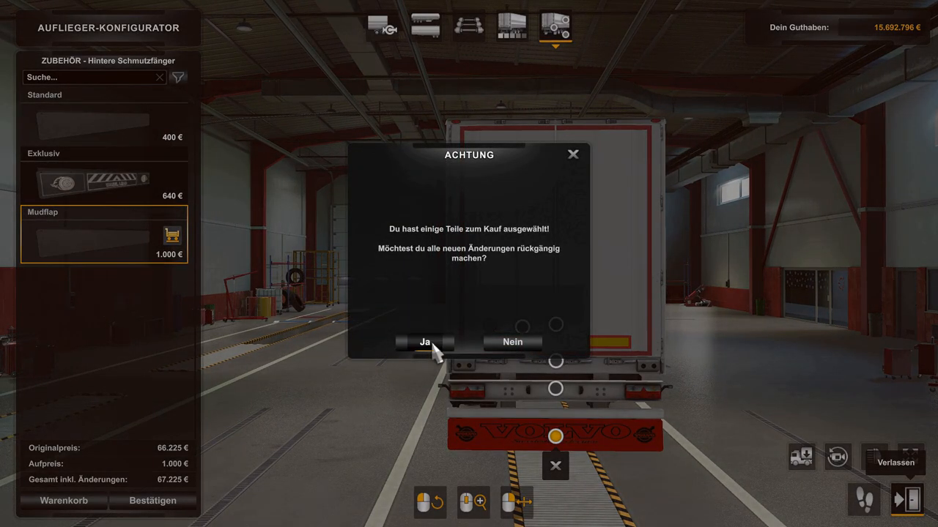
{"action": "left_click", "coordinate": [424, 342]}
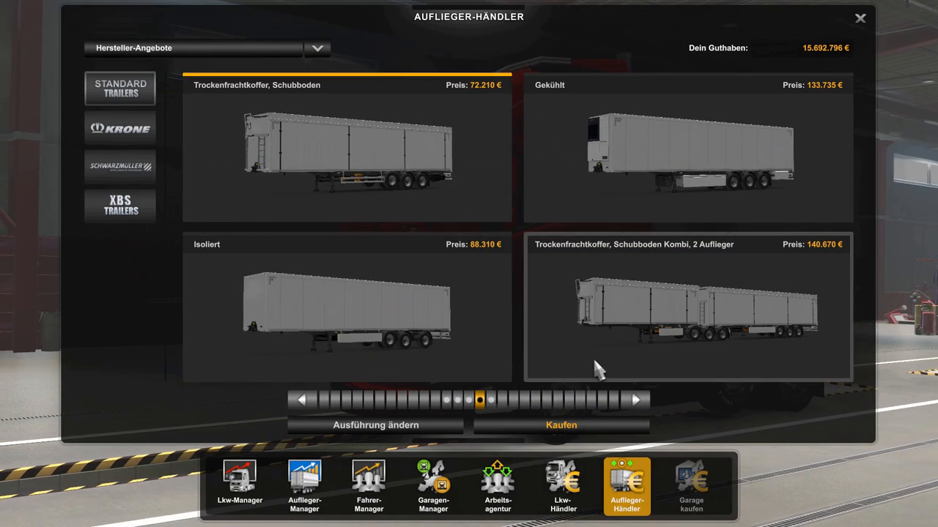
{"action": "left_click", "coordinate": [561, 425]}
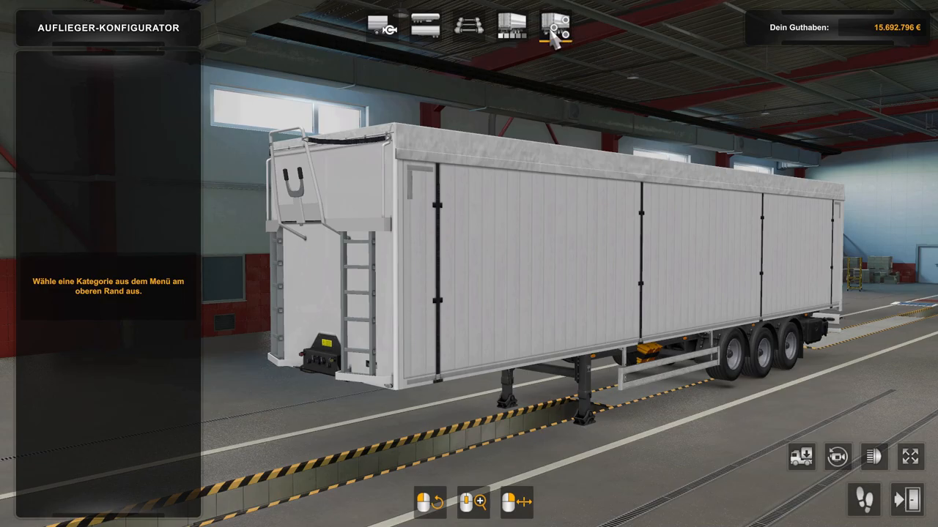
{"action": "left_click", "coordinate": [554, 28]}
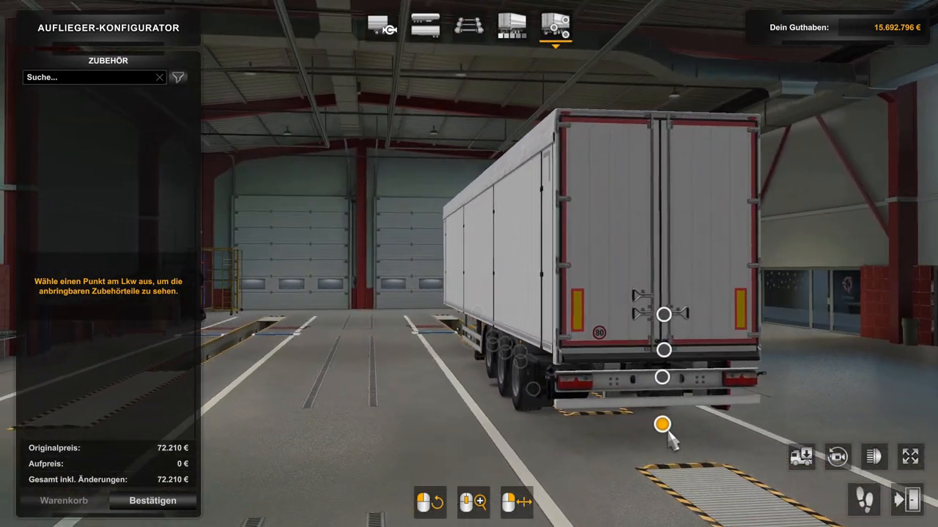
{"action": "left_click", "coordinate": [662, 425]}
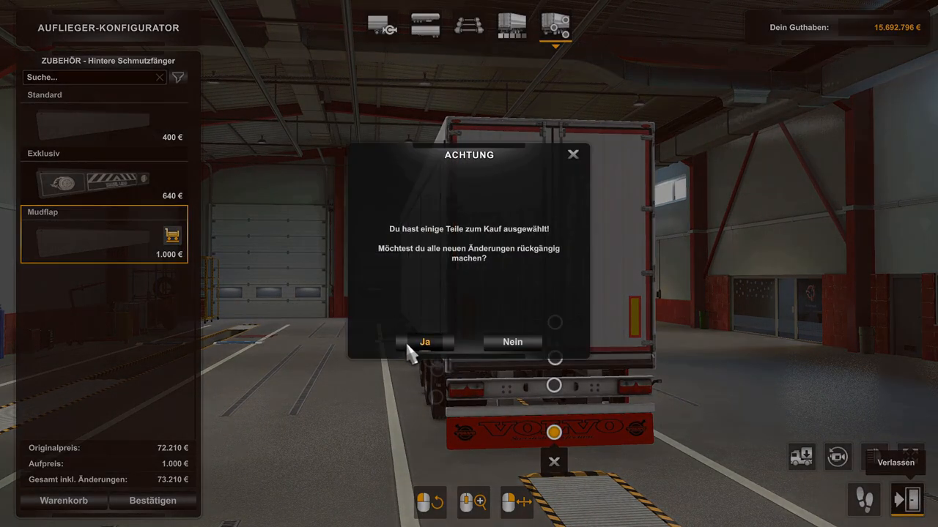
{"action": "left_click", "coordinate": [425, 342]}
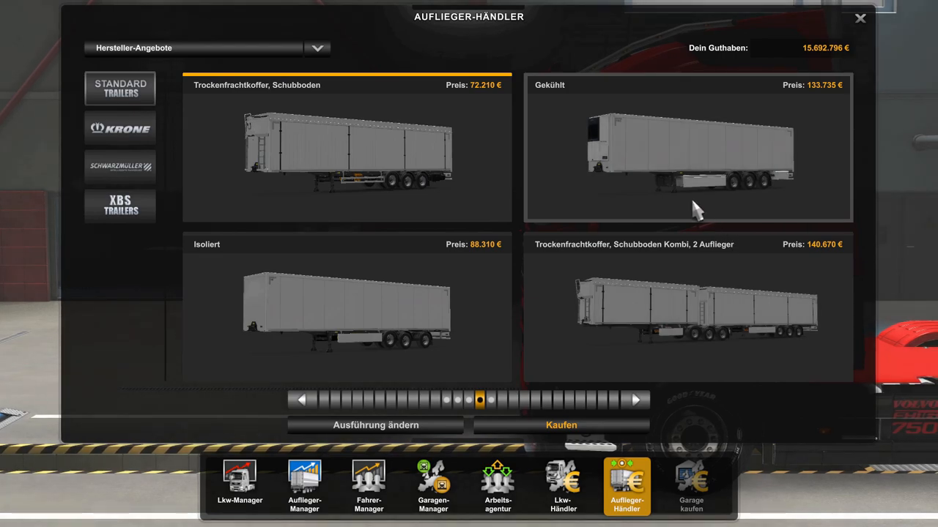
Fit the red Volvo mudflap at the rear of the insulated trailer, totalling 89,310 €
{"action": "left_click", "coordinate": [346, 315]}
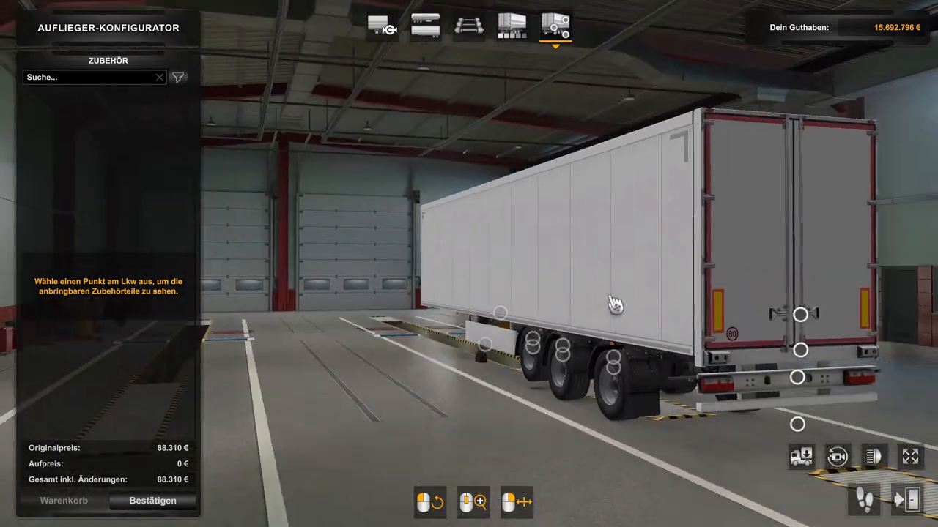
{"action": "left_click", "coordinate": [797, 422]}
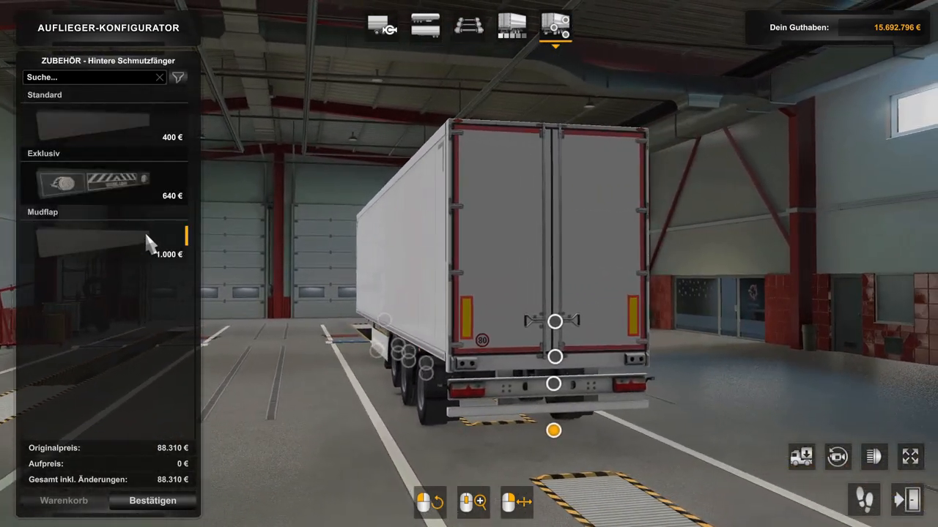
{"action": "left_click", "coordinate": [102, 238]}
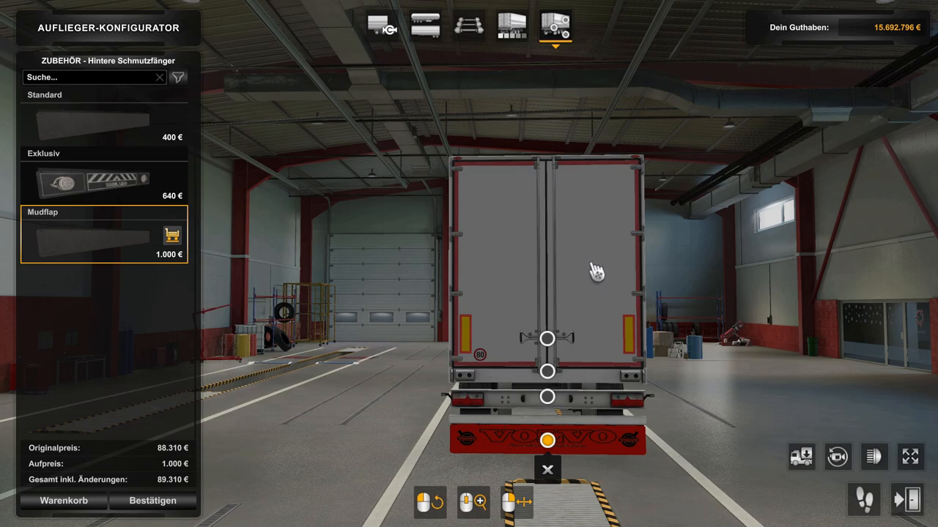
{"action": "mouse_move", "coordinate": [589, 244]}
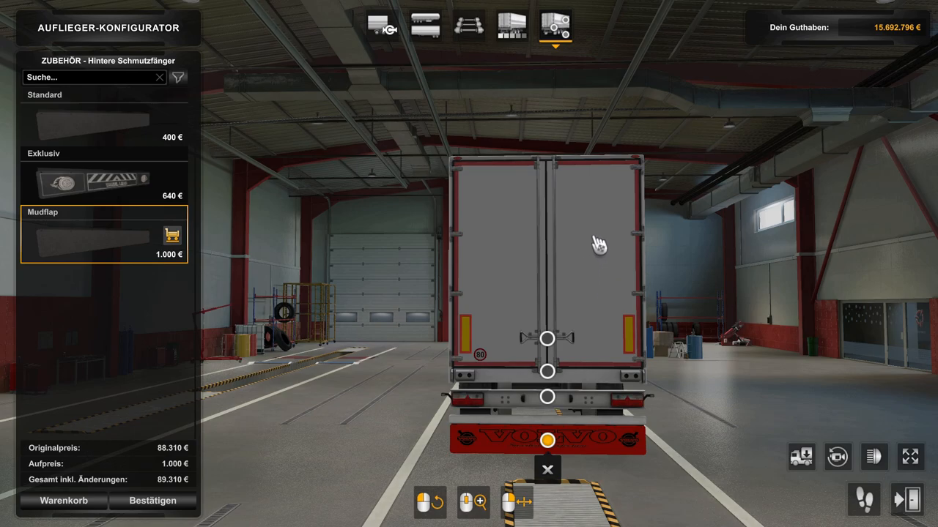
{"action": "mouse_move", "coordinate": [589, 268]}
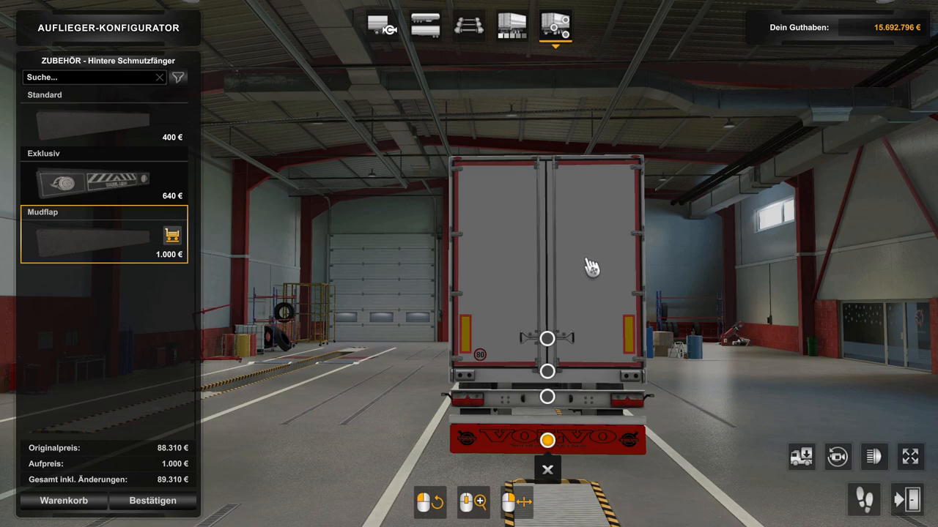
{"action": "mouse_move", "coordinate": [658, 279]}
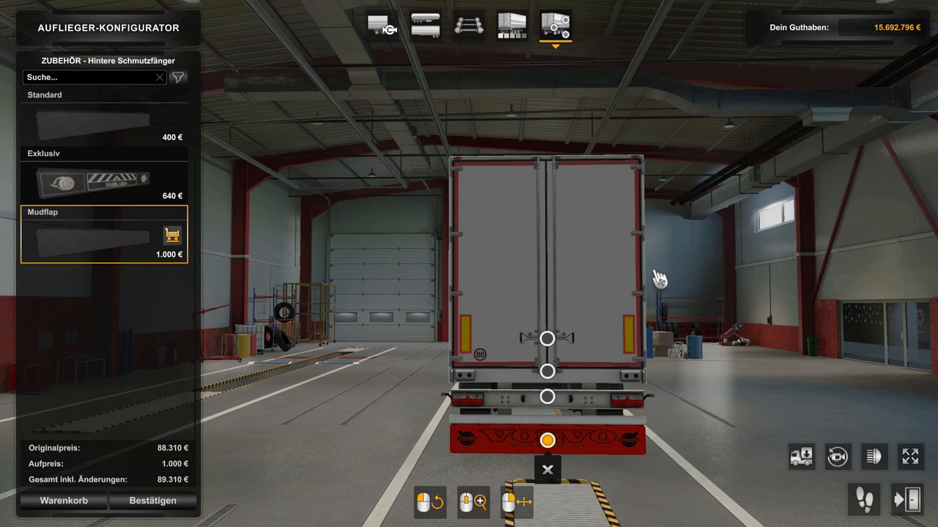
{"action": "mouse_move", "coordinate": [733, 232]}
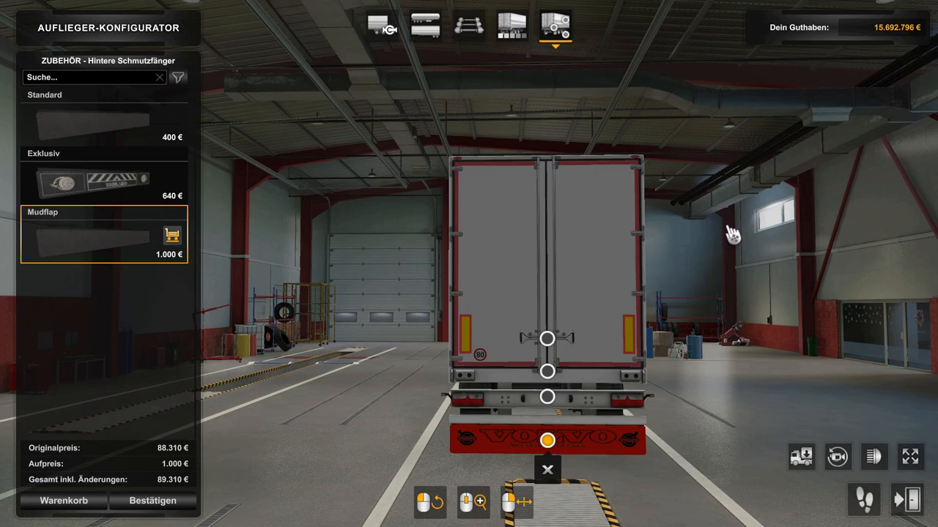